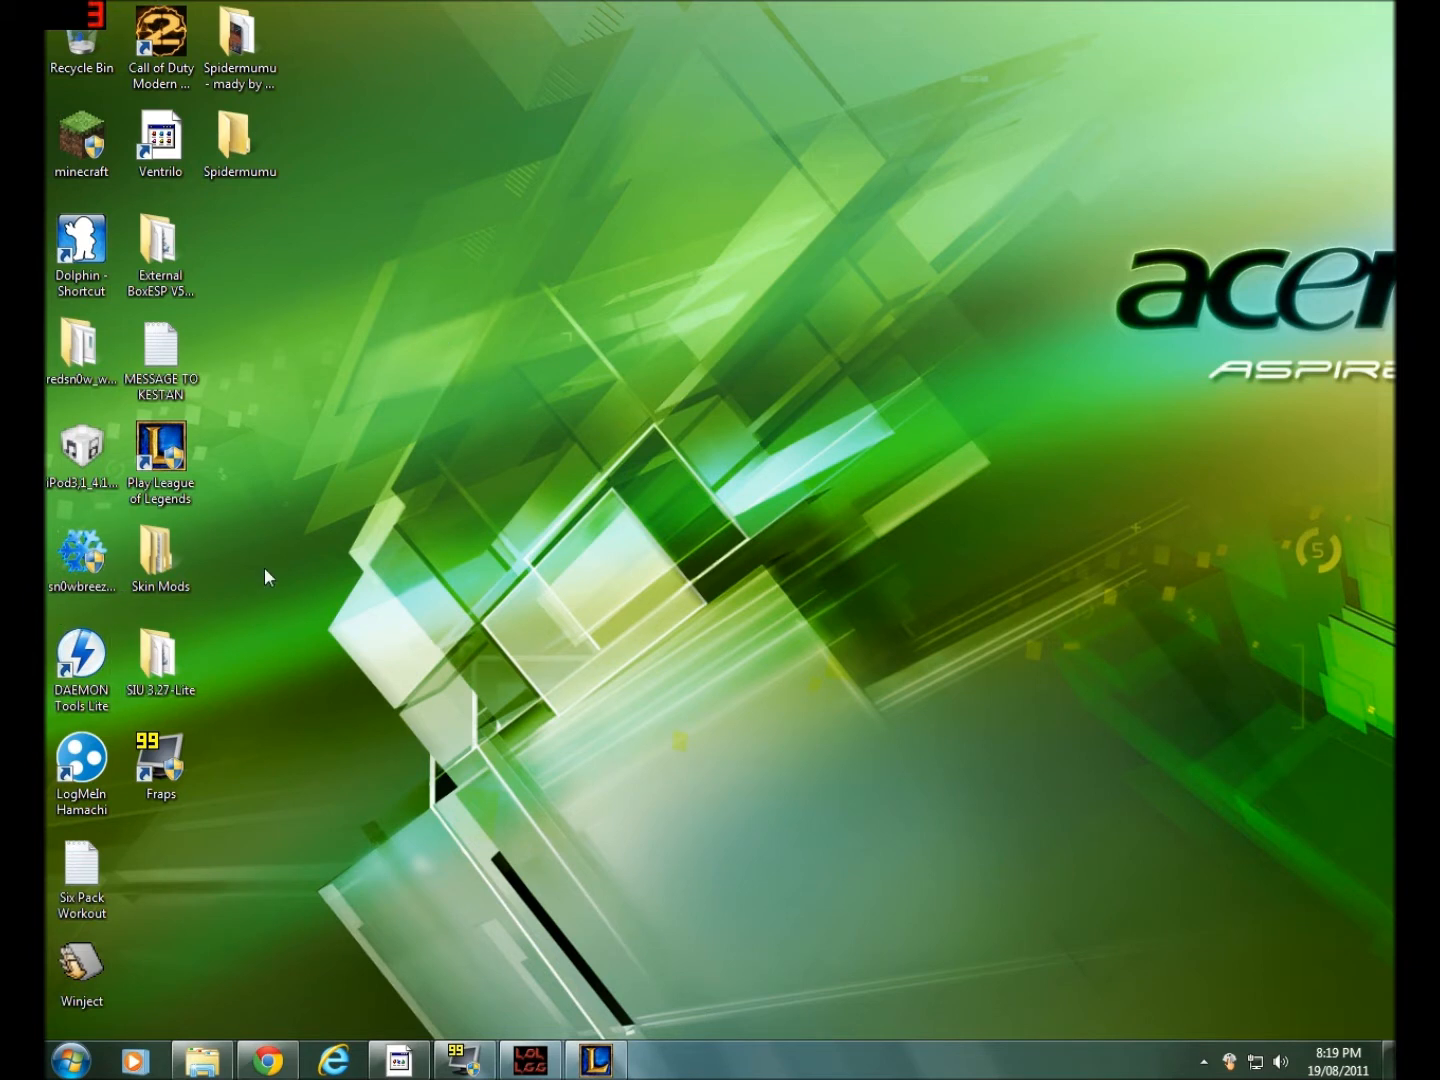
{"action": "mouse_move", "coordinate": [452, 928]}
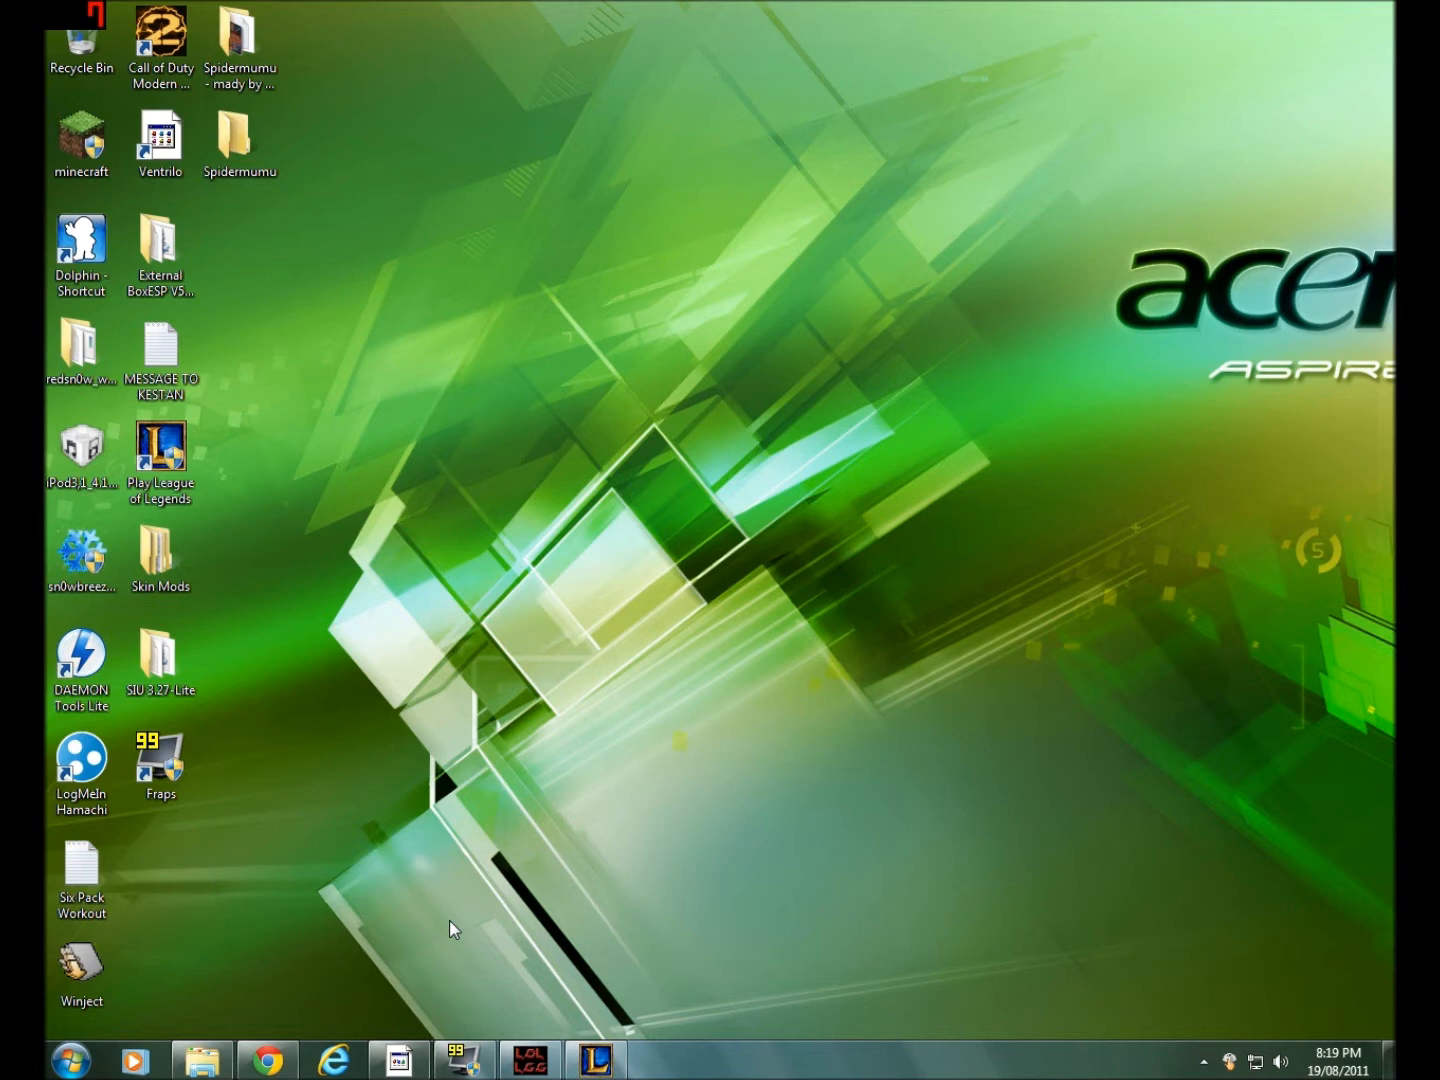
{"action": "mouse_move", "coordinate": [266, 1059]}
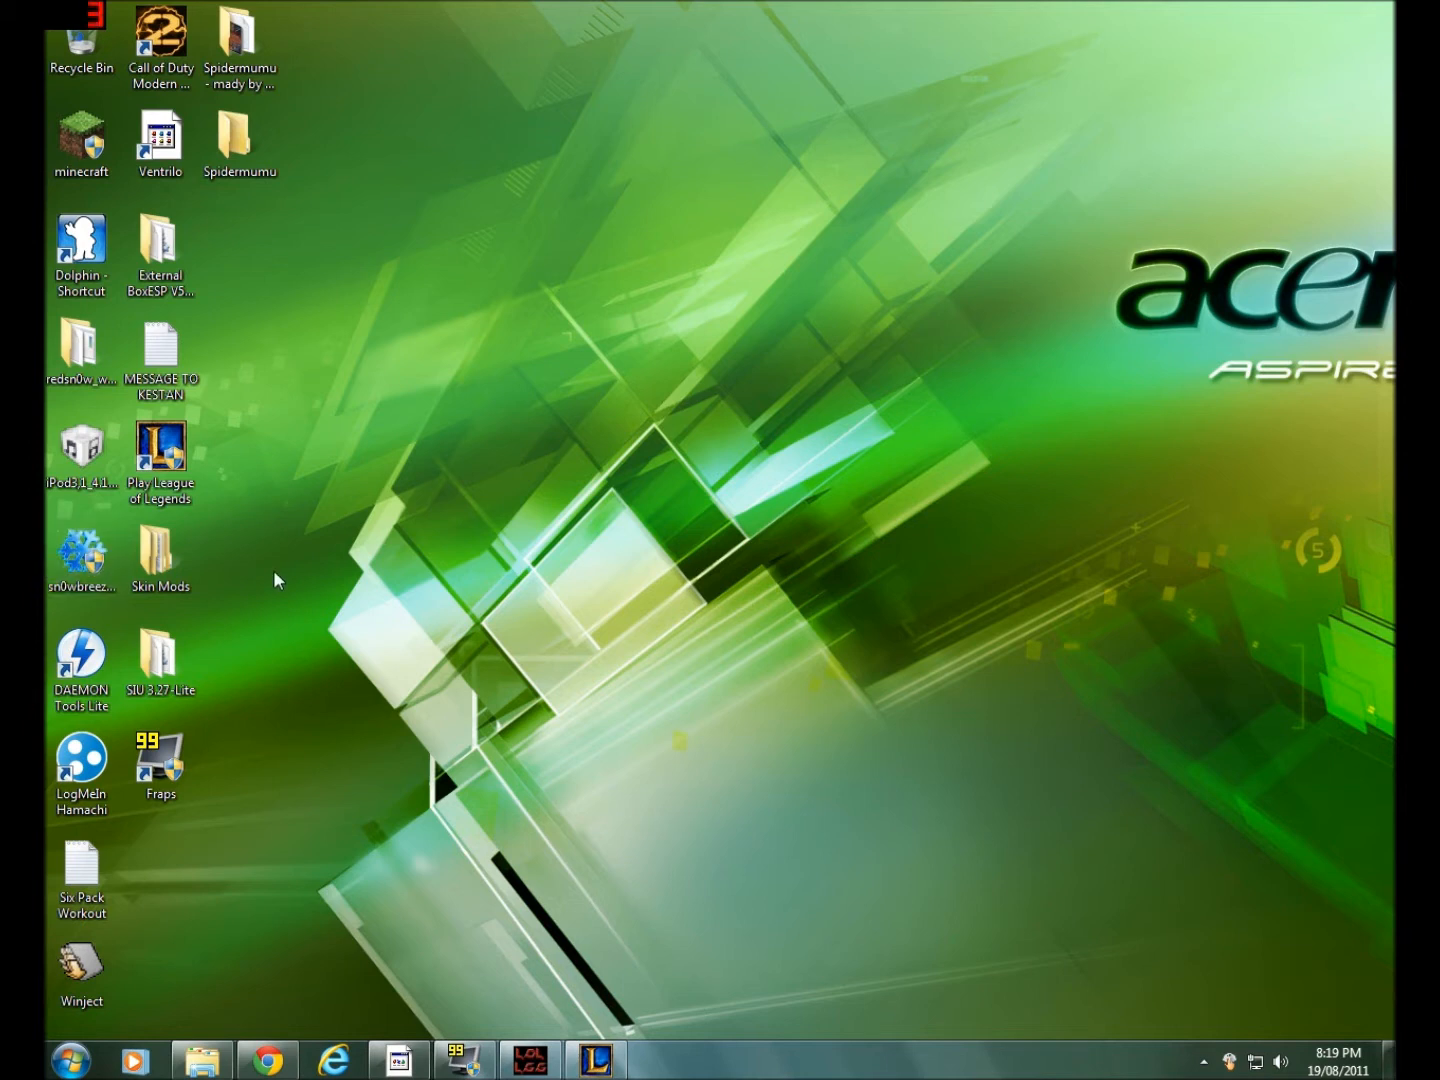
Start the Spidermumu download on LeagueCraft and return to the Spidy's little helper v1.2 page
{"action": "left_click", "coordinate": [160, 655]}
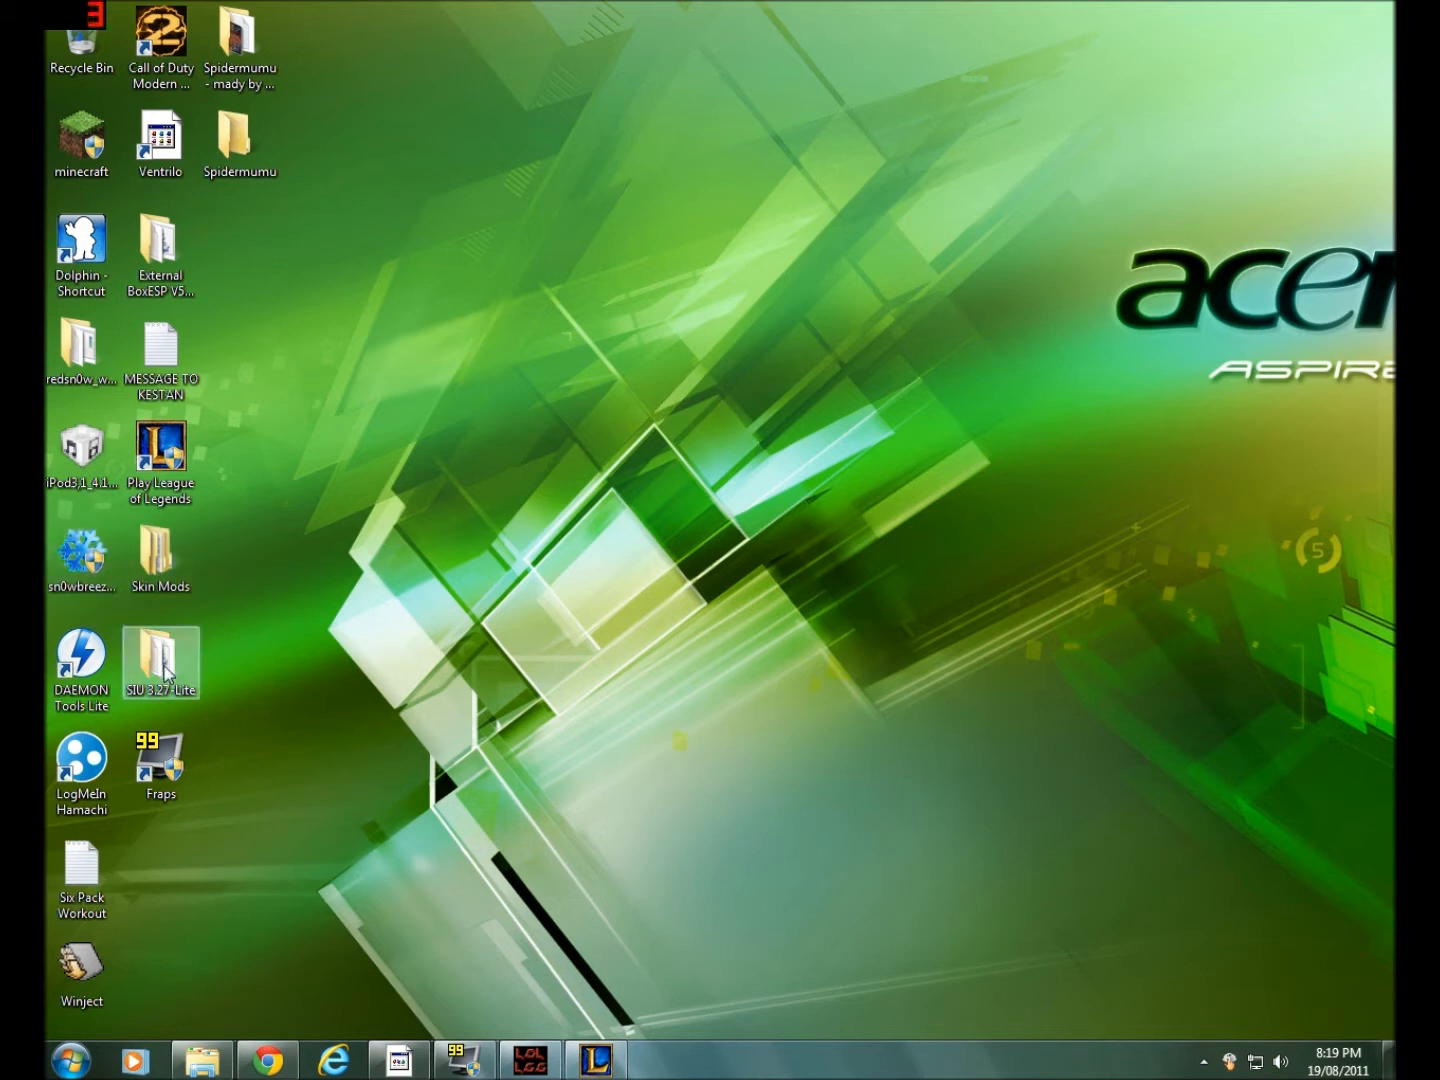
{"action": "double_click", "coordinate": [160, 655]}
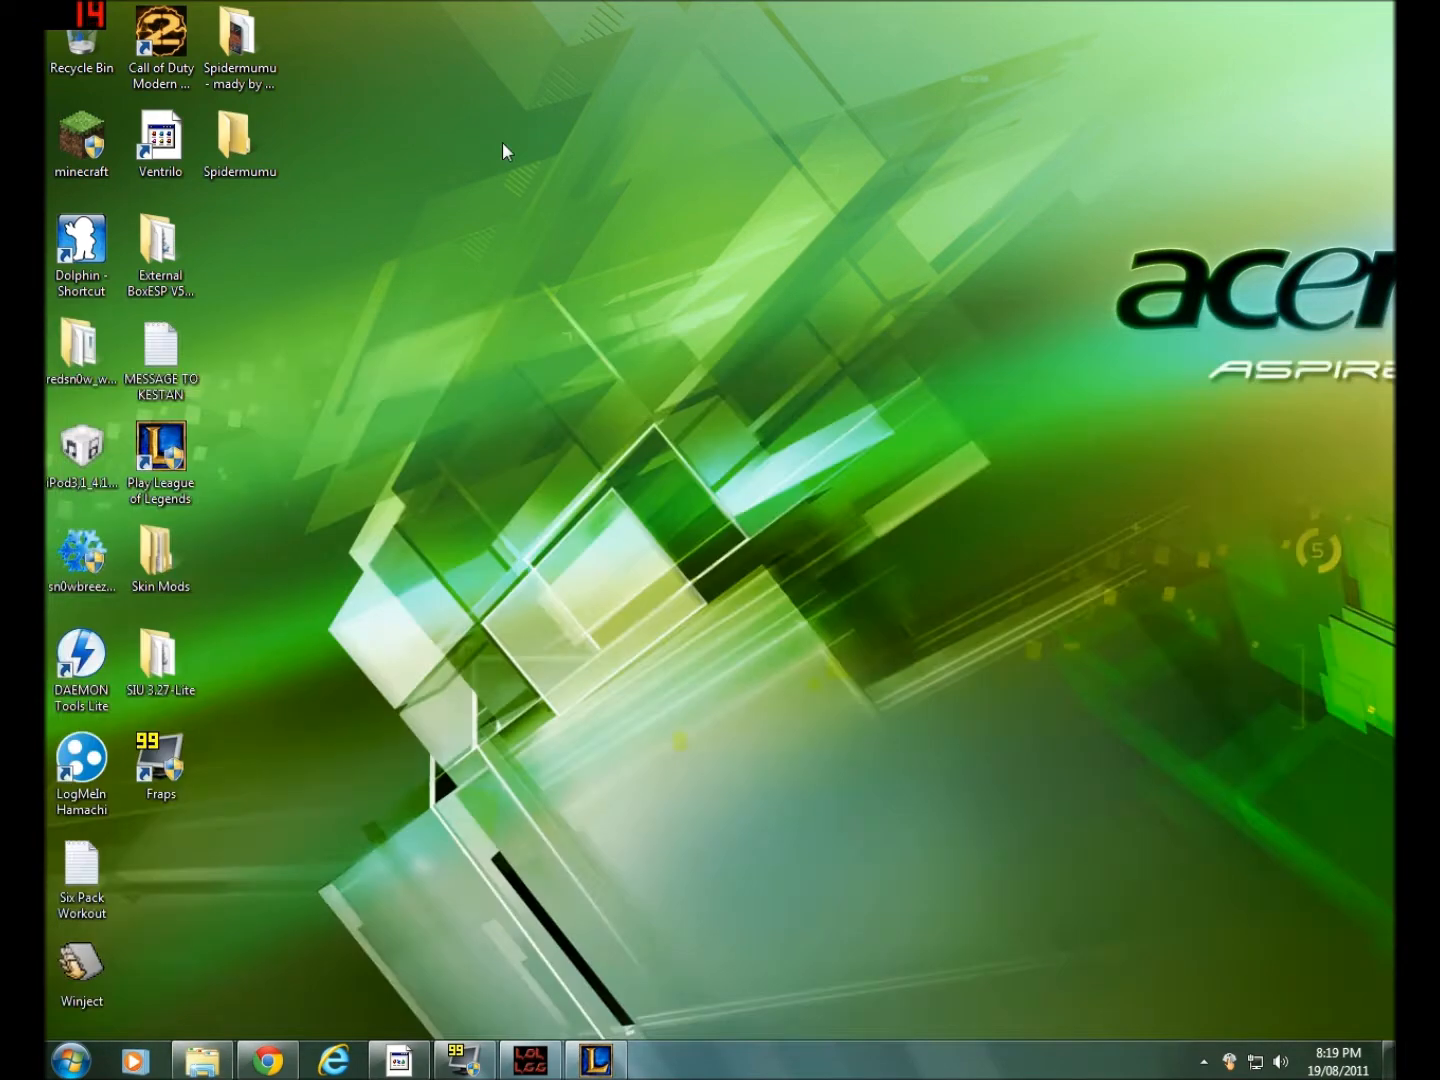
{"action": "mouse_move", "coordinate": [305, 133]}
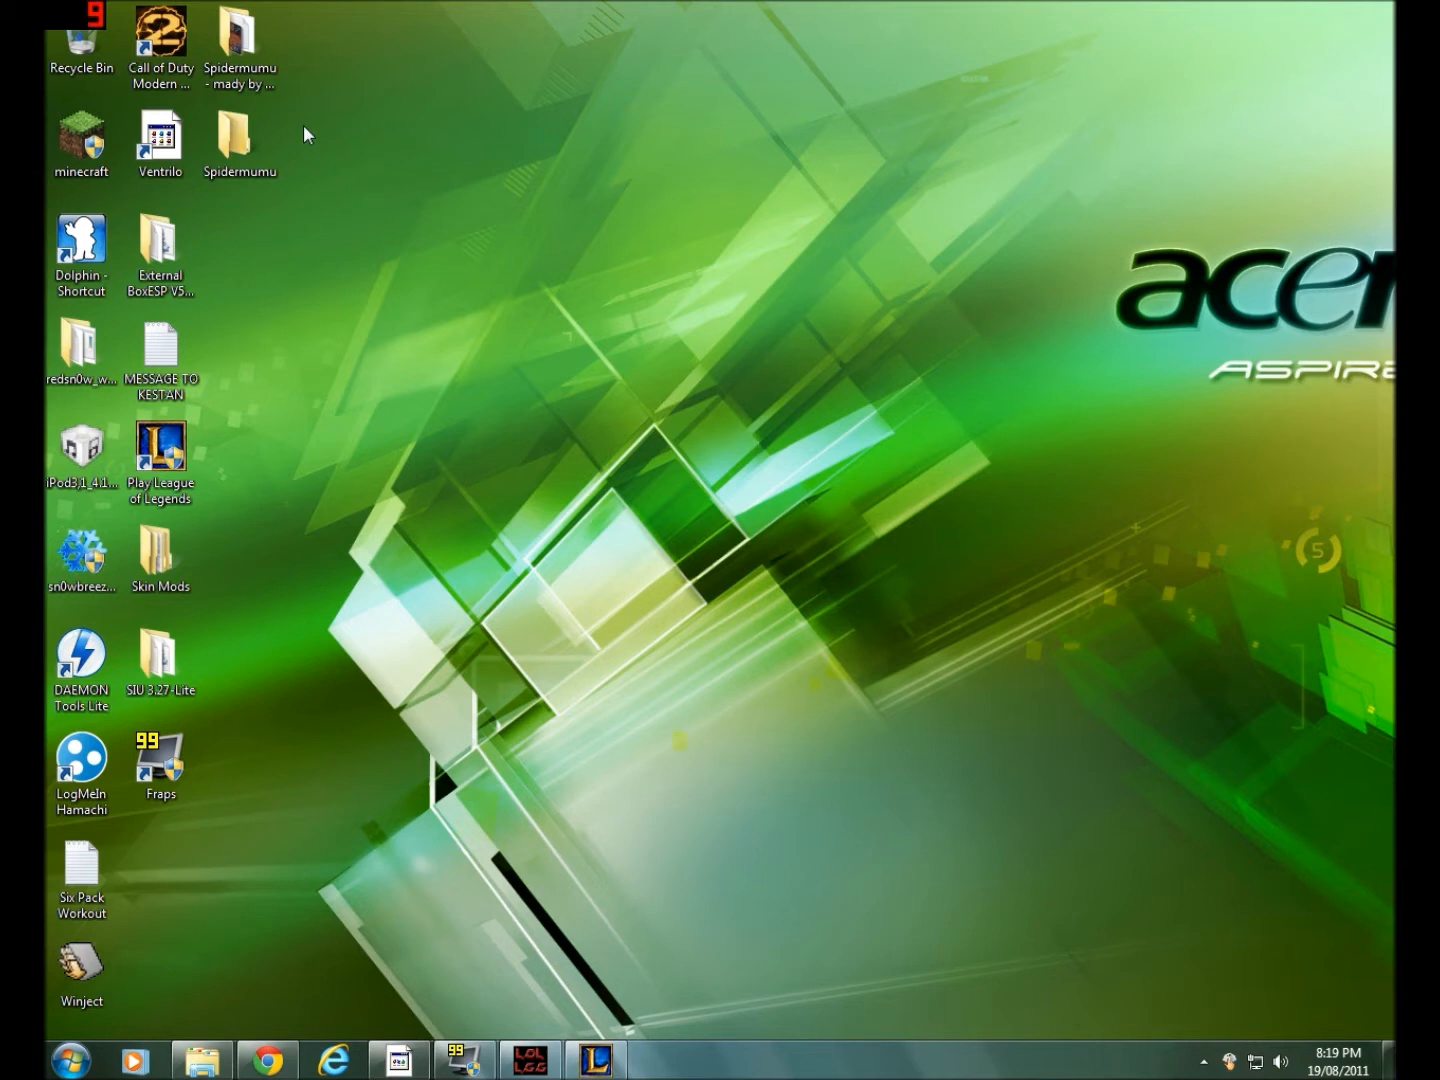
{"action": "left_click", "coordinate": [239, 140]}
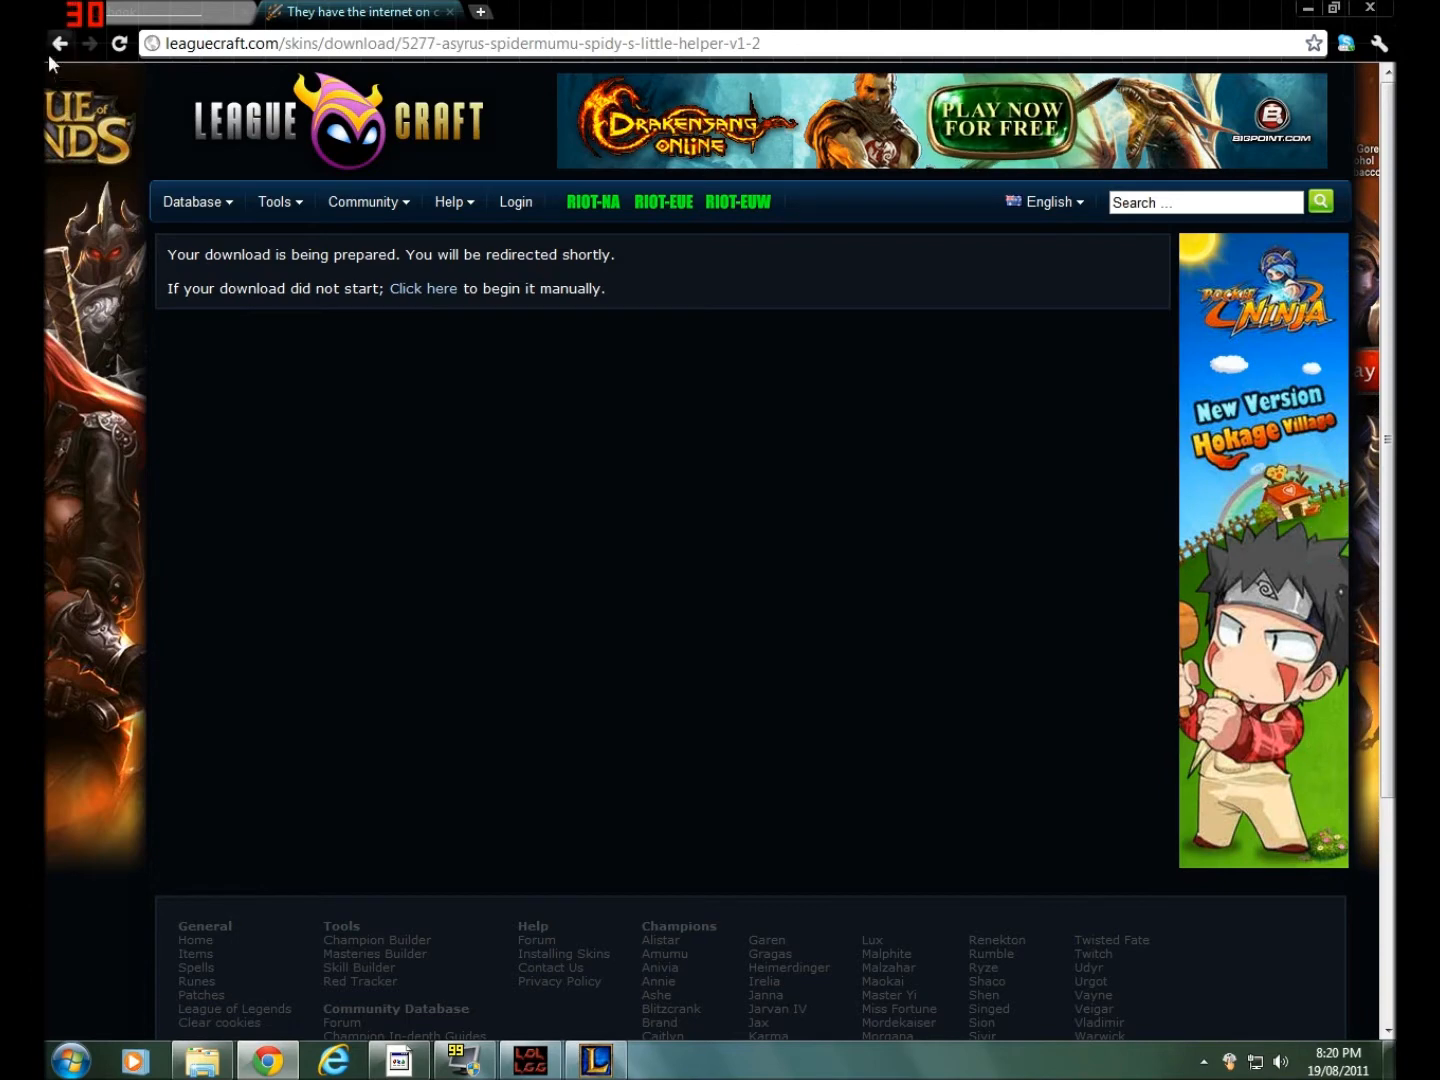
{"action": "mouse_move", "coordinate": [58, 43]}
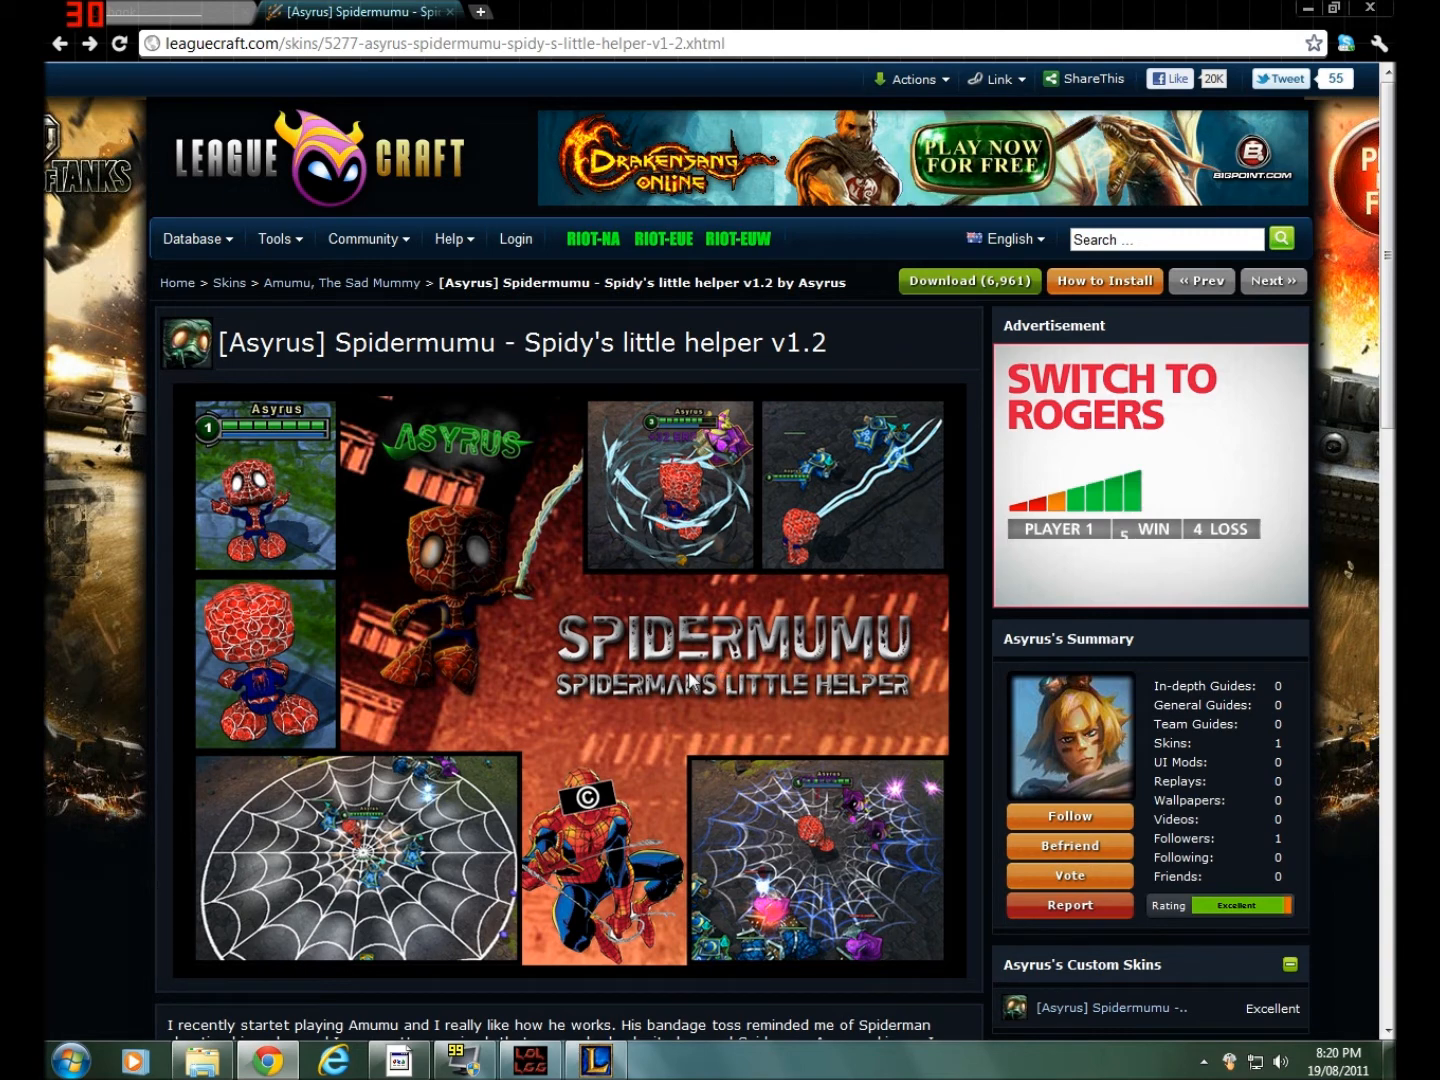
{"action": "mouse_move", "coordinate": [421, 636]}
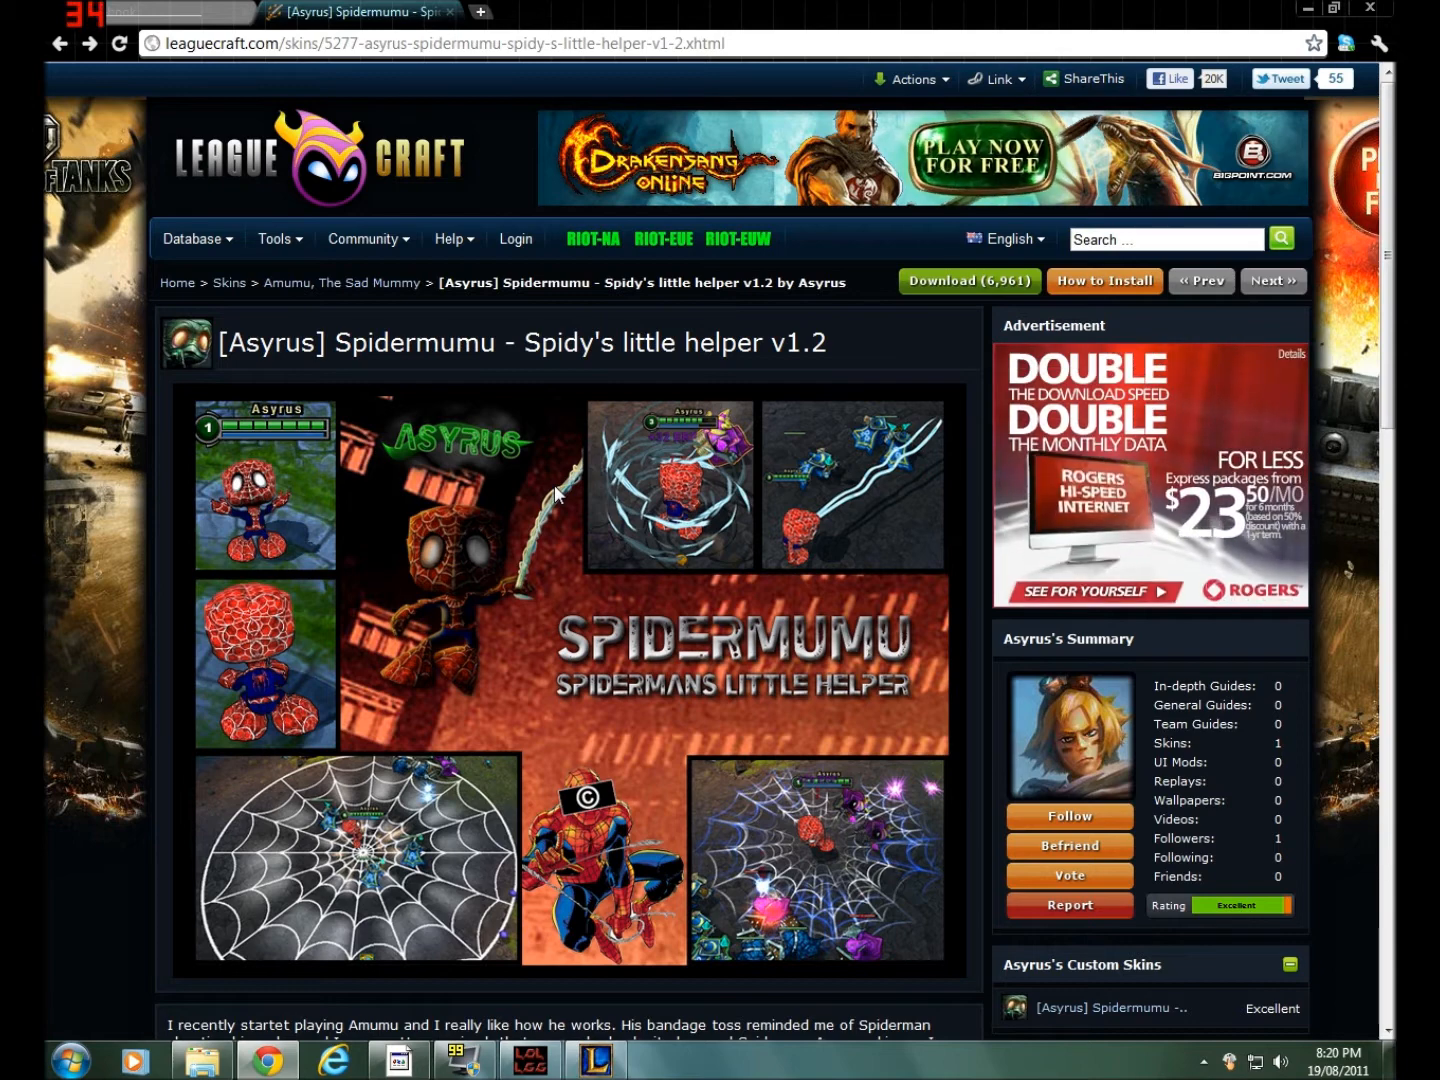
{"action": "mouse_move", "coordinate": [477, 537]}
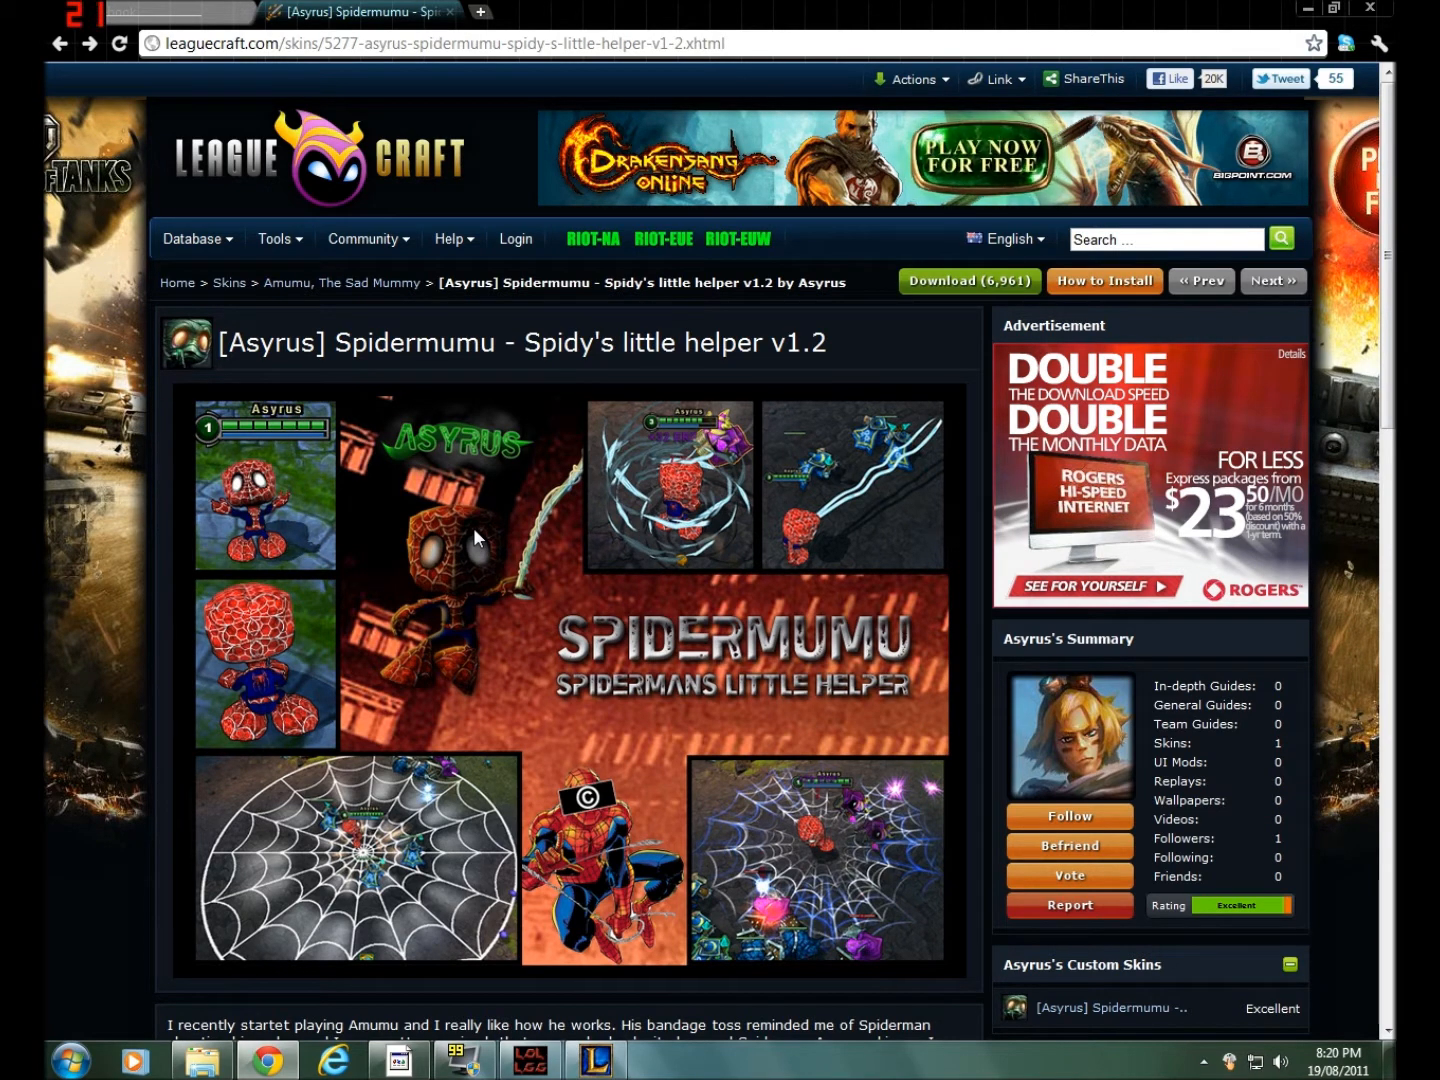
{"action": "mouse_move", "coordinate": [903, 364]}
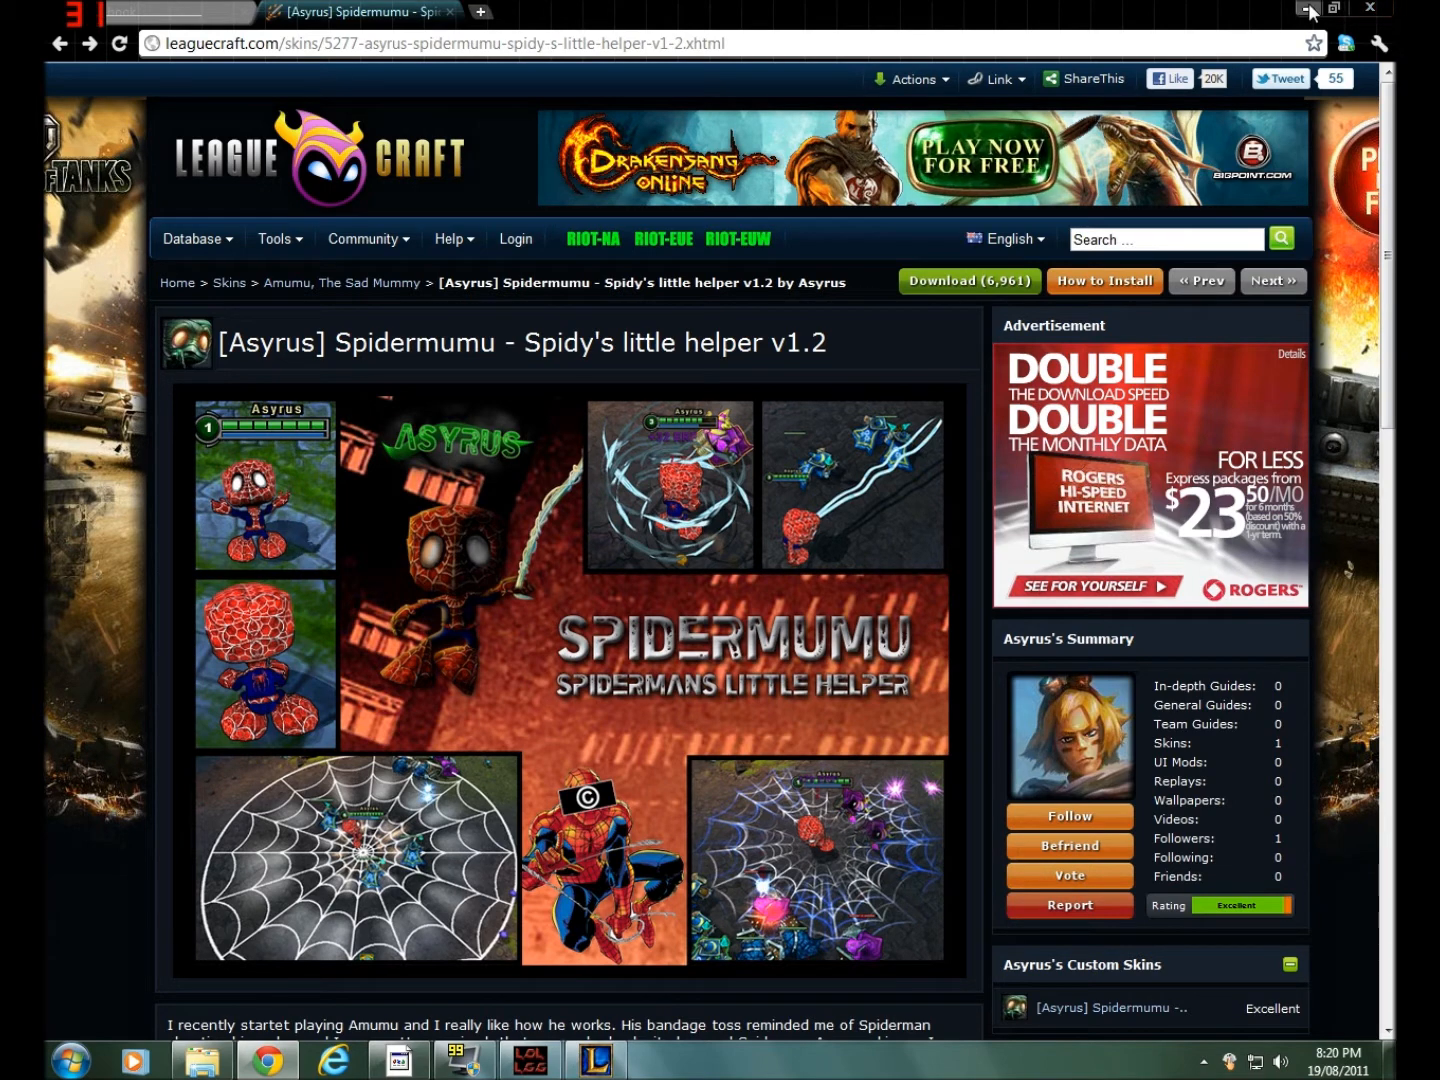
{"action": "mouse_move", "coordinate": [822, 155]}
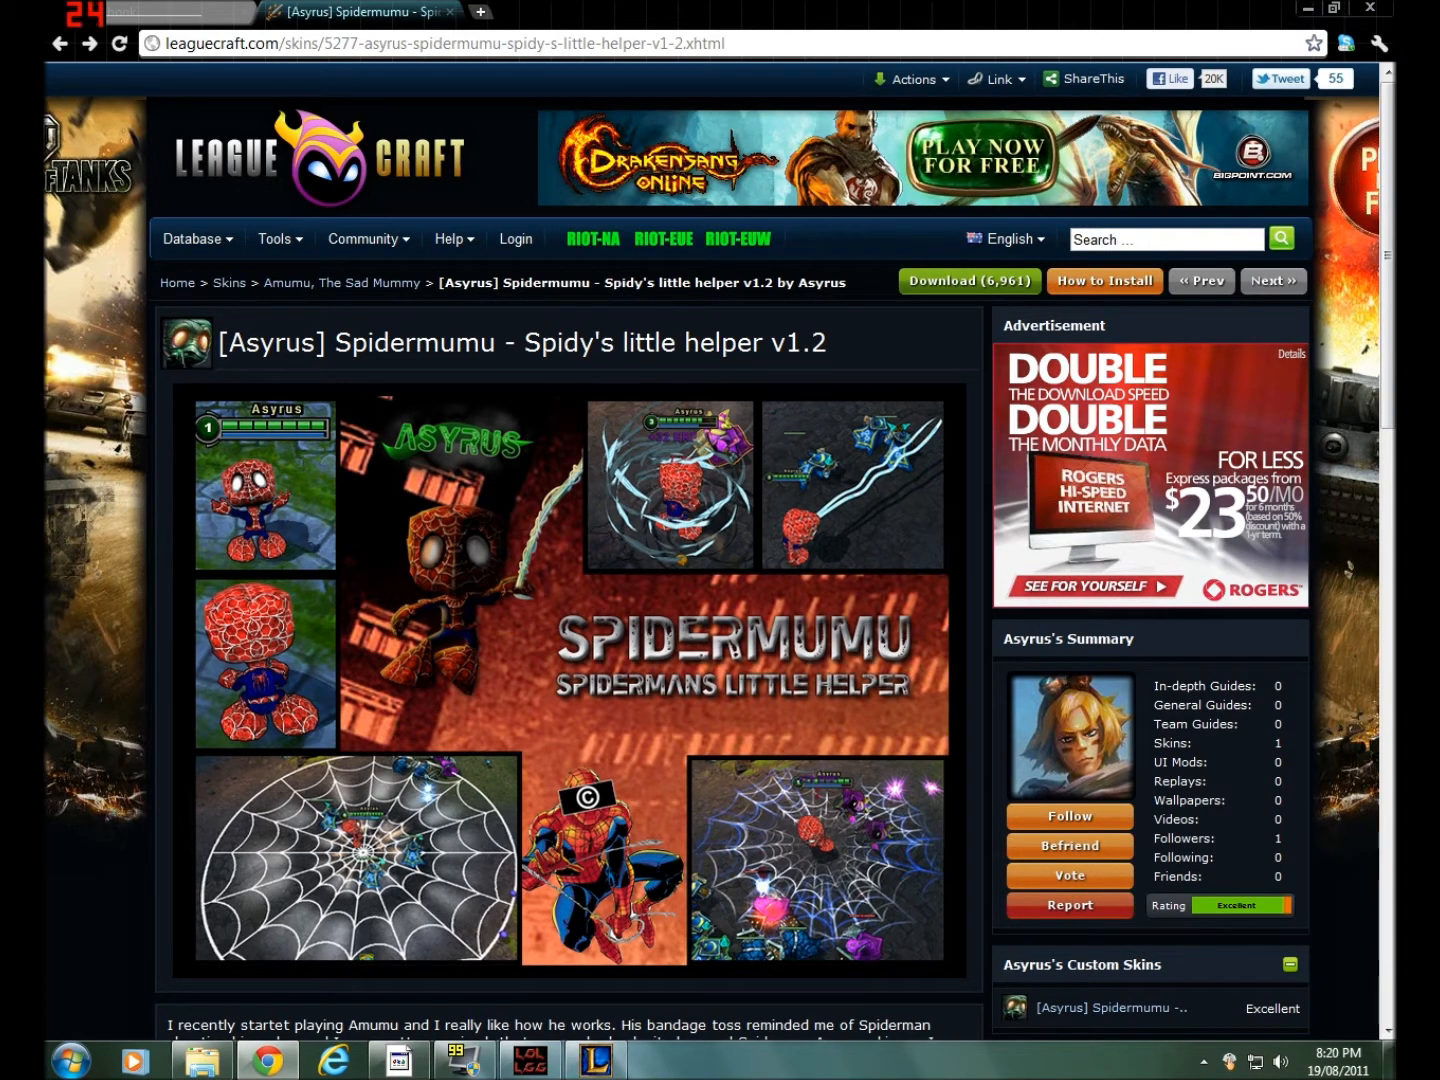
Minimize the browser and search the Start menu for 'spider'
{"action": "left_click", "coordinate": [967, 280]}
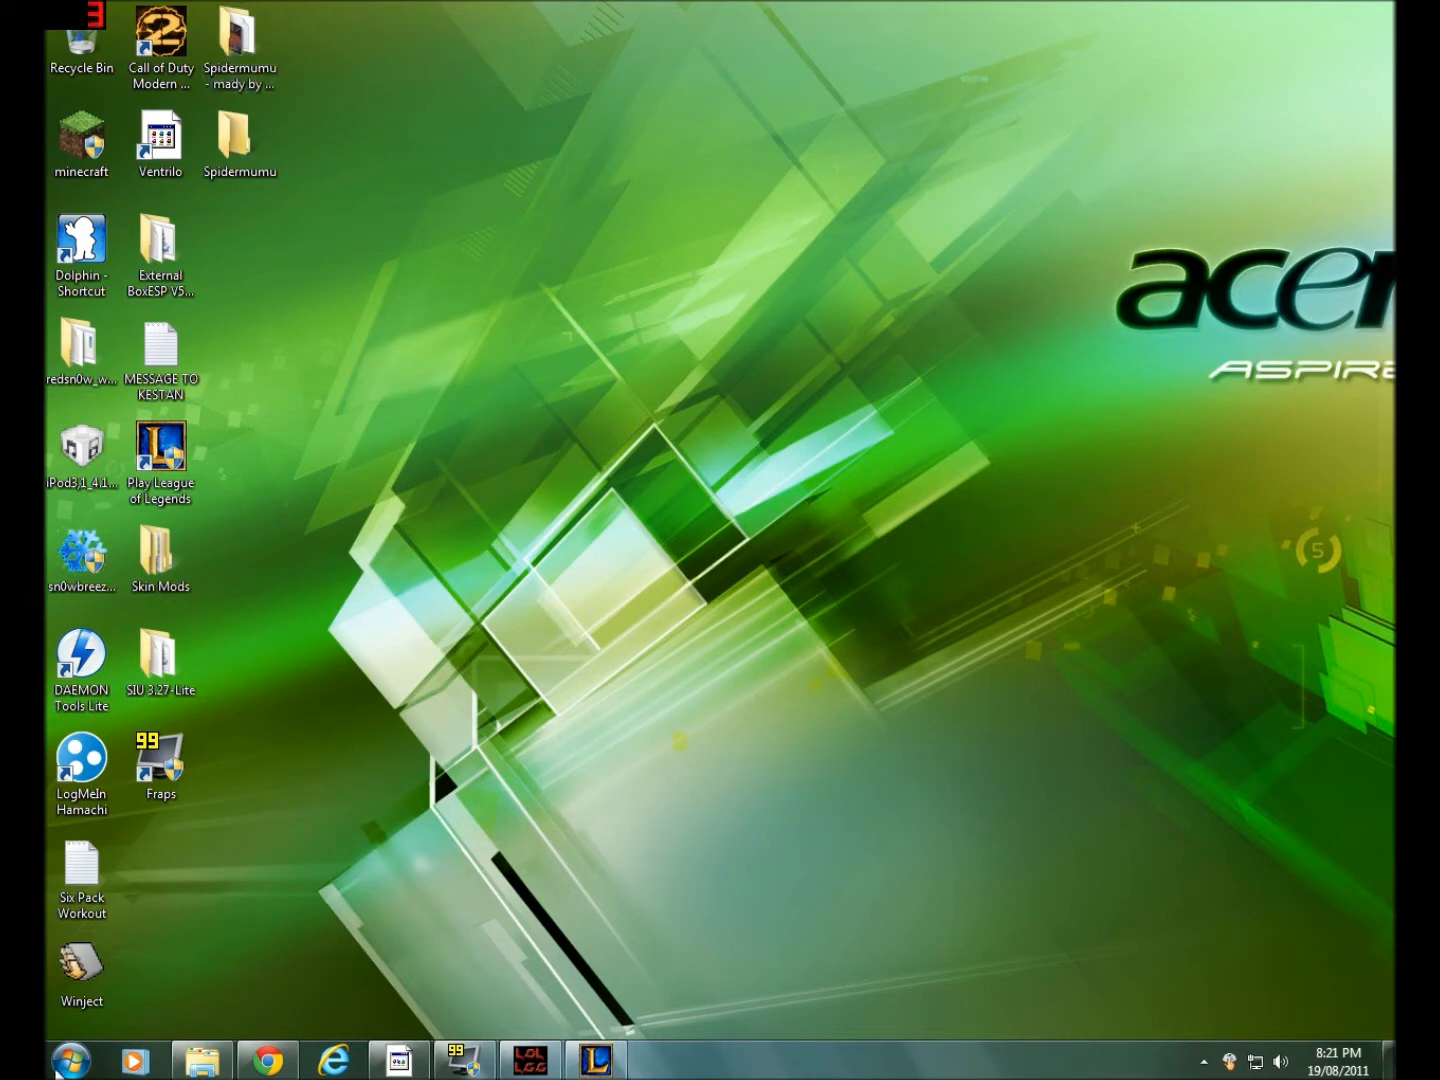
{"action": "left_click", "coordinate": [69, 1060]}
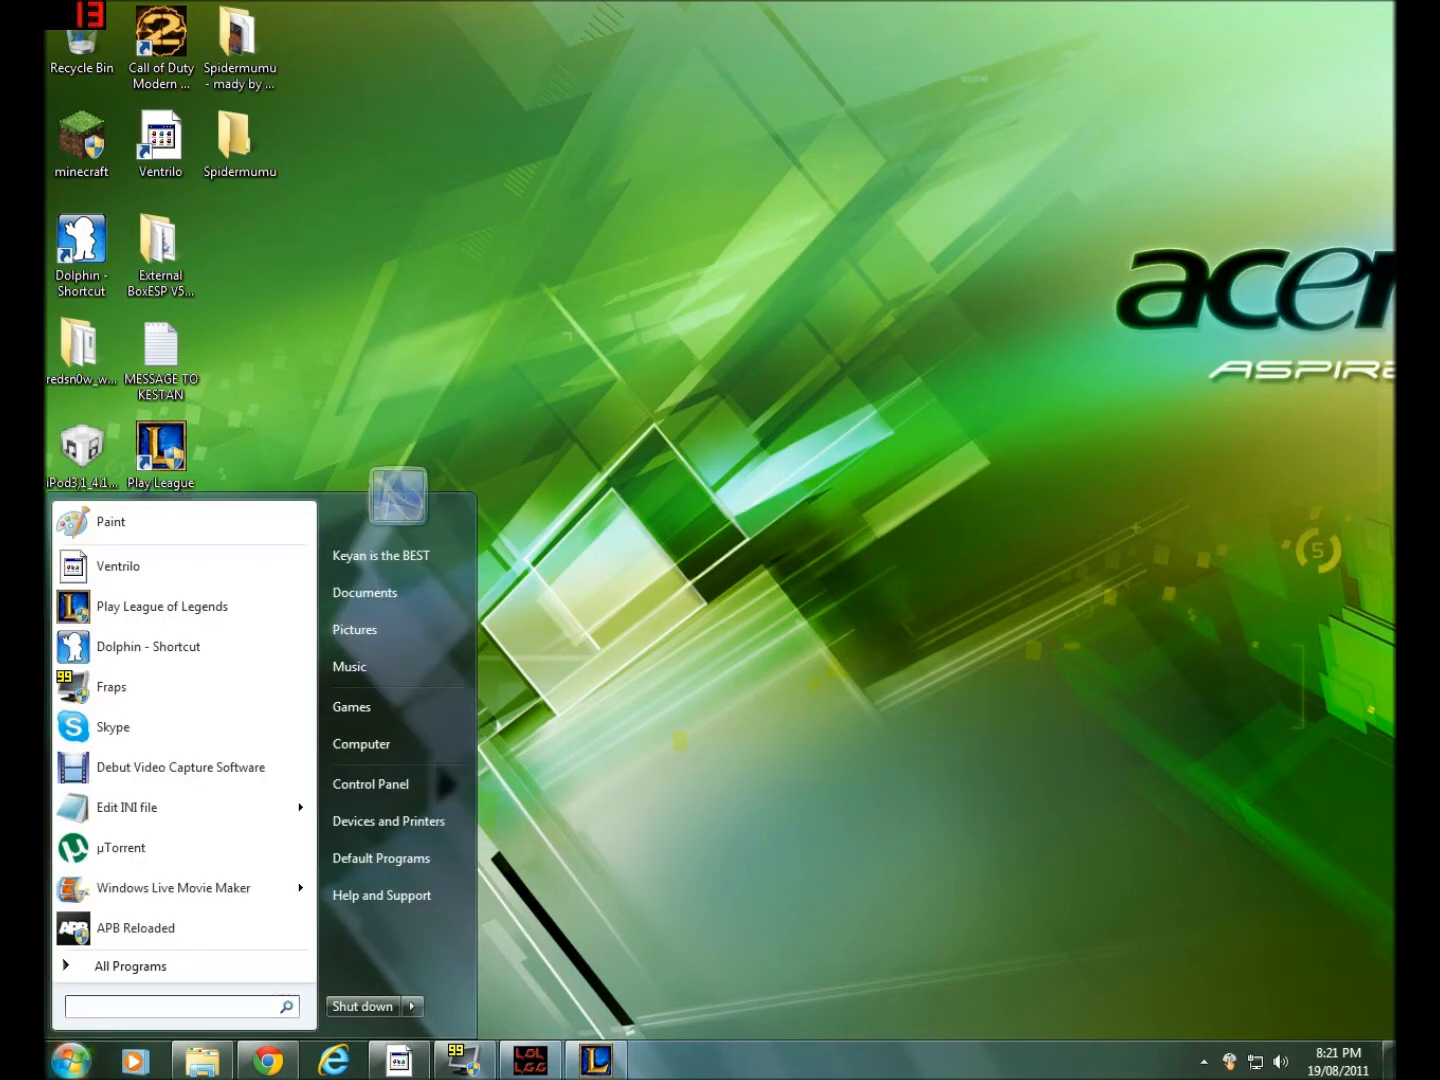
{"action": "type", "text": "spider"}
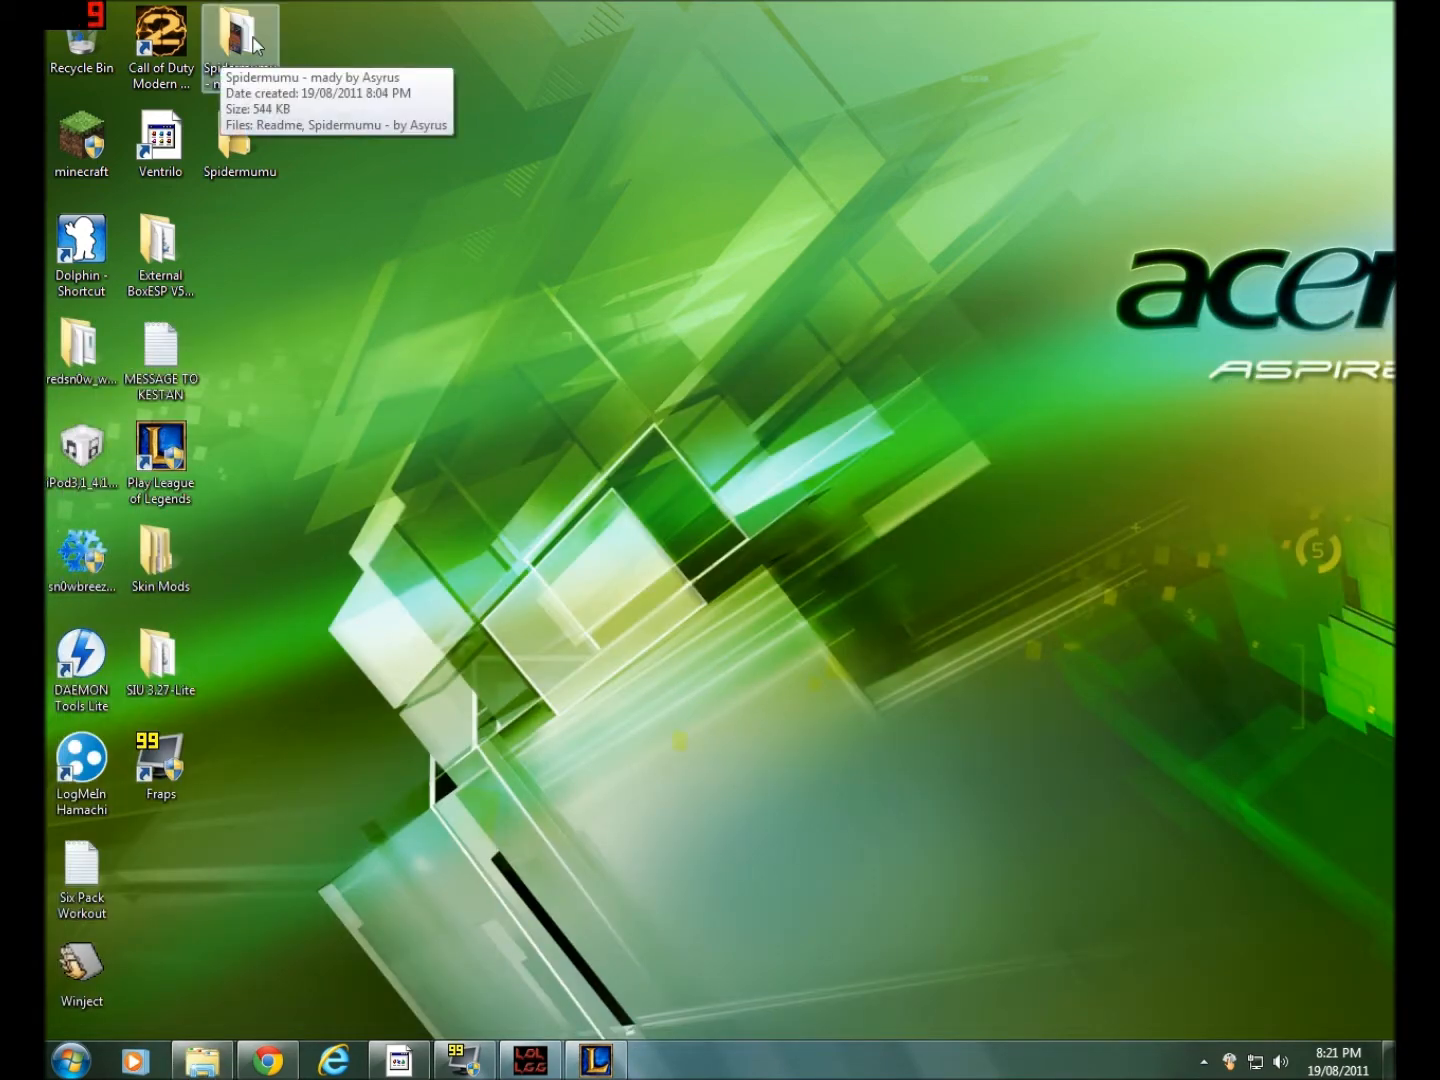
{"action": "mouse_move", "coordinate": [312, 217]}
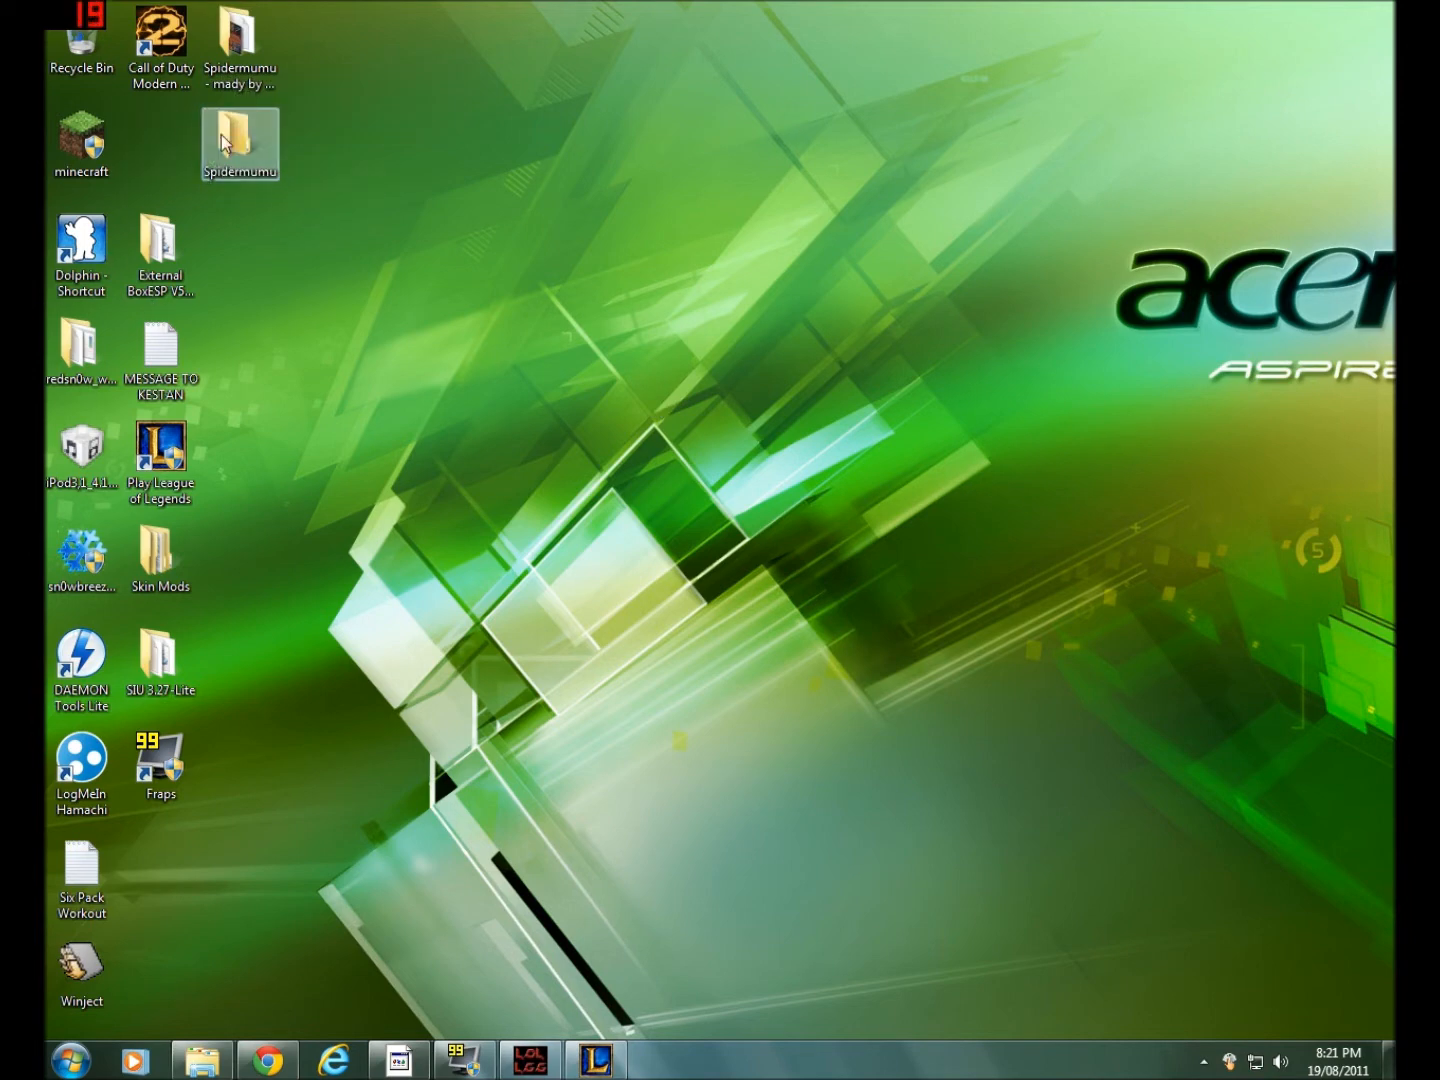
Relocate the Spidermumu desktop folder, check its air and game folders, then close it
{"action": "double_click", "coordinate": [239, 143]}
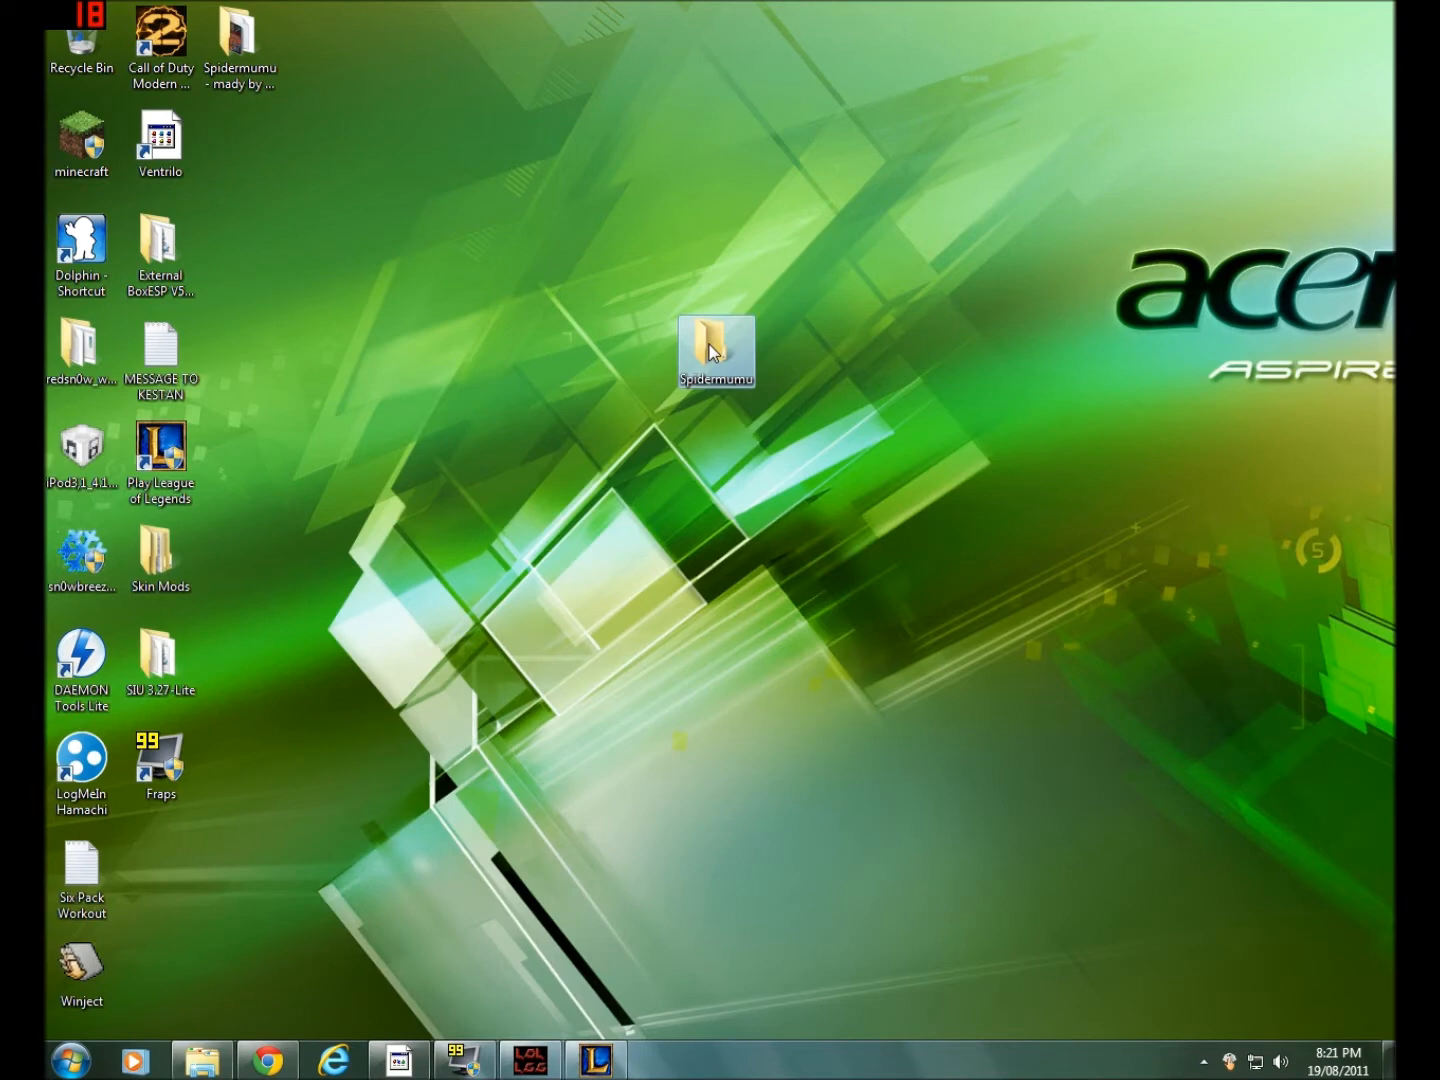
{"action": "left_click_drag", "start_coordinate": [716, 350], "coordinate": [320, 143]}
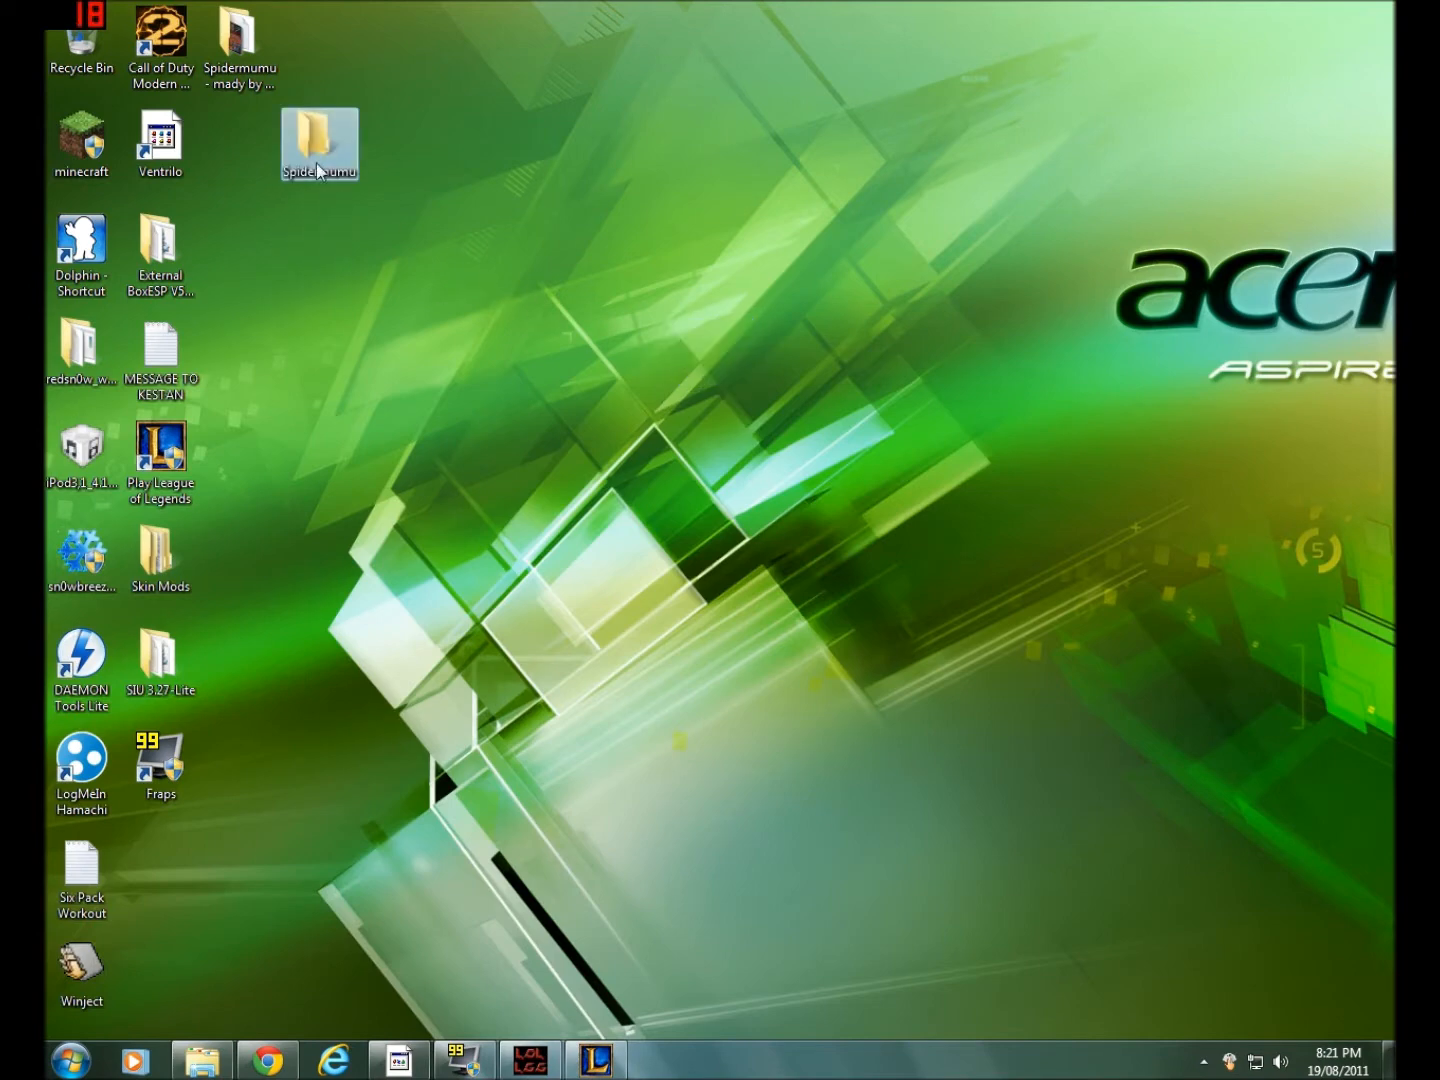
{"action": "double_click", "coordinate": [319, 142]}
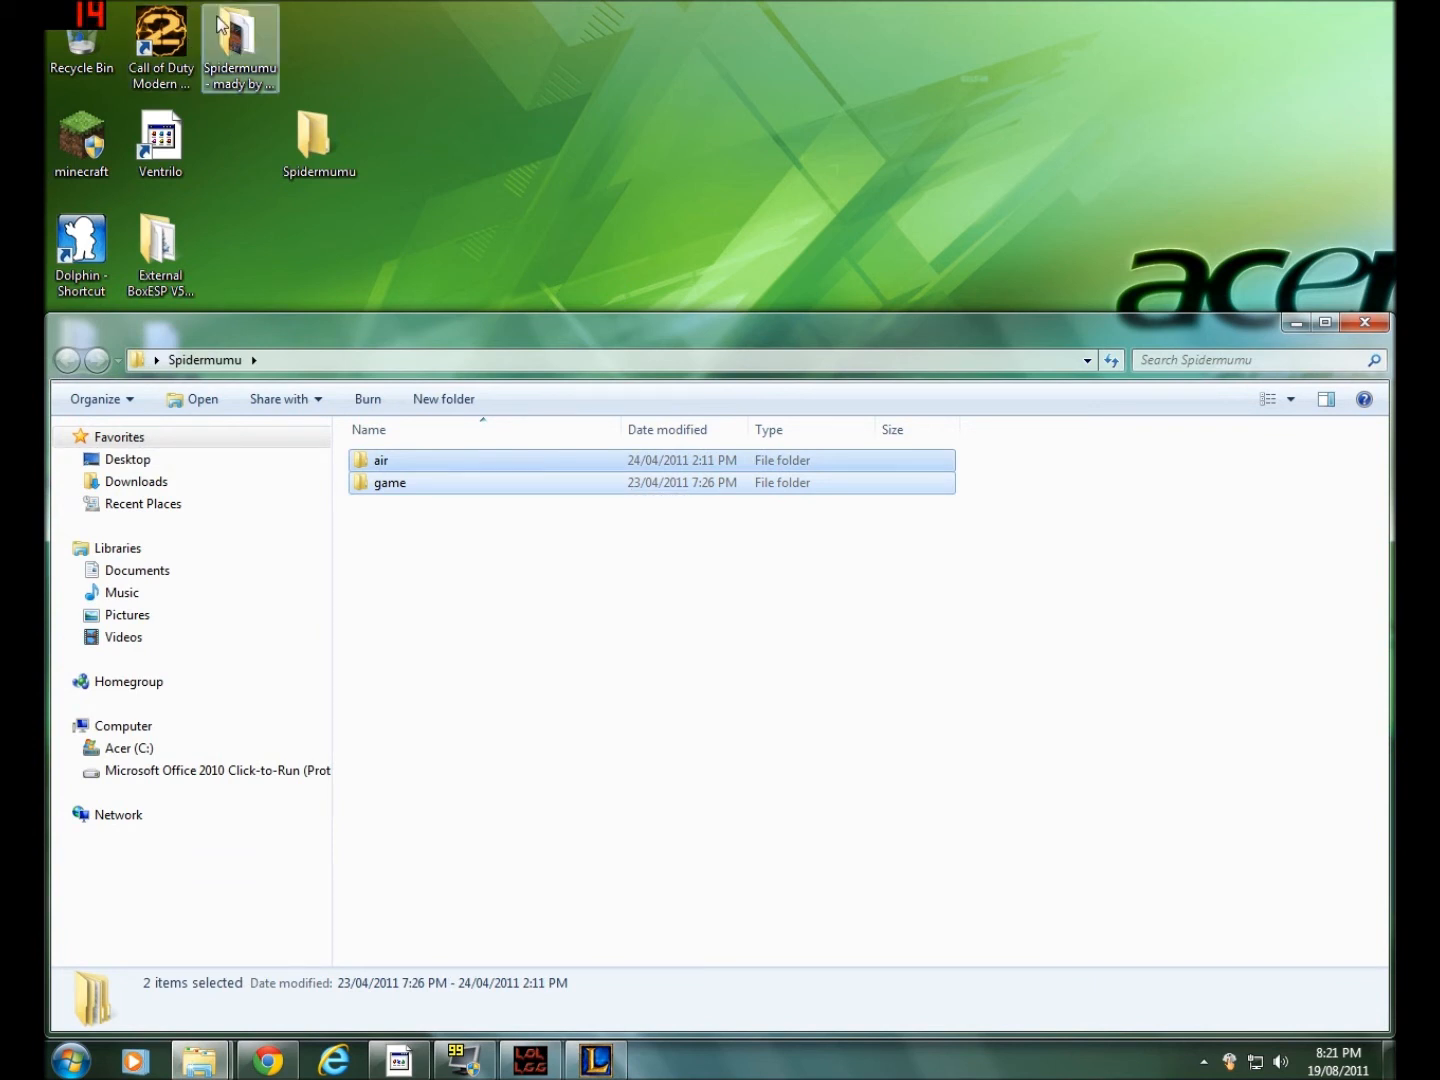
{"action": "left_click", "coordinate": [319, 143]}
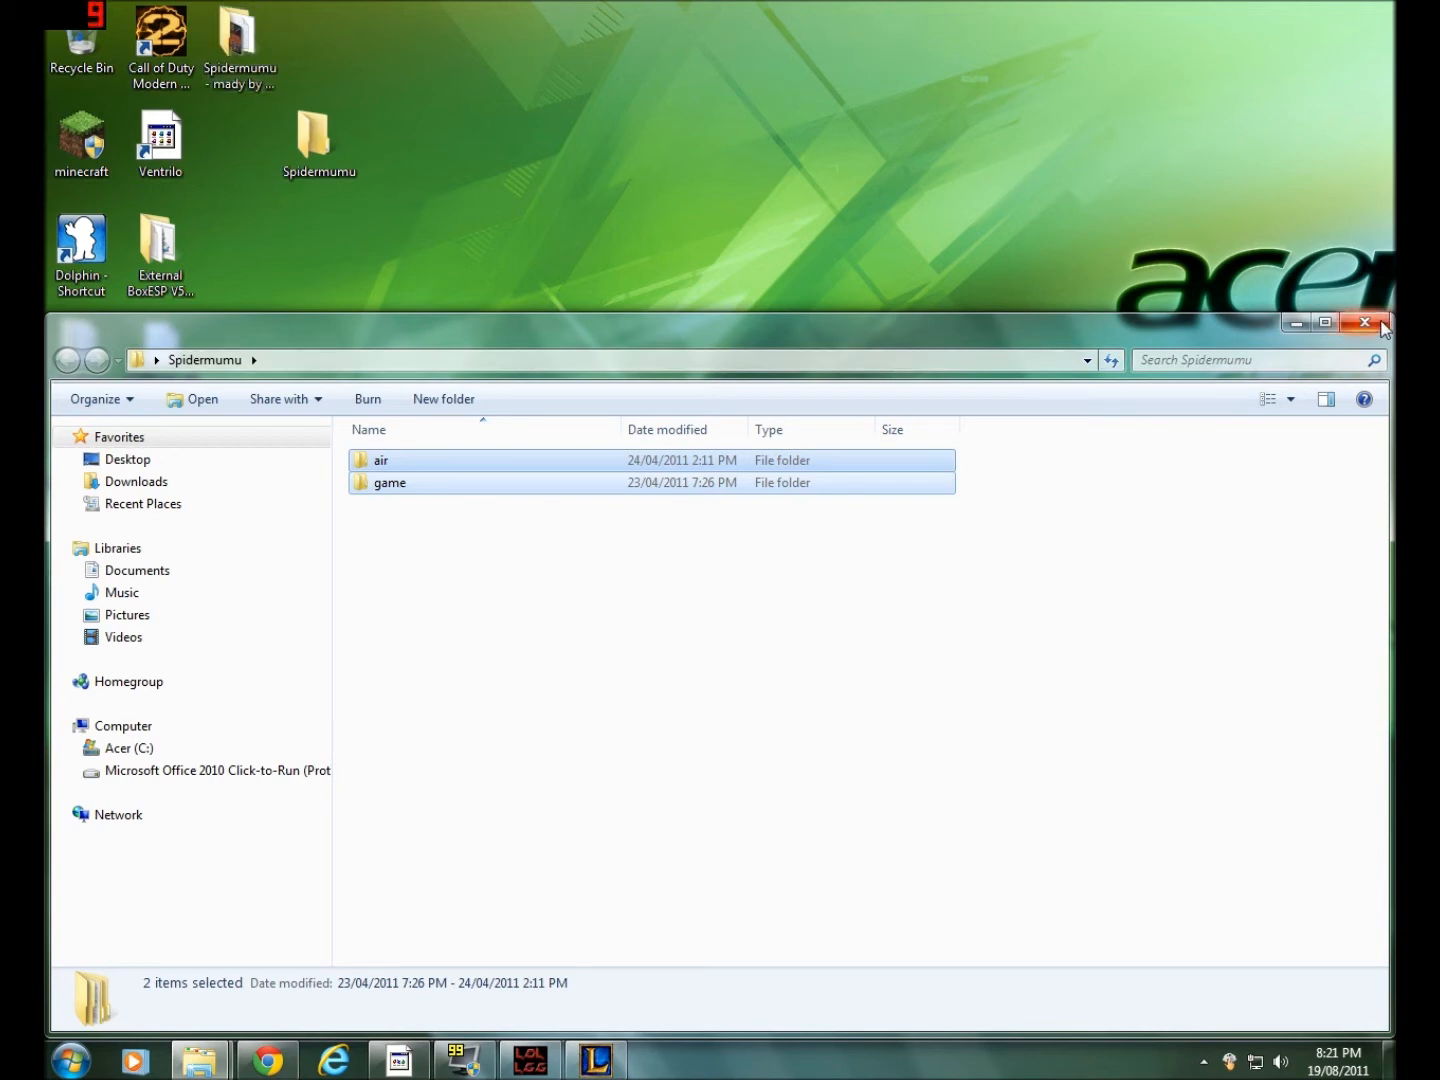
{"action": "left_click", "coordinate": [1364, 322]}
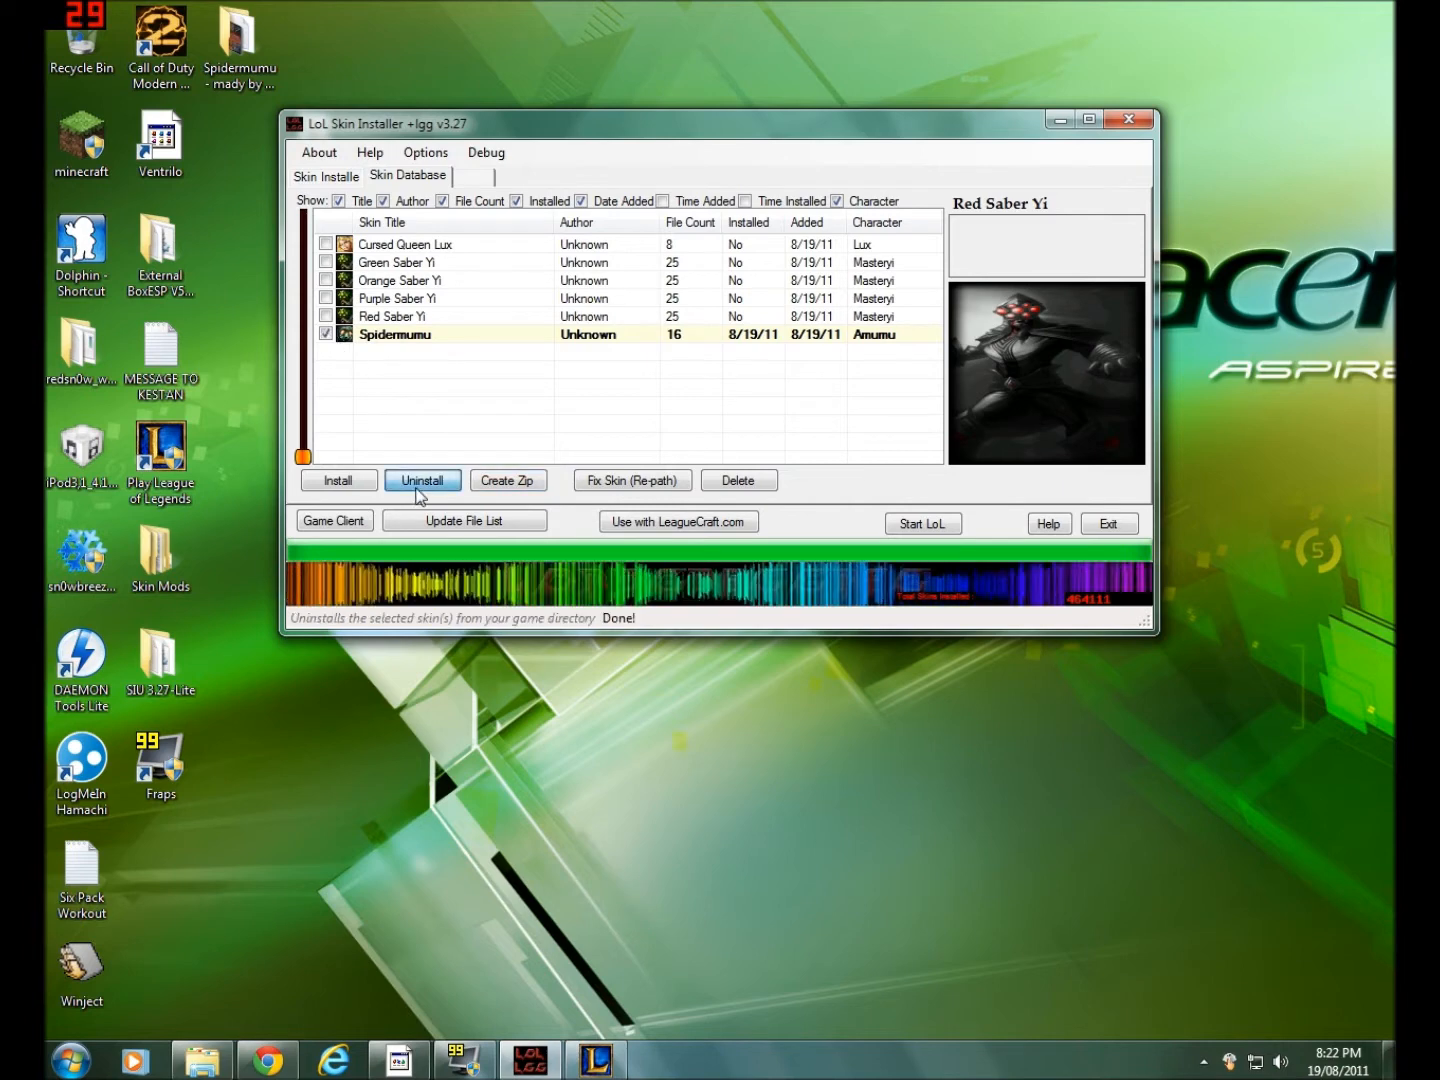
Drop the Spidermumu folder into the installer and delete the old Spidermumu database entry
{"action": "left_click", "coordinate": [422, 480]}
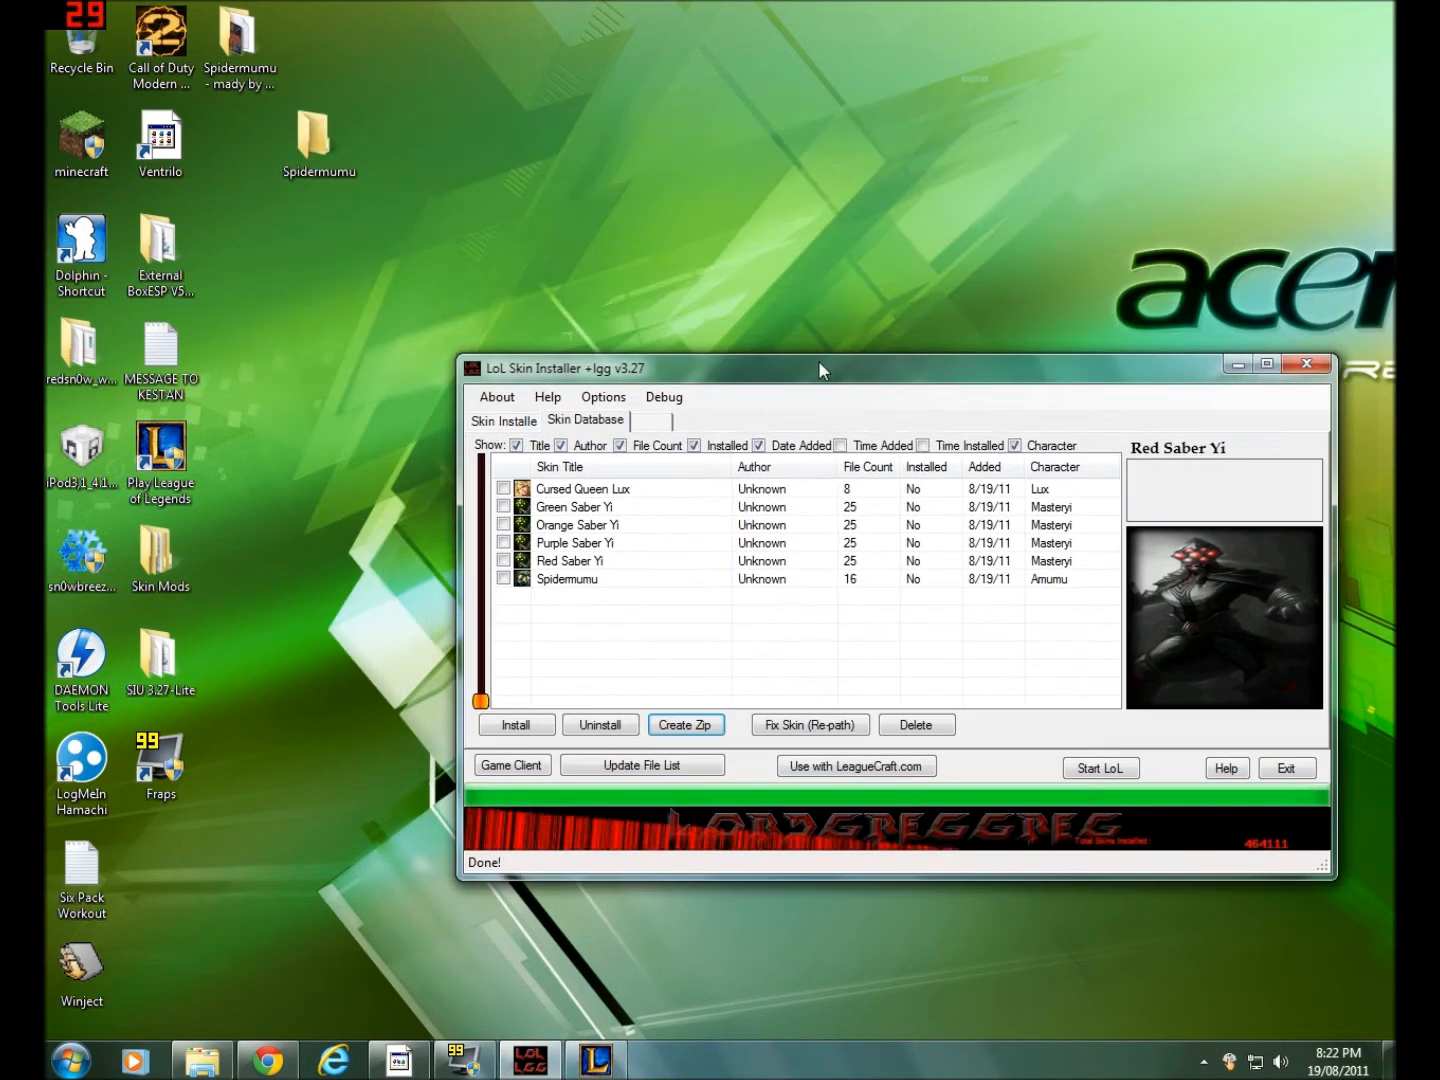
{"action": "left_click", "coordinate": [319, 140]}
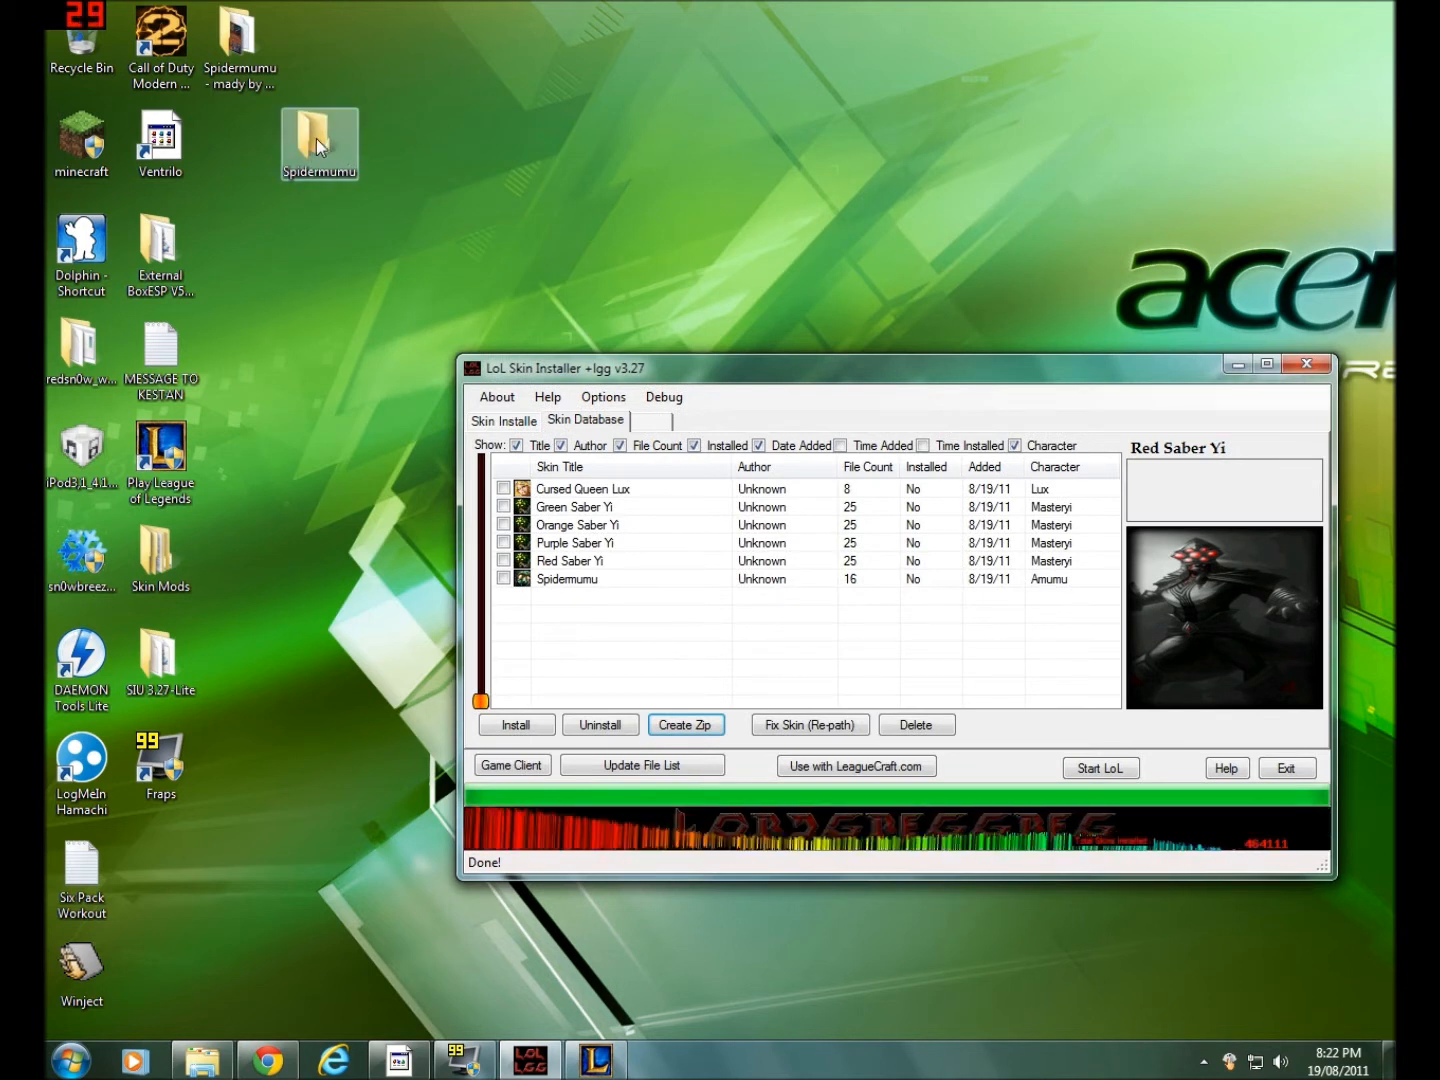
{"action": "left_click_drag", "start_coordinate": [320, 143], "coordinate": [535, 310]}
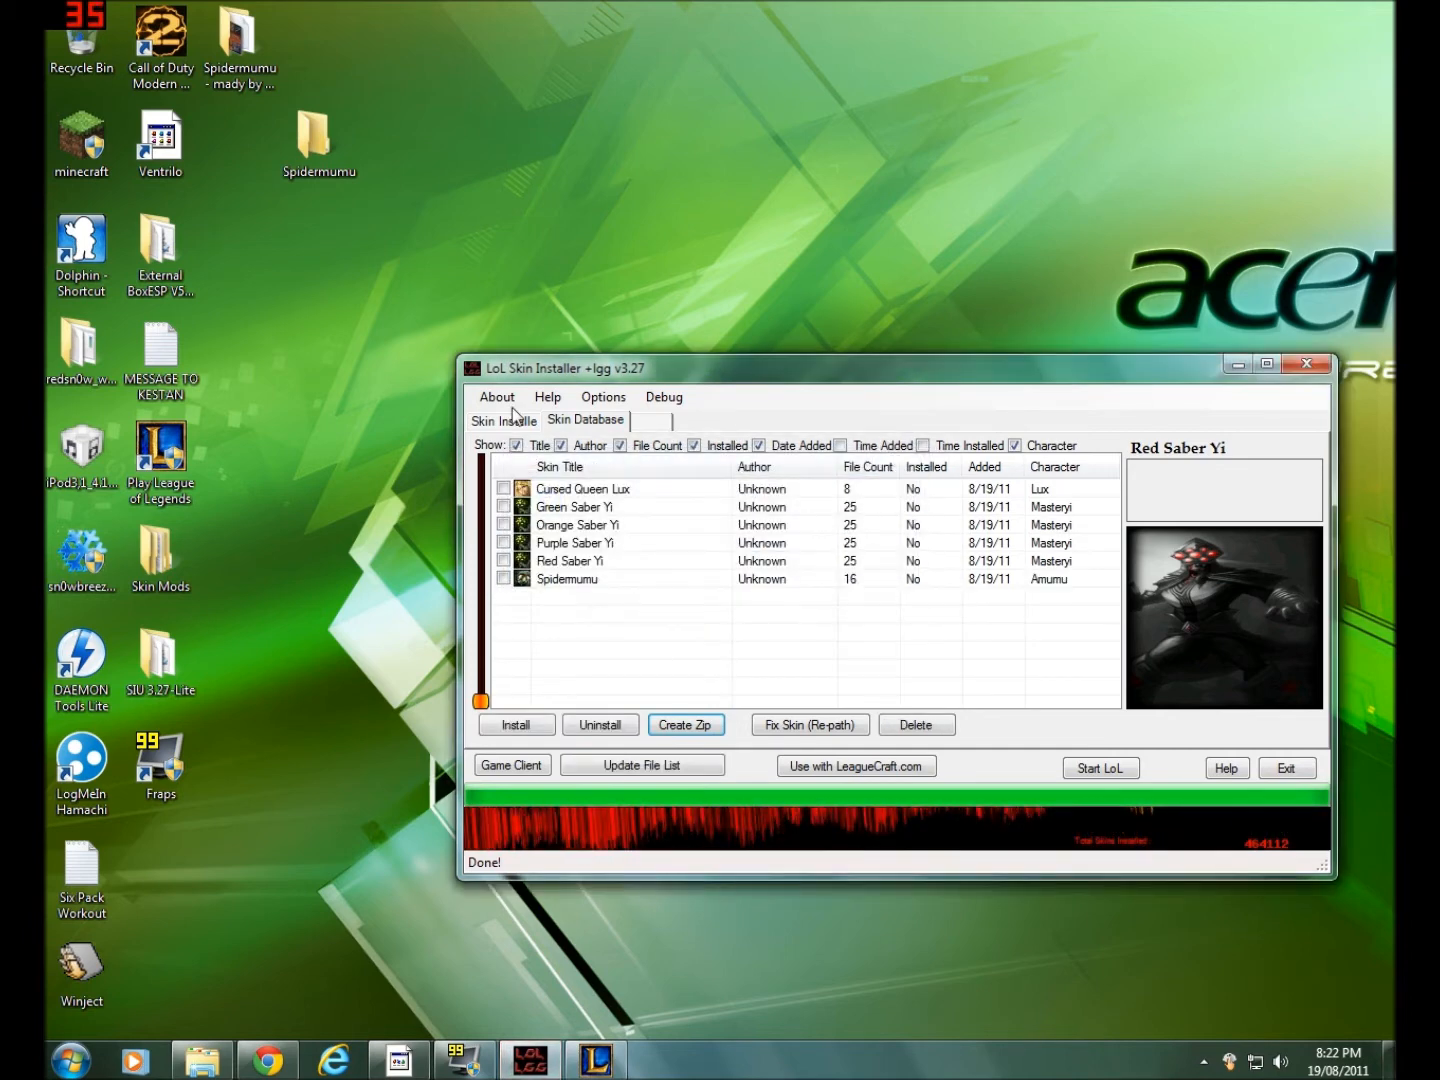
{"action": "left_click", "coordinate": [504, 578]}
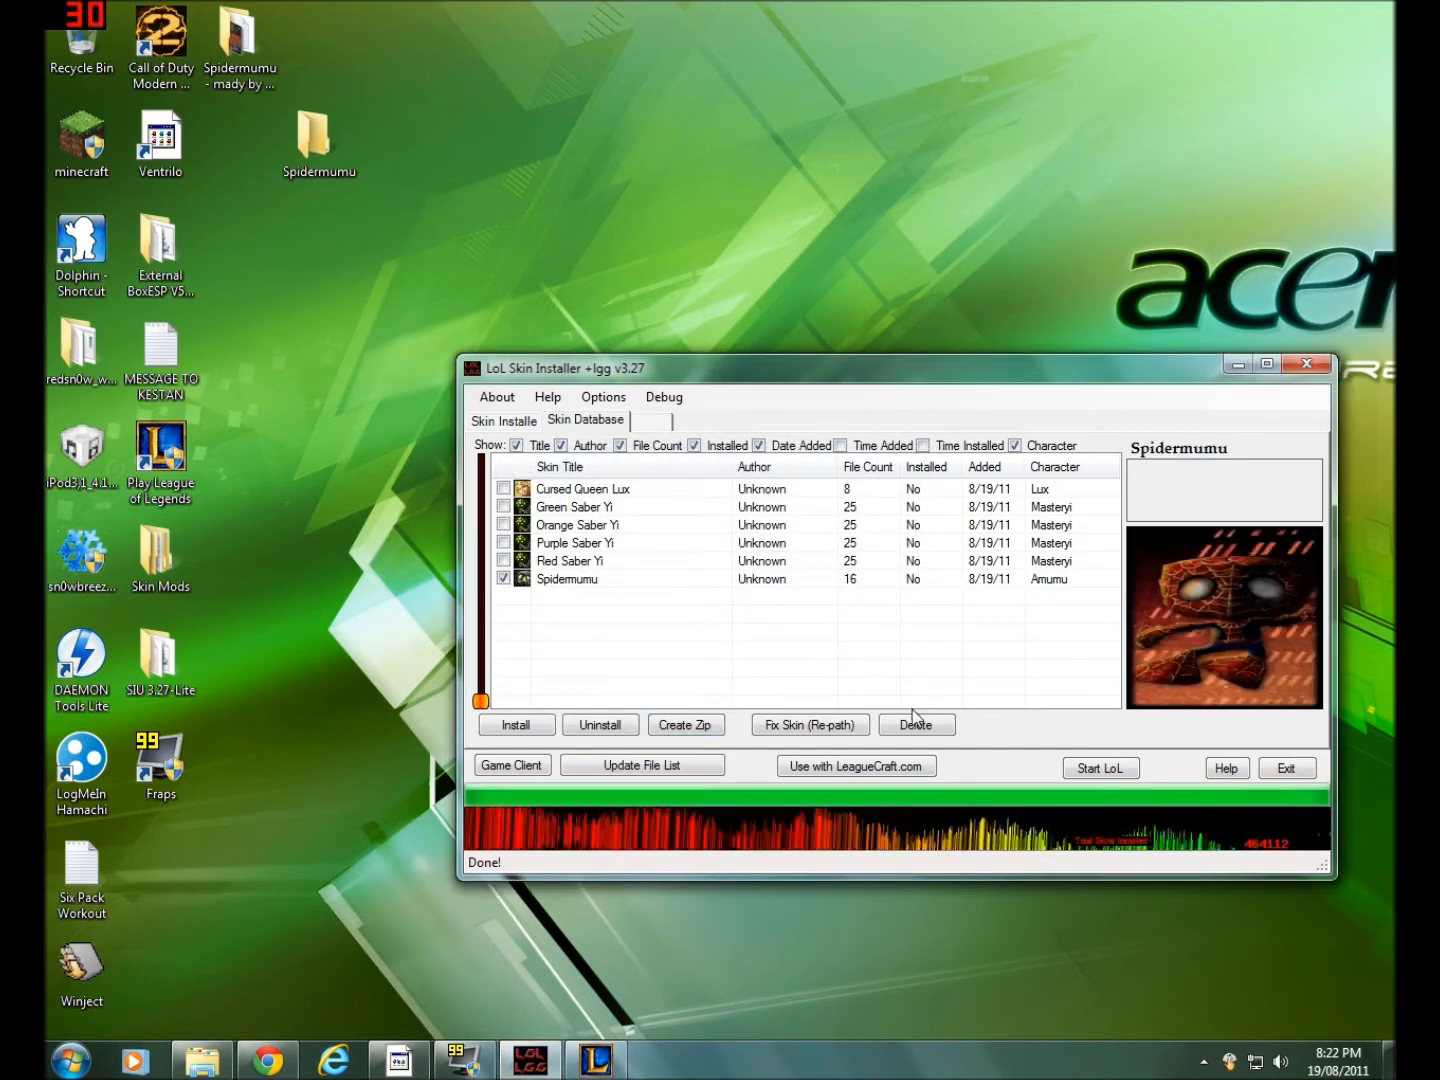
{"action": "left_click", "coordinate": [915, 724]}
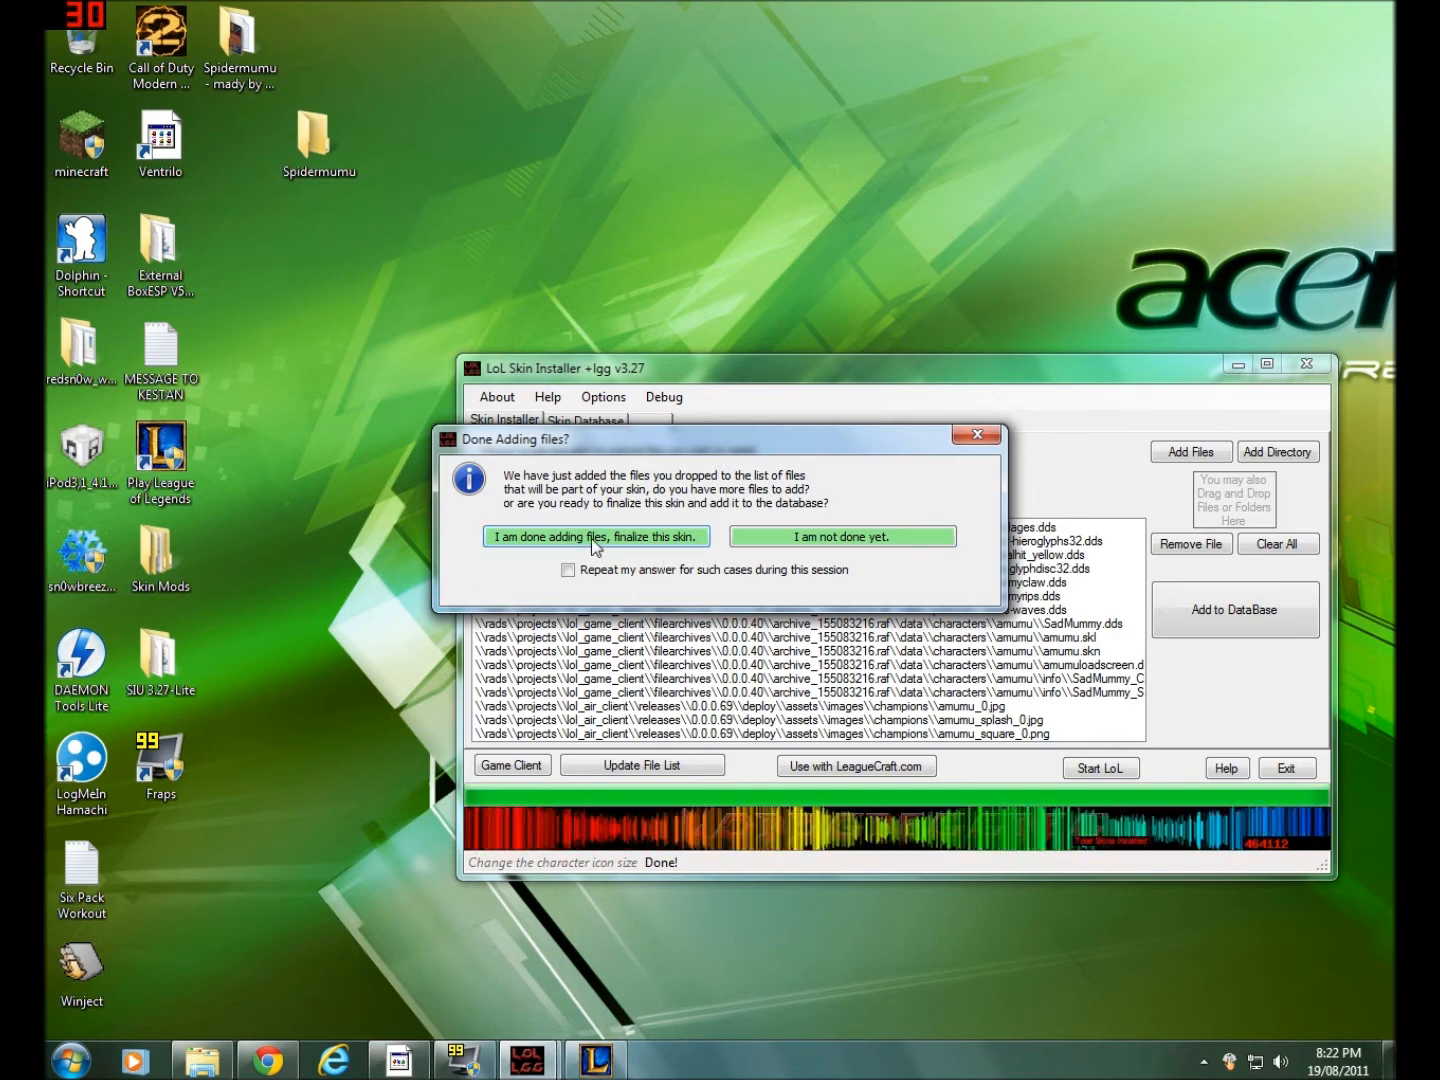
Finalize the listed files as a skin named Spidermumu and acknowledge the confirmation
{"action": "left_click", "coordinate": [595, 536]}
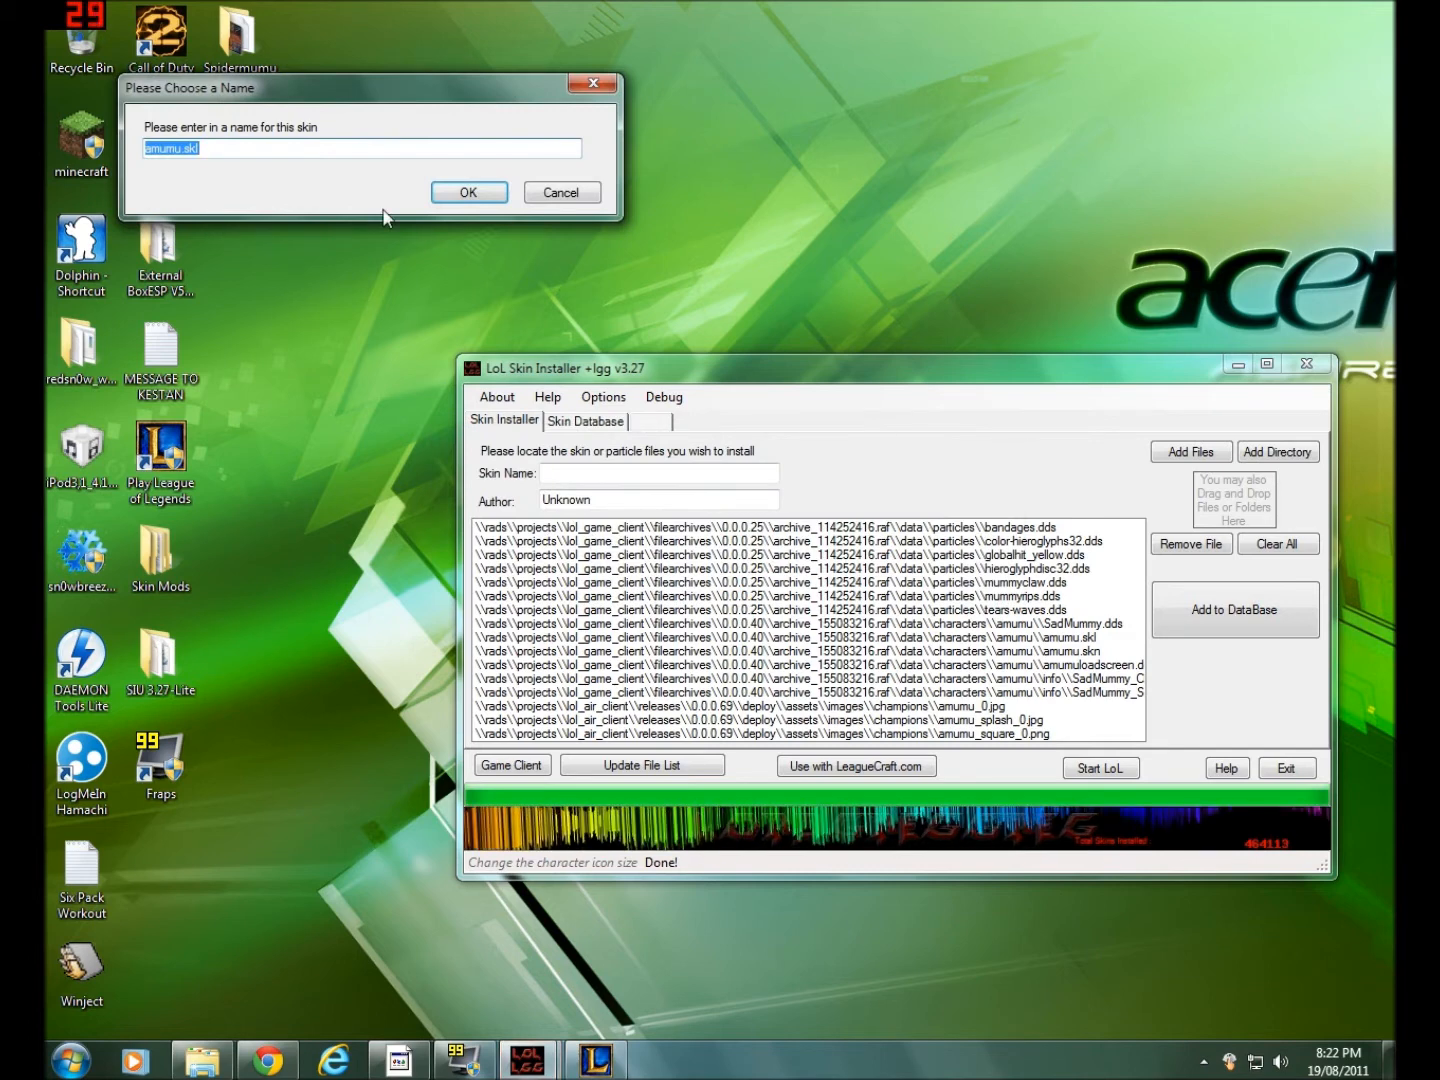
{"action": "type", "text": "Spidermumu"}
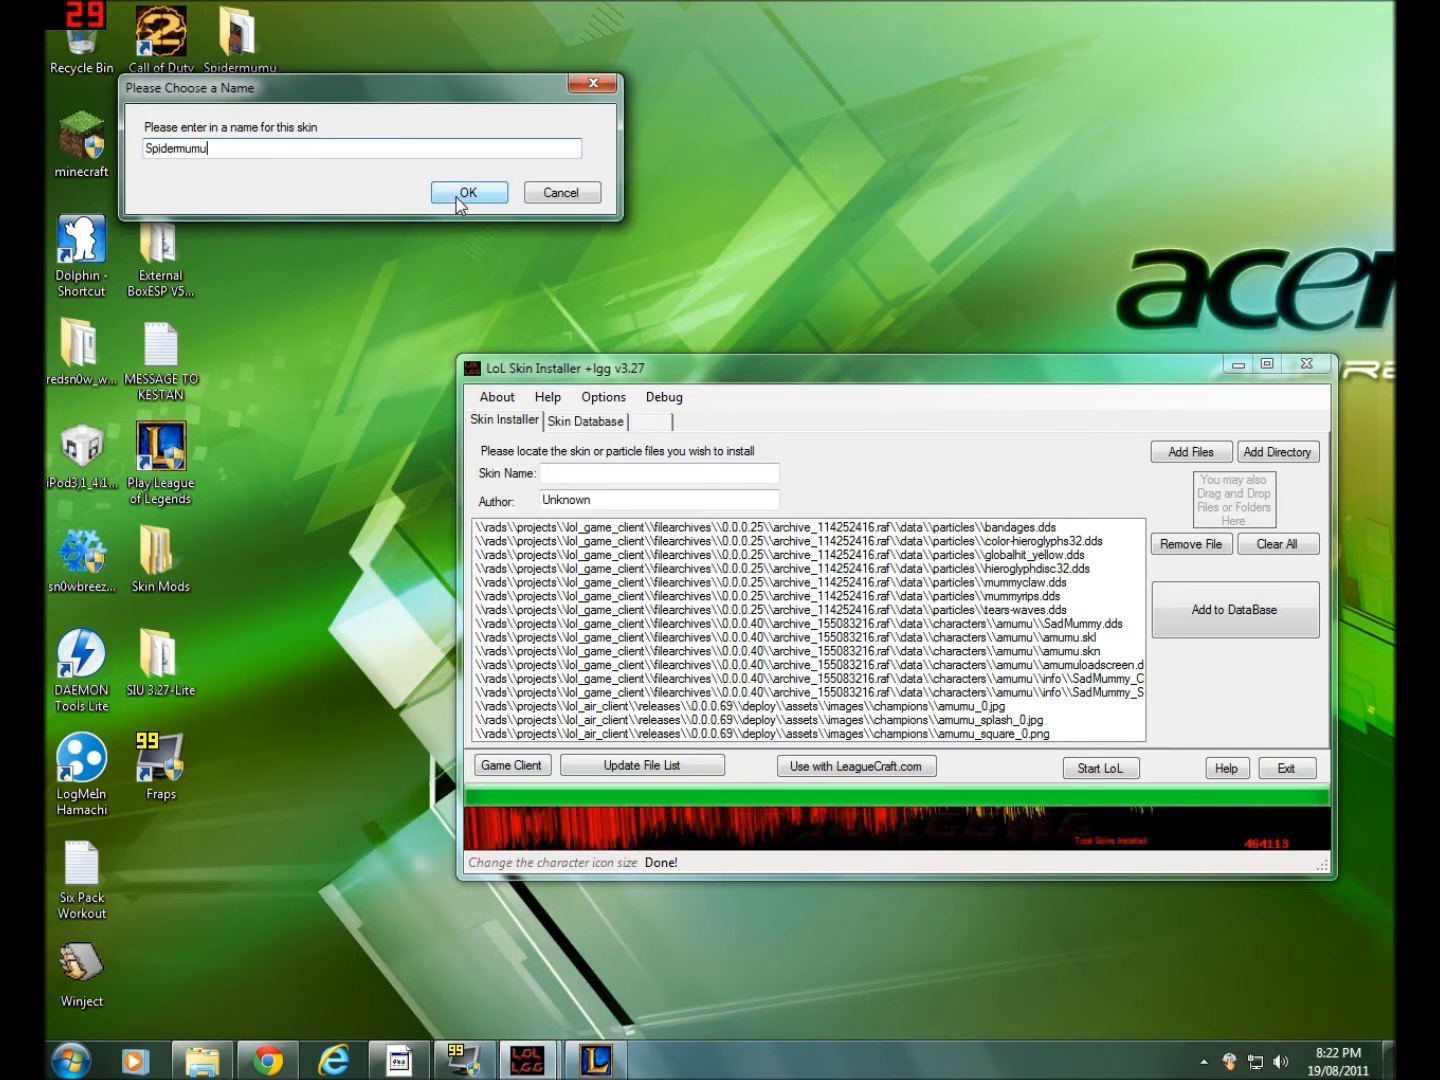
{"action": "left_click", "coordinate": [469, 192]}
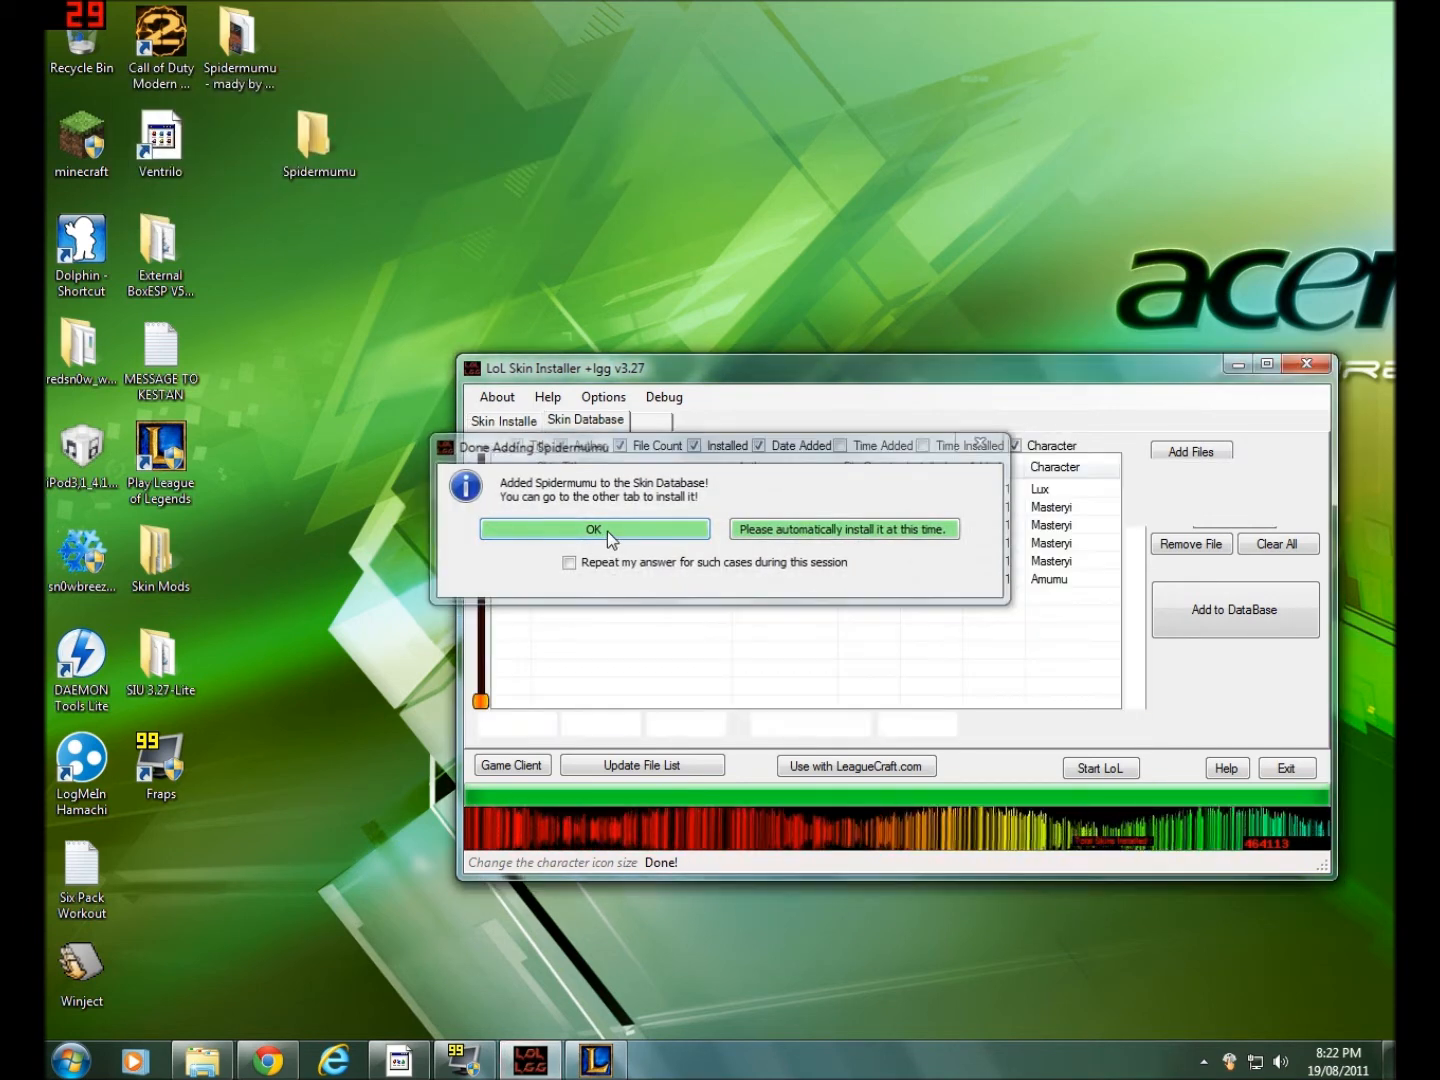
{"action": "left_click", "coordinate": [594, 528]}
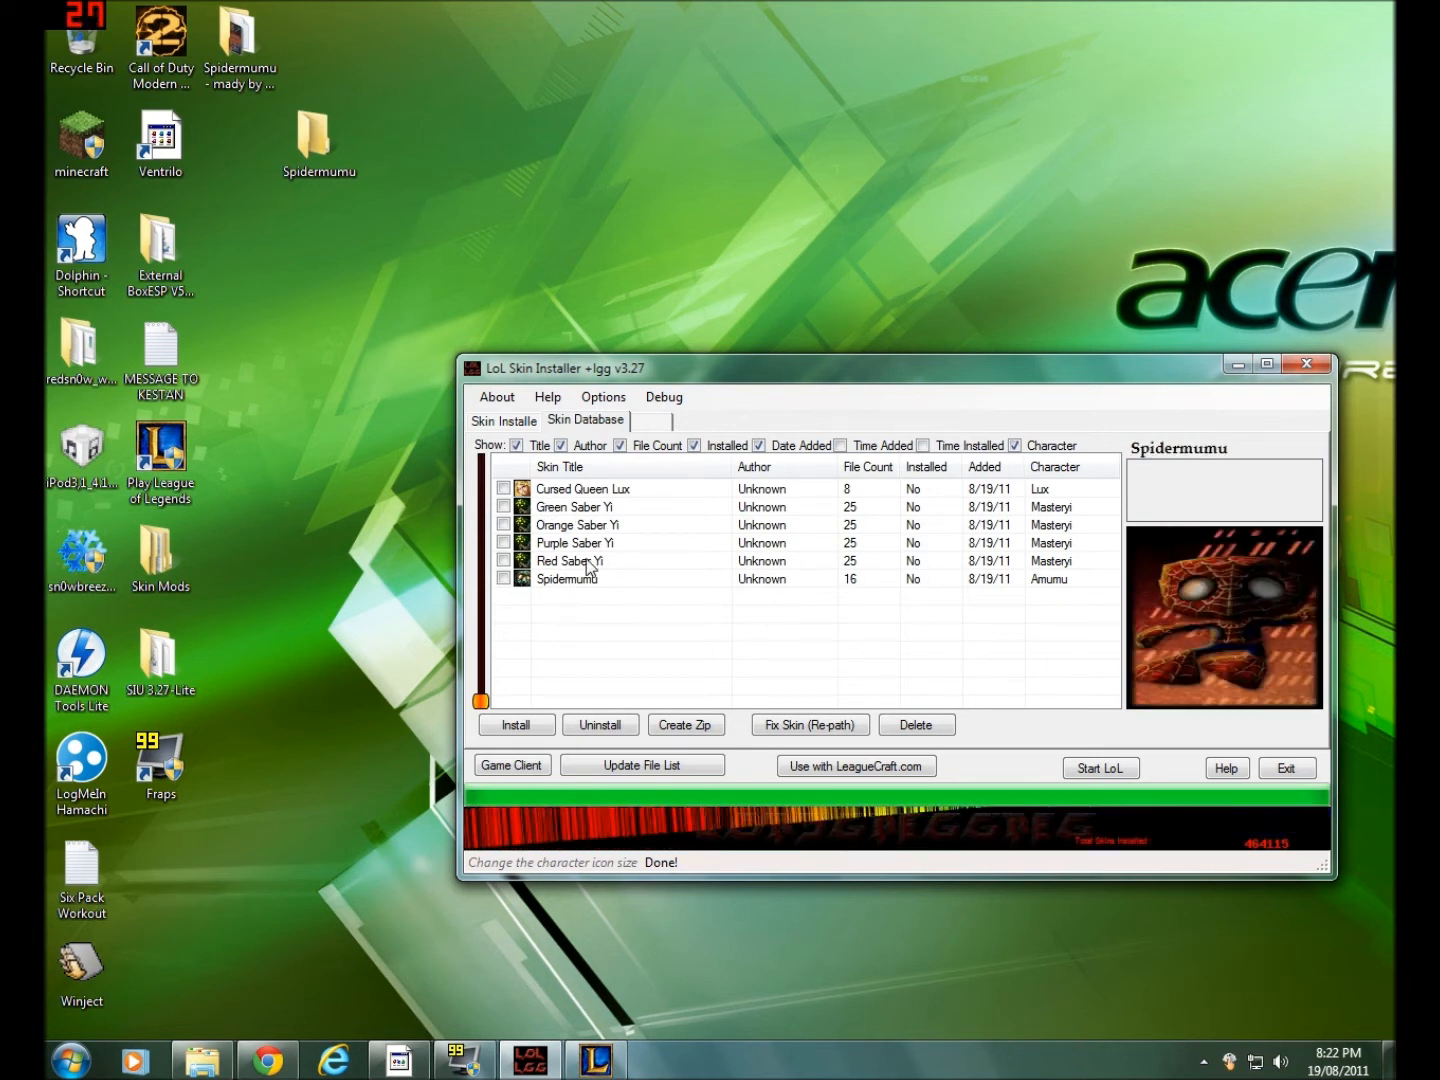
Preview the Purple Saber Yi, Red Saber Yi and Spidermumu skins, then tick Spidermumu
{"action": "left_click", "coordinate": [575, 542]}
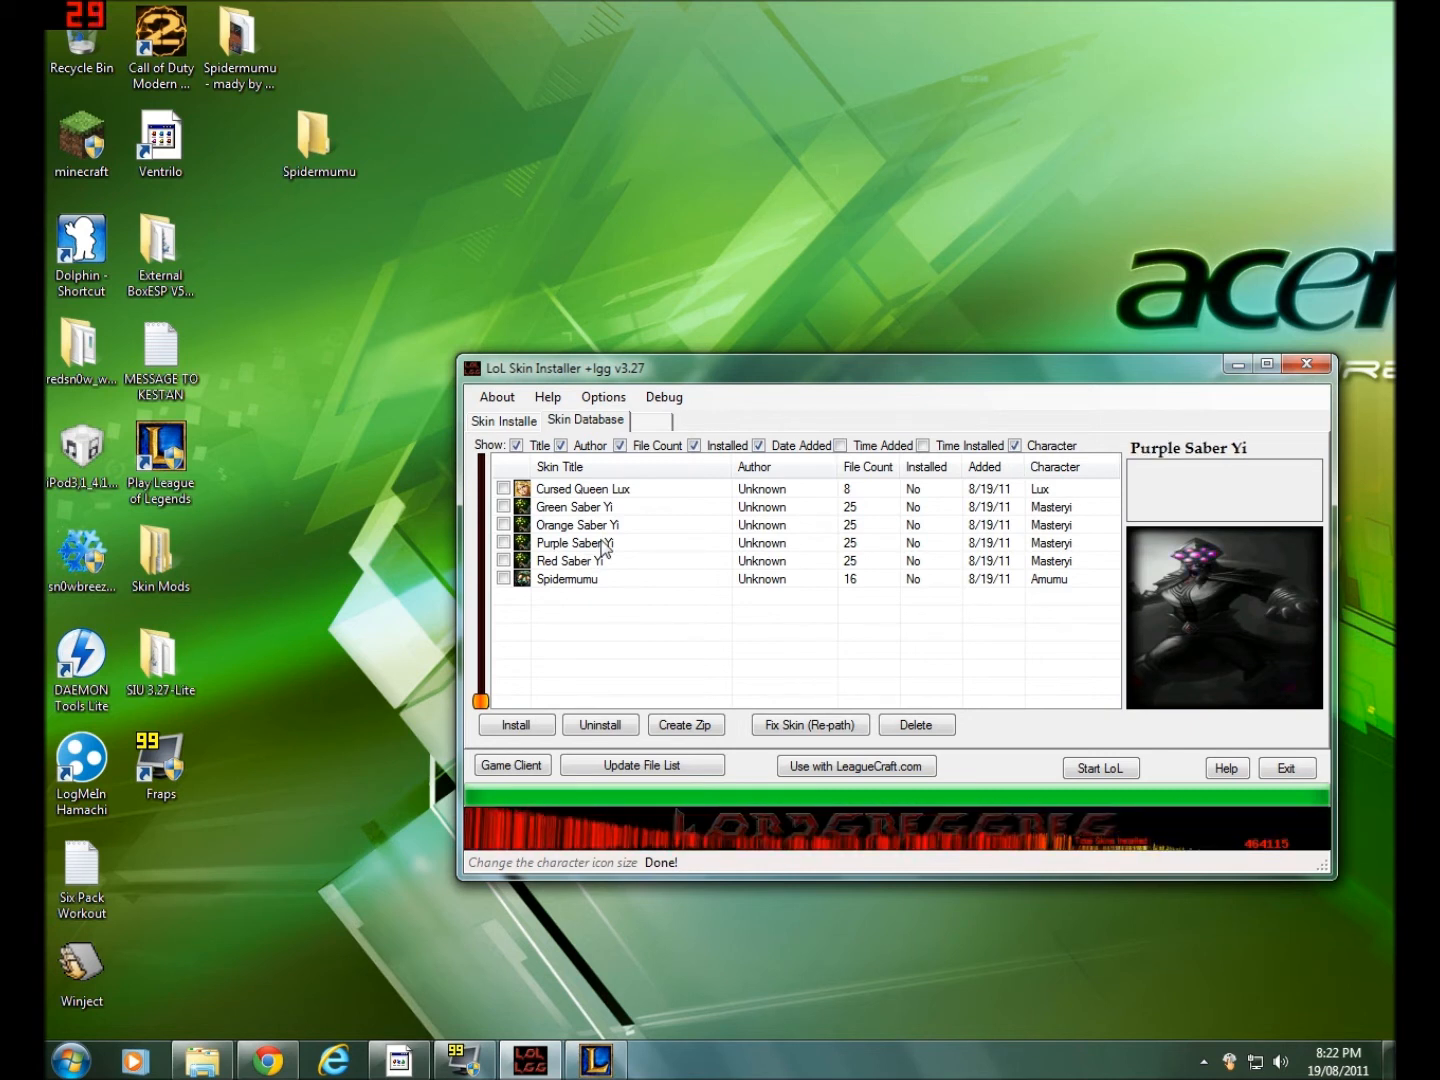
{"action": "left_click", "coordinate": [570, 560]}
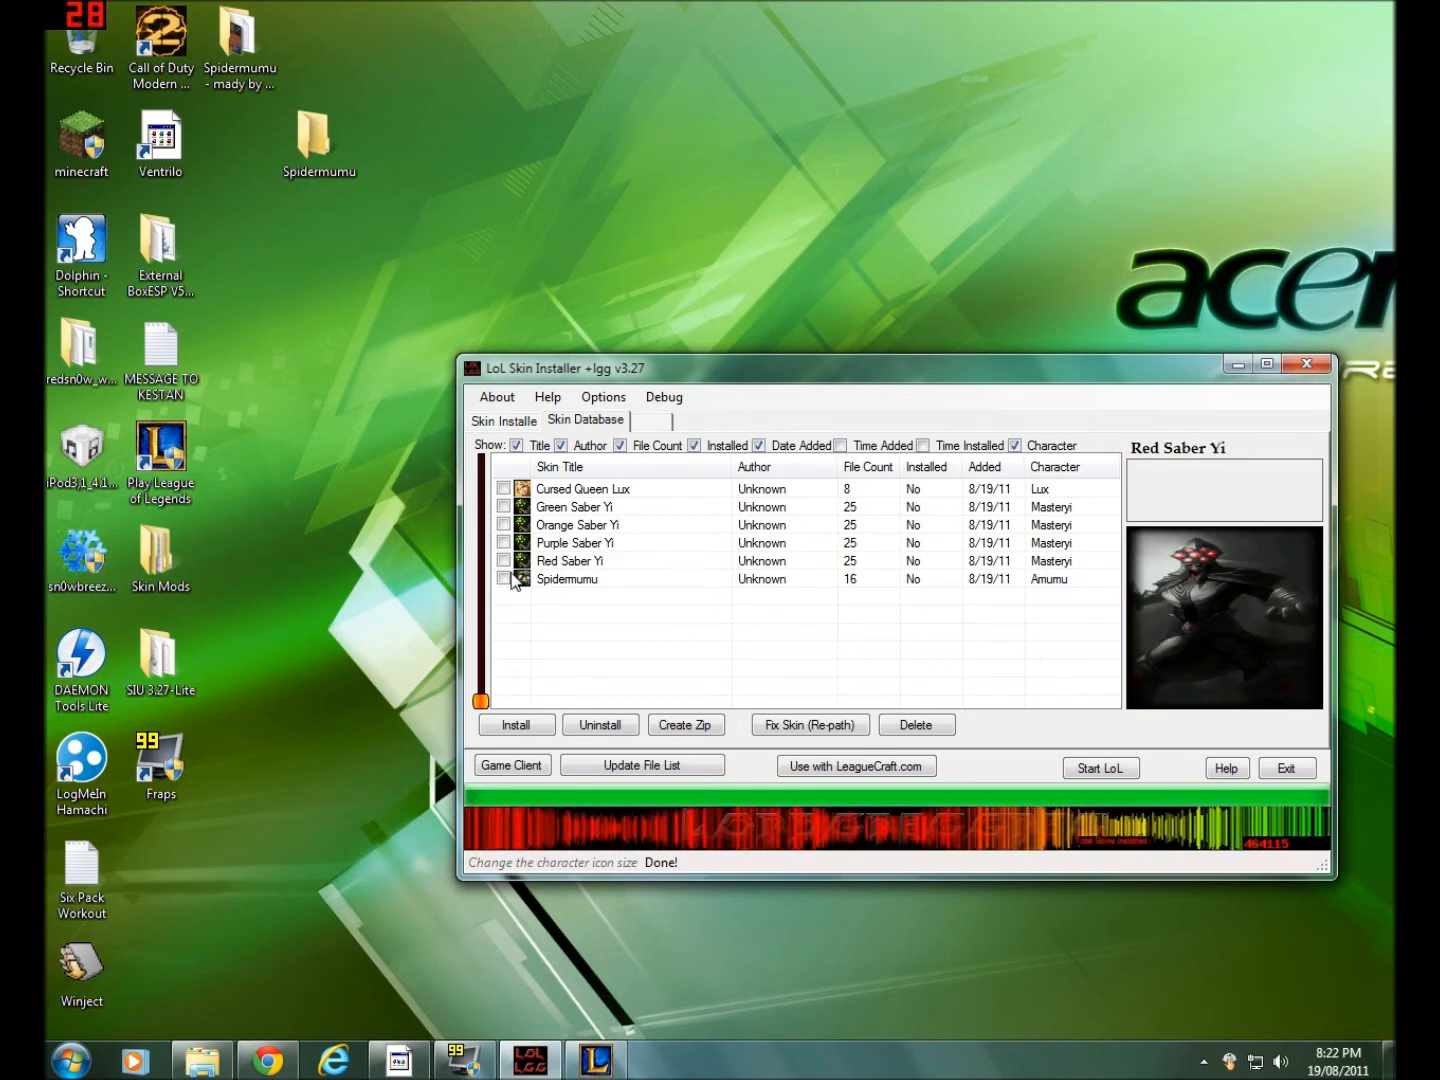
{"action": "left_click", "coordinate": [567, 579]}
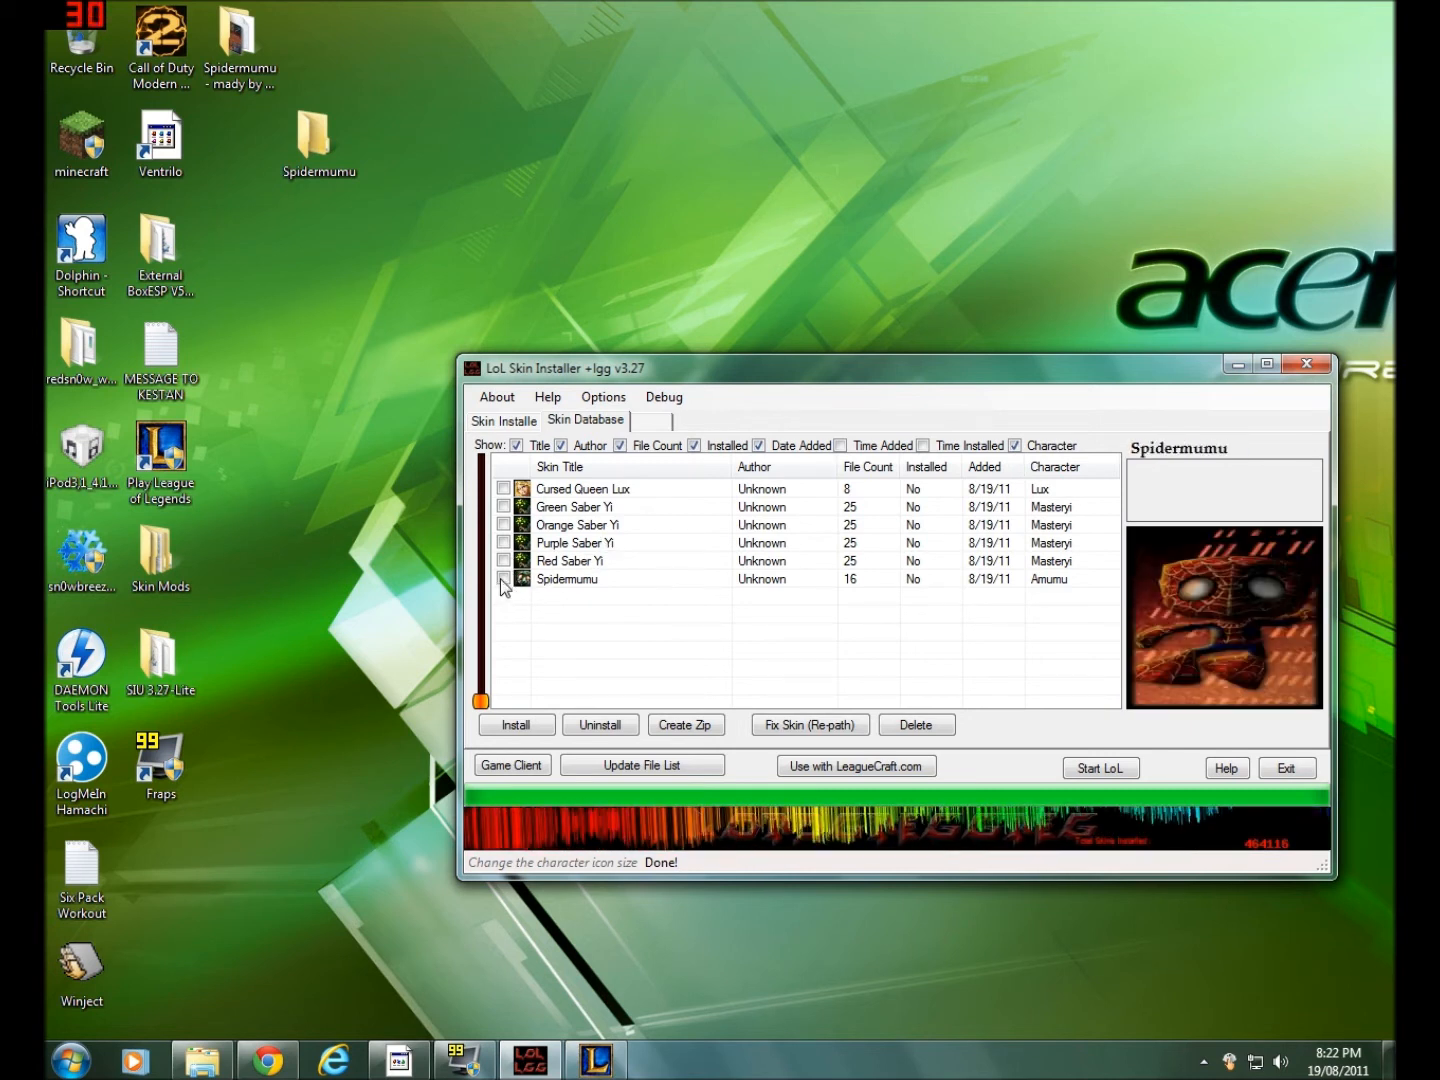
{"action": "mouse_move", "coordinate": [520, 590]}
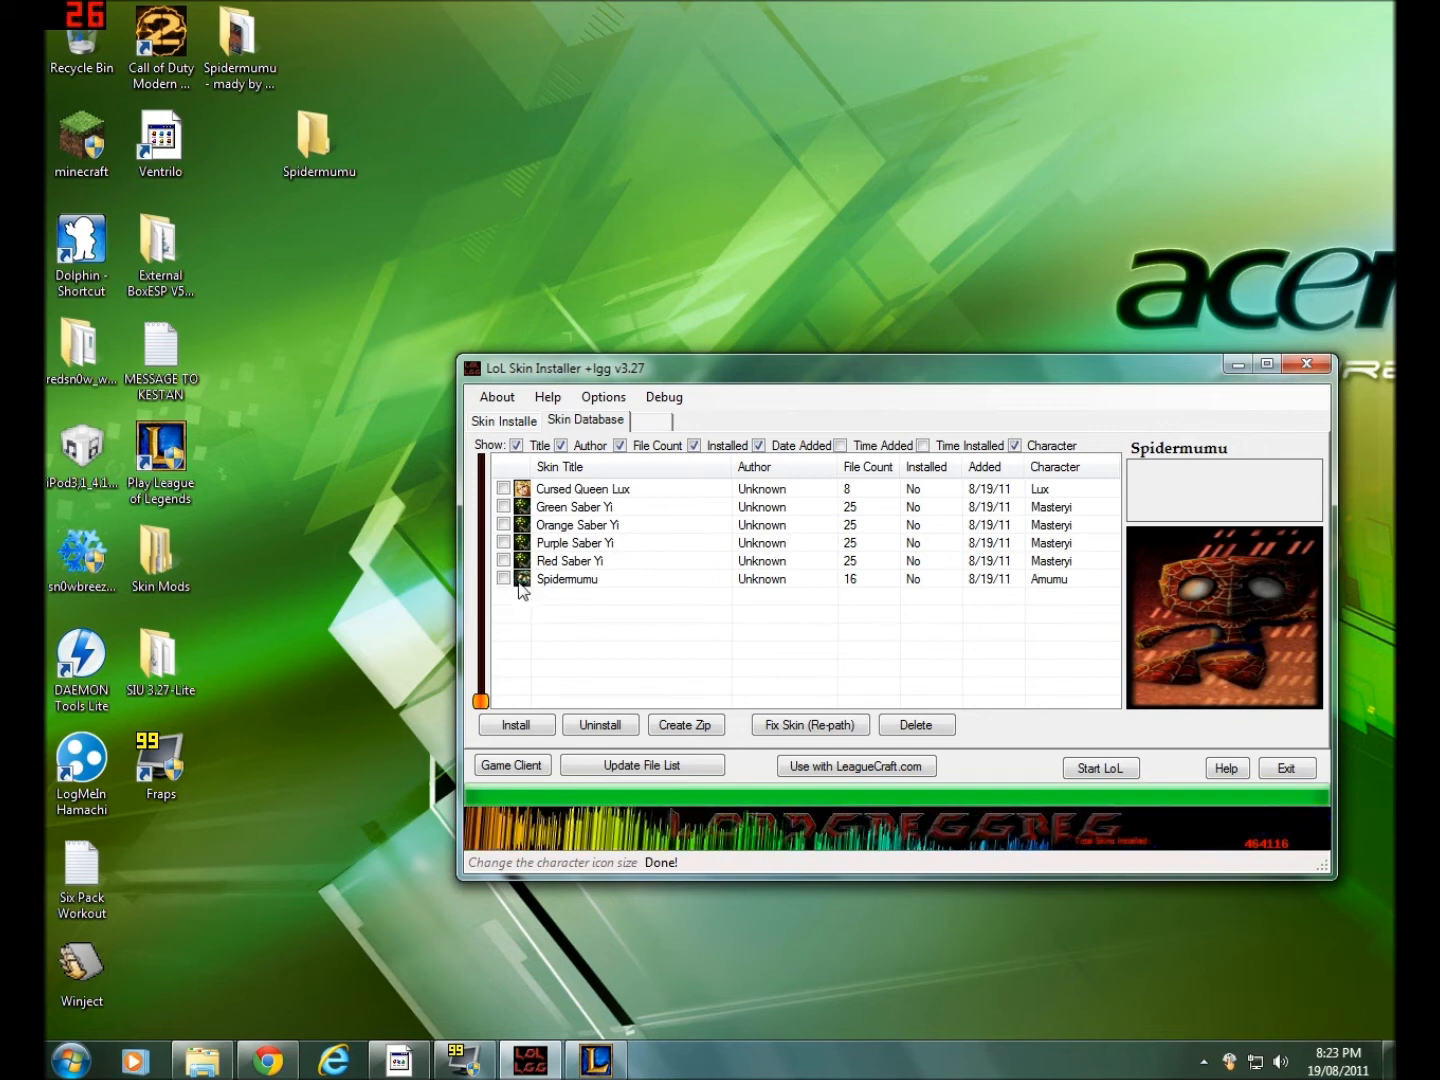
{"action": "left_click", "coordinate": [570, 560]}
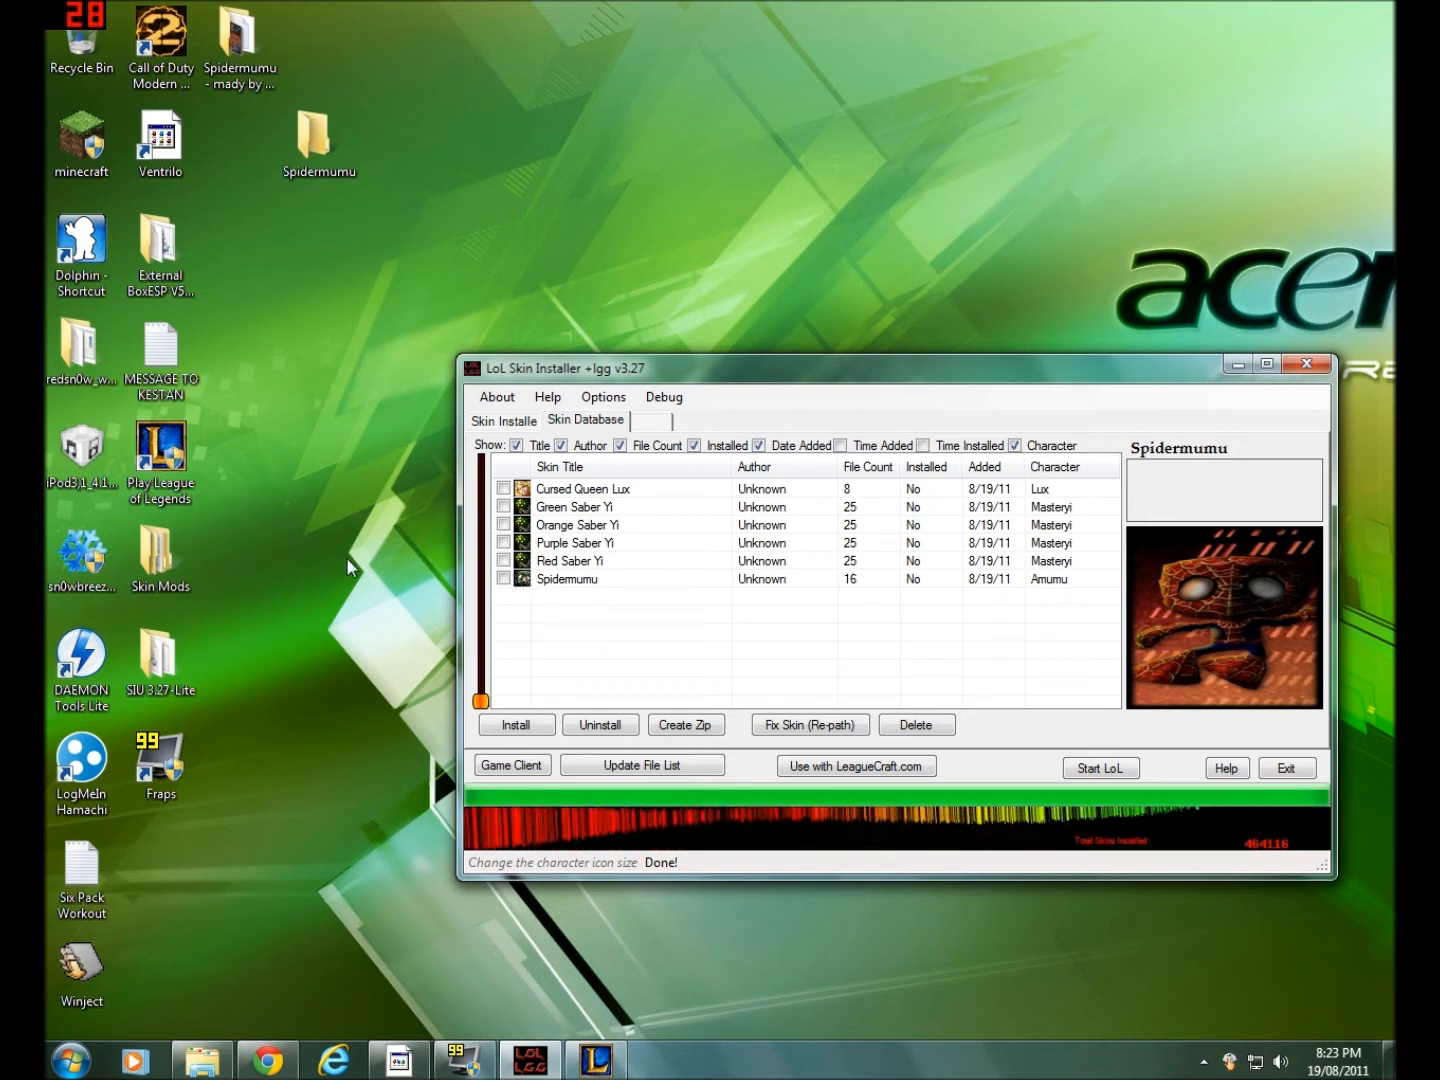
{"action": "left_click", "coordinate": [570, 560]}
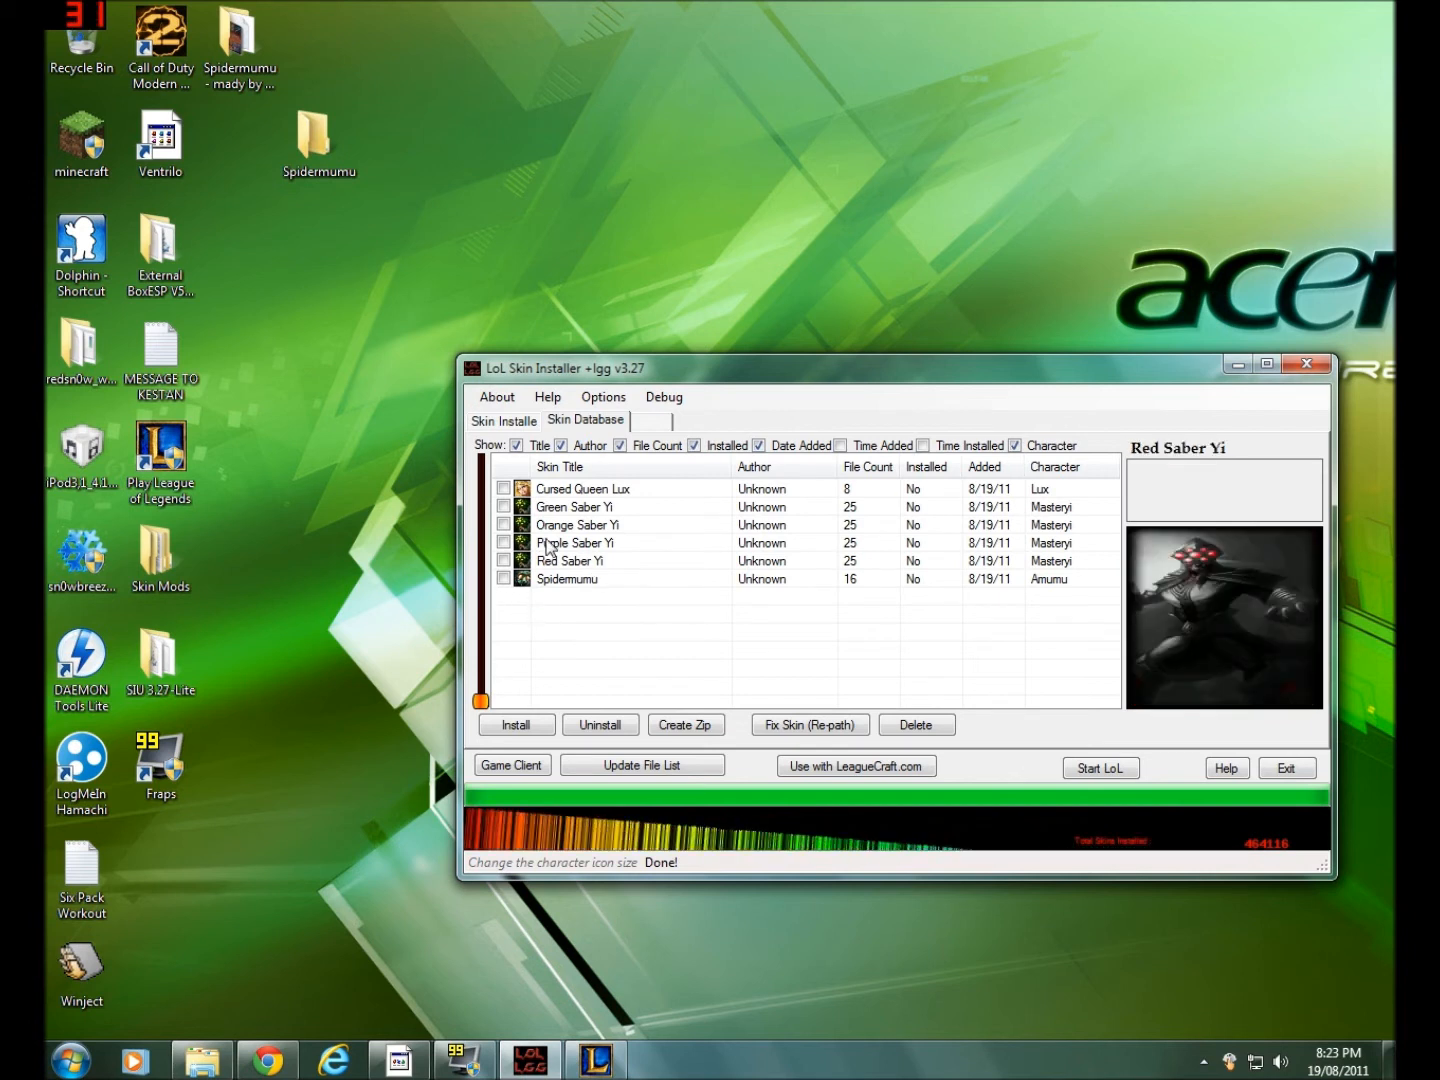
{"action": "mouse_move", "coordinate": [575, 598]}
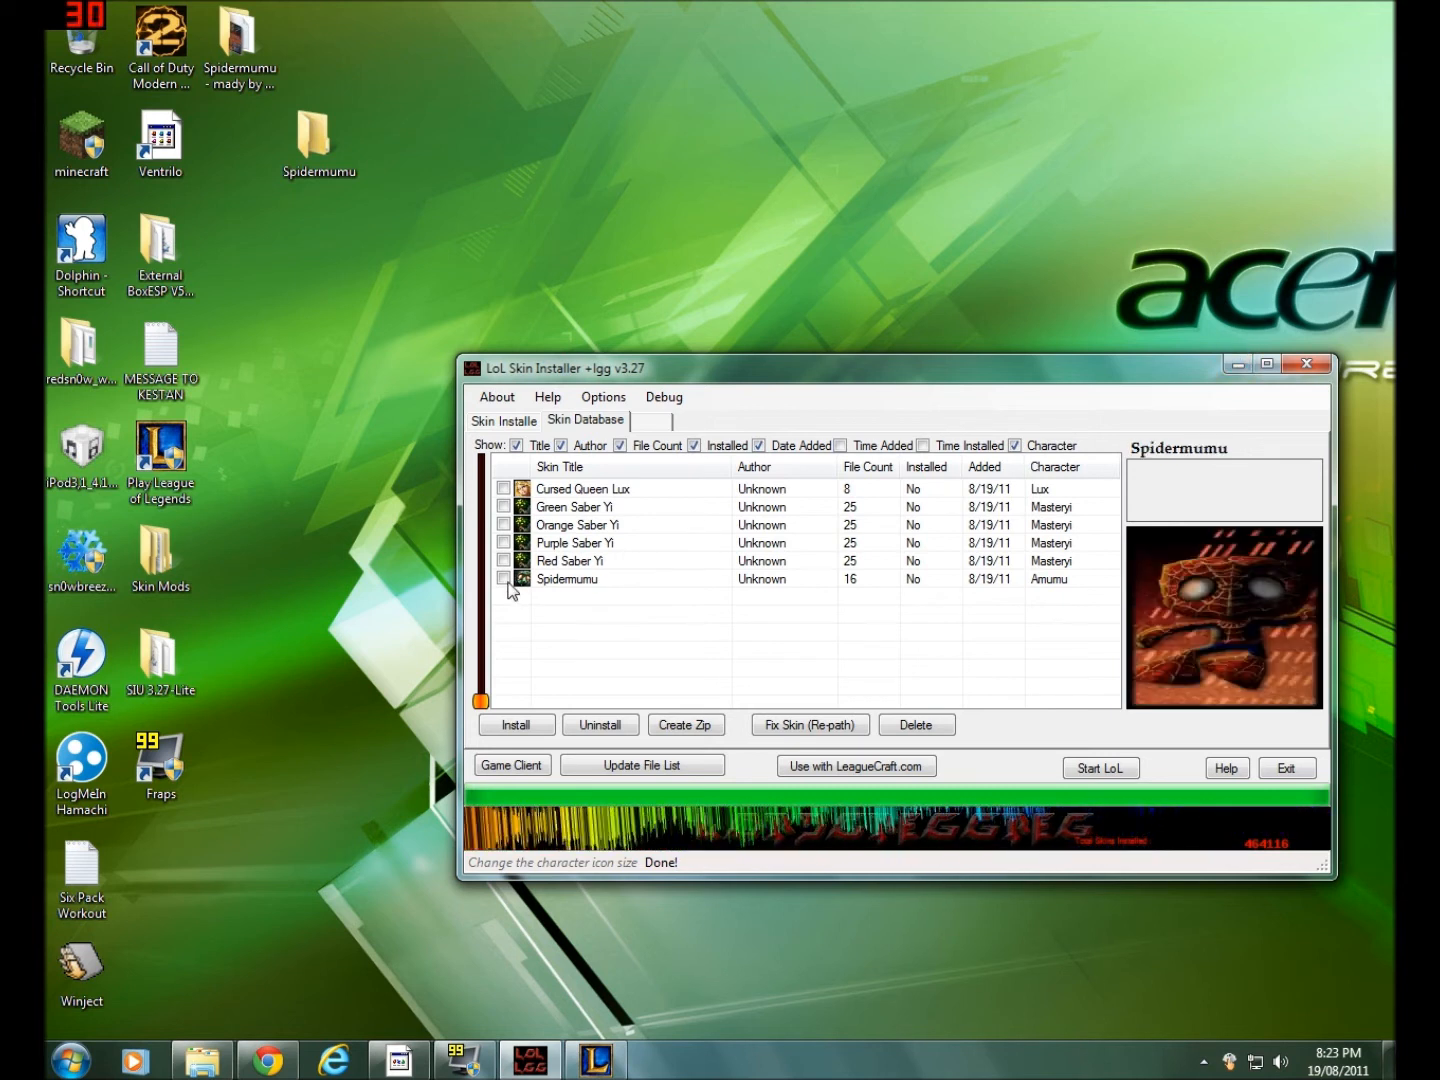
{"action": "left_click", "coordinate": [504, 579]}
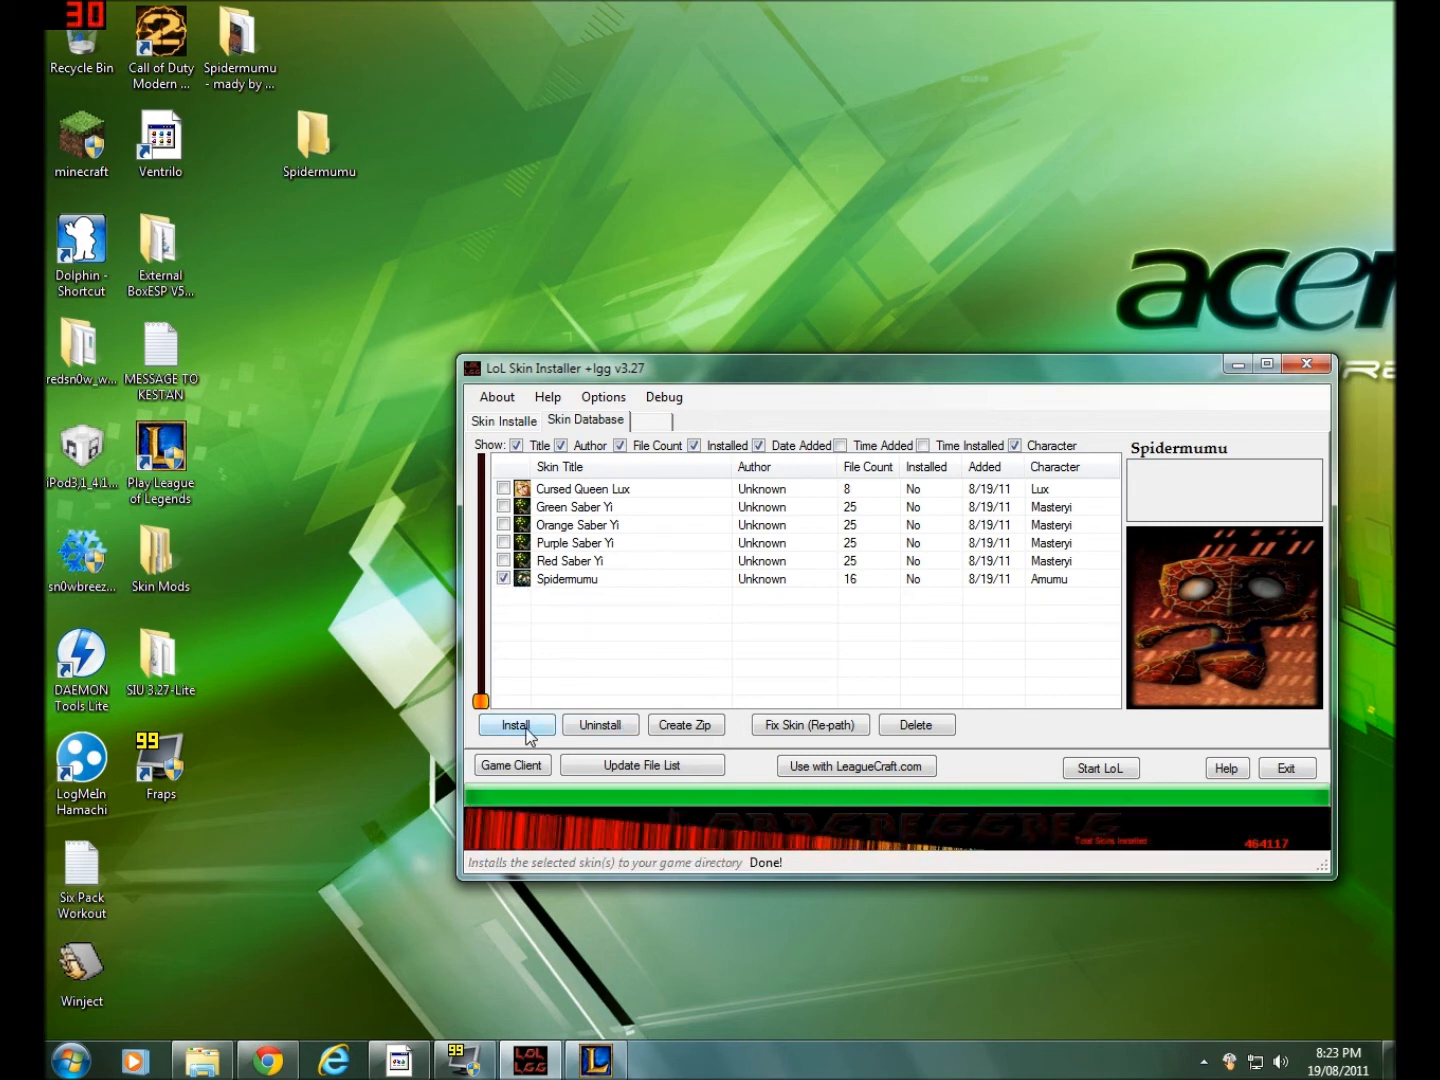
Install the ticked skin, saving install preferences and accepting the HEADS UP warning
{"action": "left_click", "coordinate": [516, 724]}
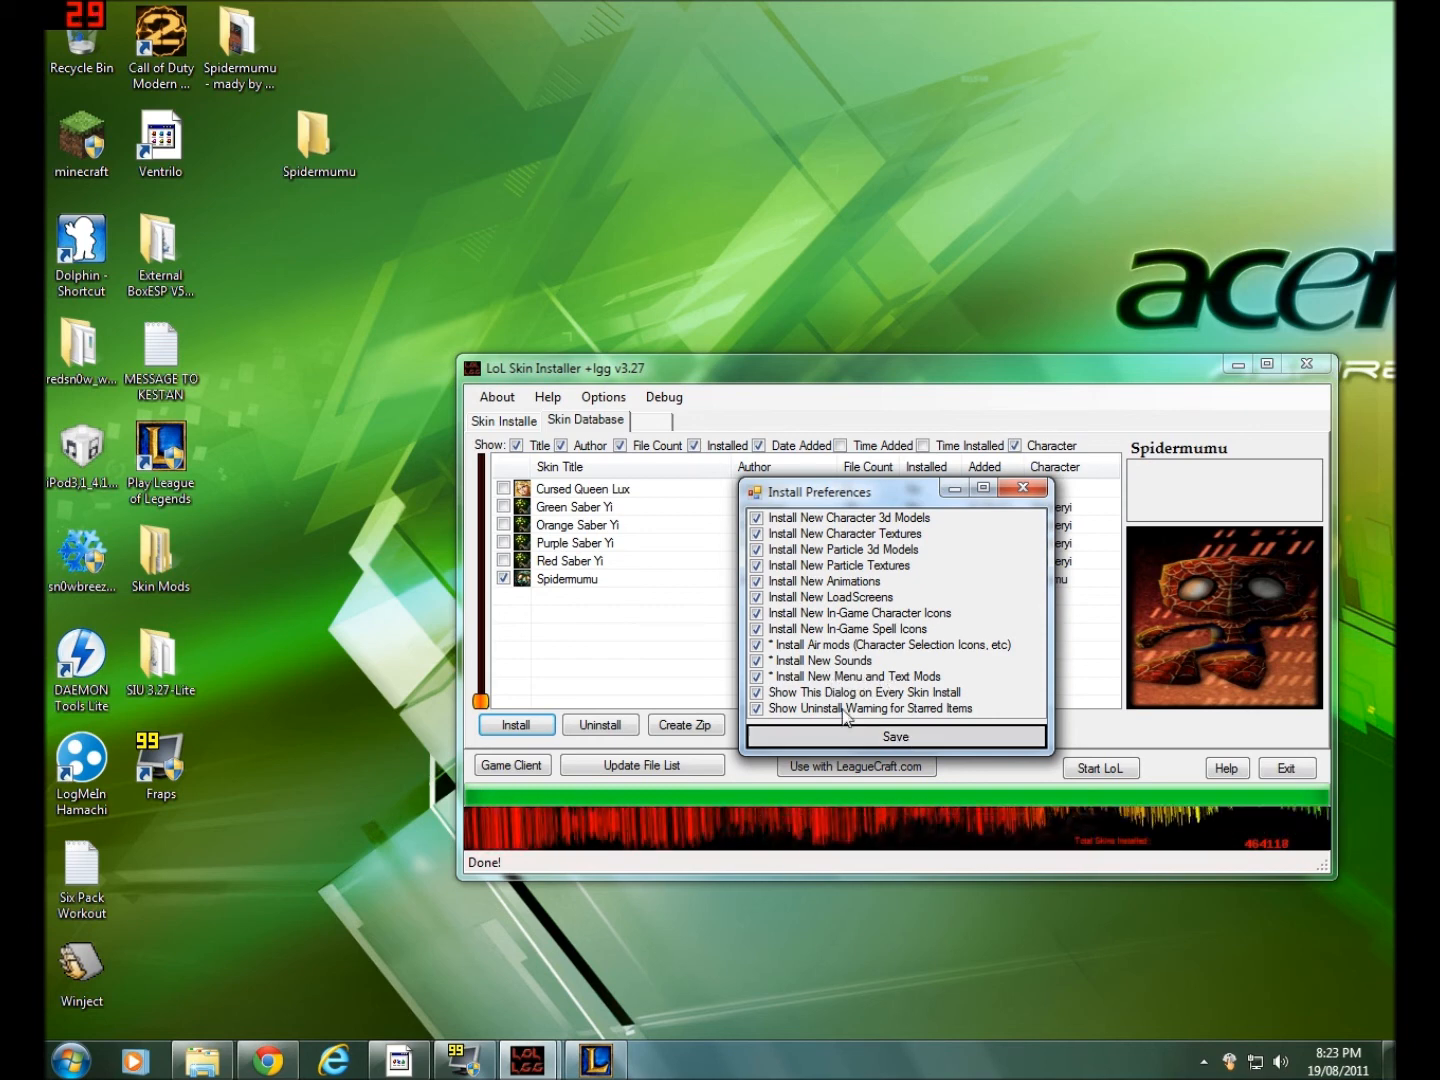
{"action": "left_click", "coordinate": [894, 736]}
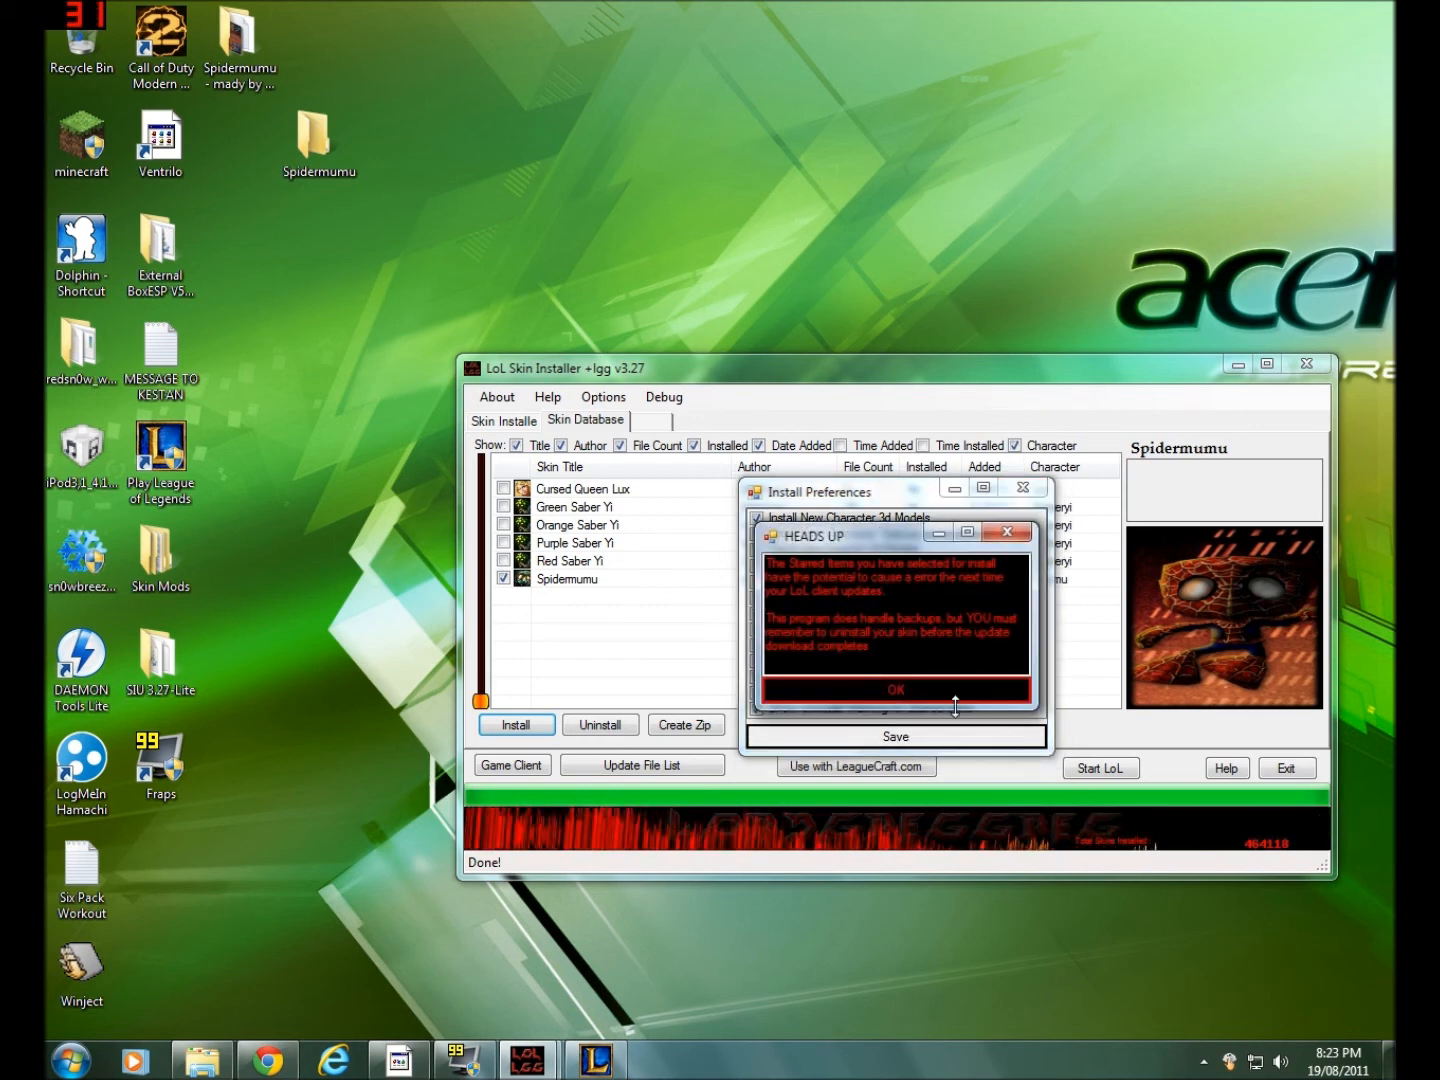
{"action": "left_click", "coordinate": [895, 690]}
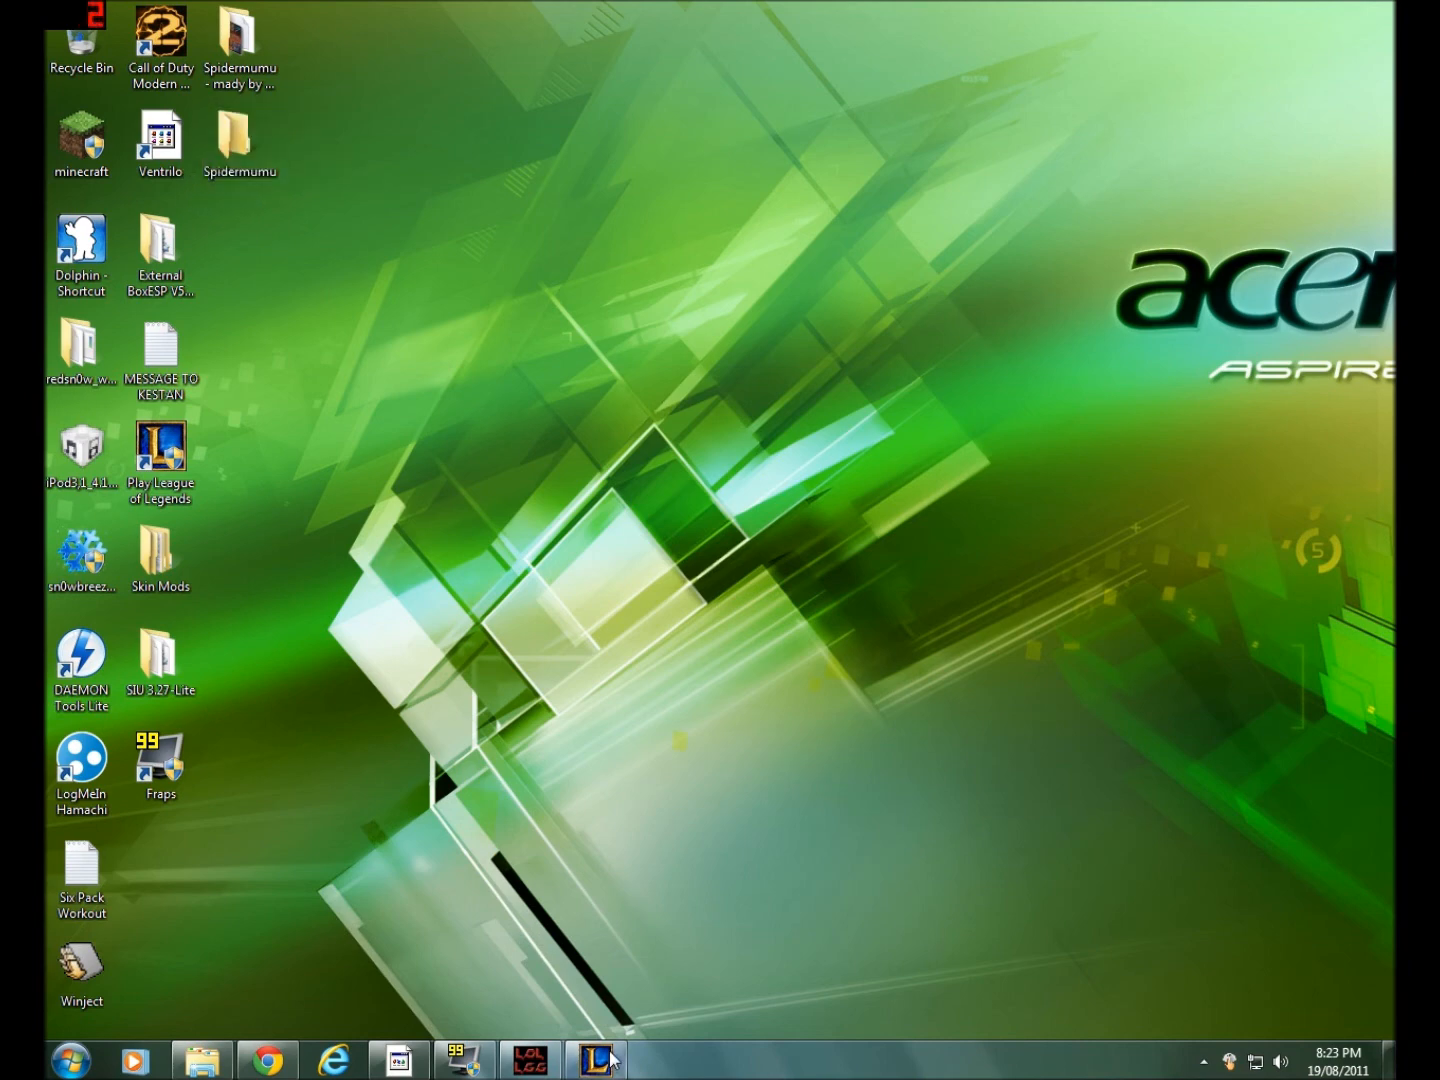
Create a Summoner's Rift custom game and view Amumu's details in the Spidermumu skin
{"action": "left_click", "coordinate": [596, 1059]}
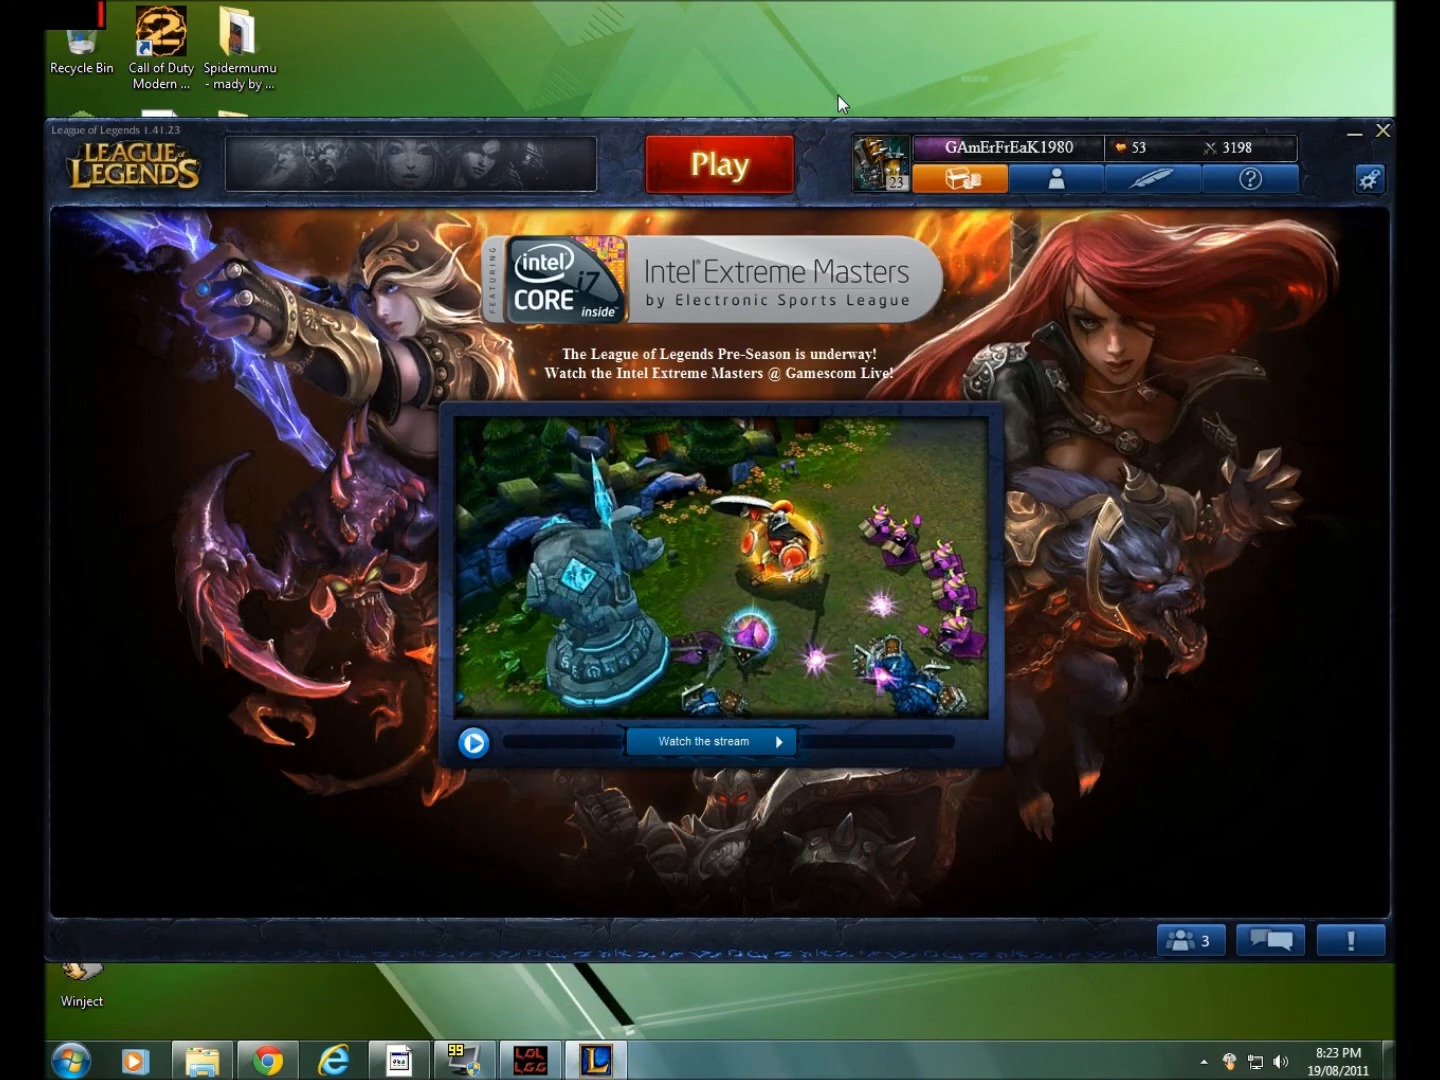
{"action": "left_click", "coordinate": [718, 163]}
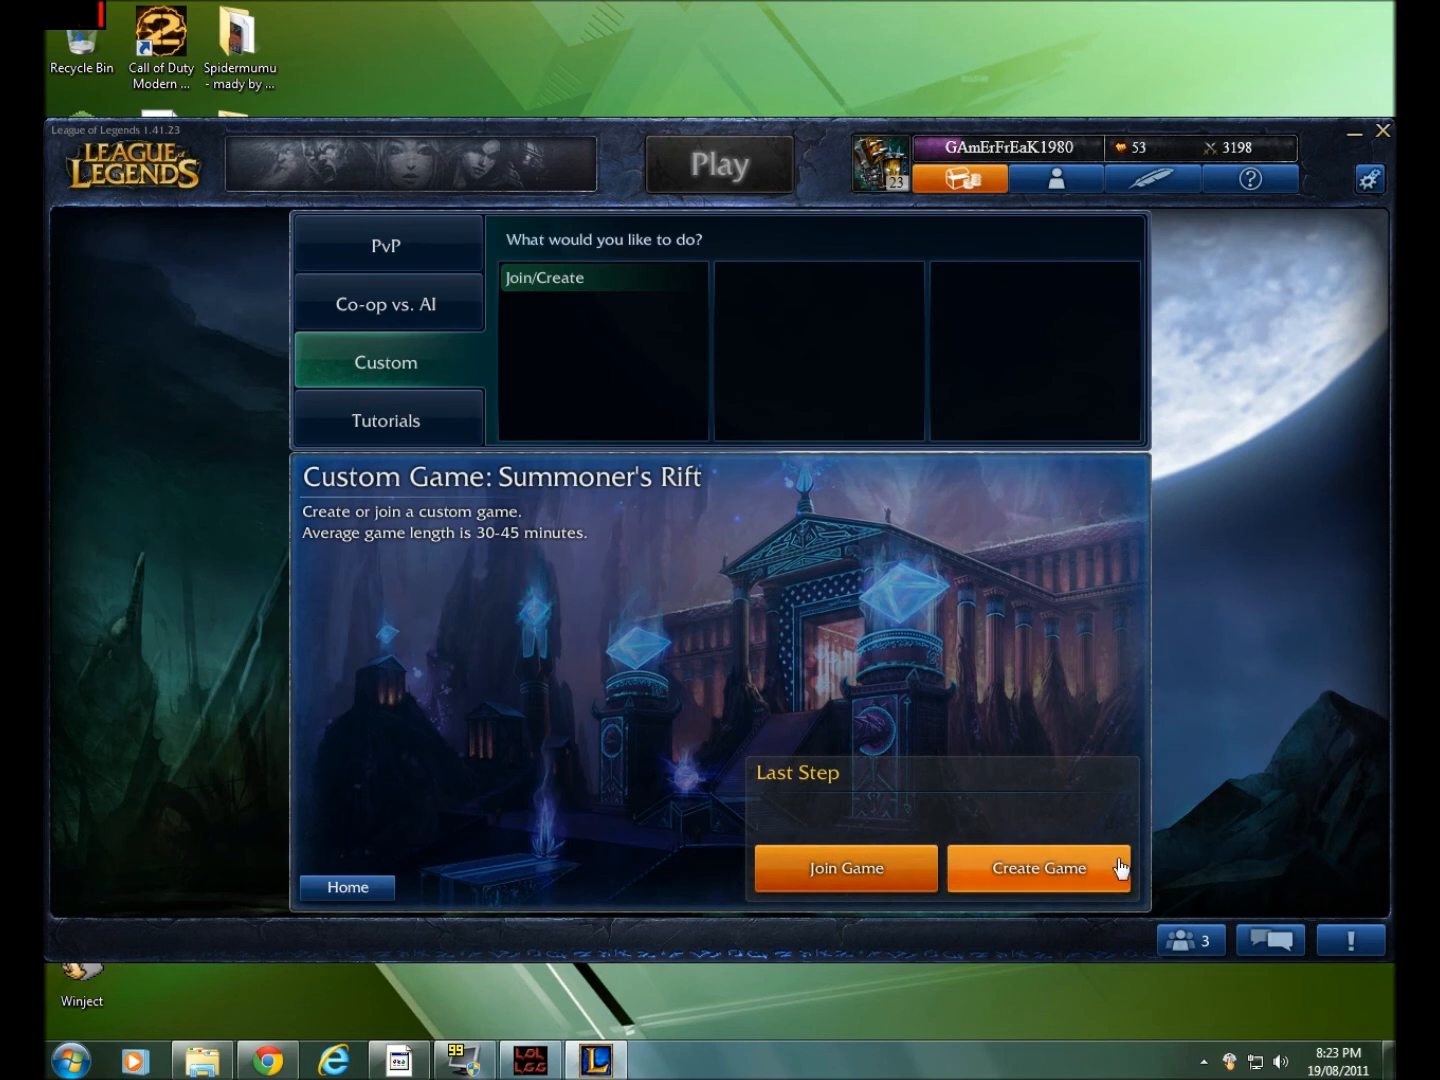
{"action": "left_click", "coordinate": [1038, 868]}
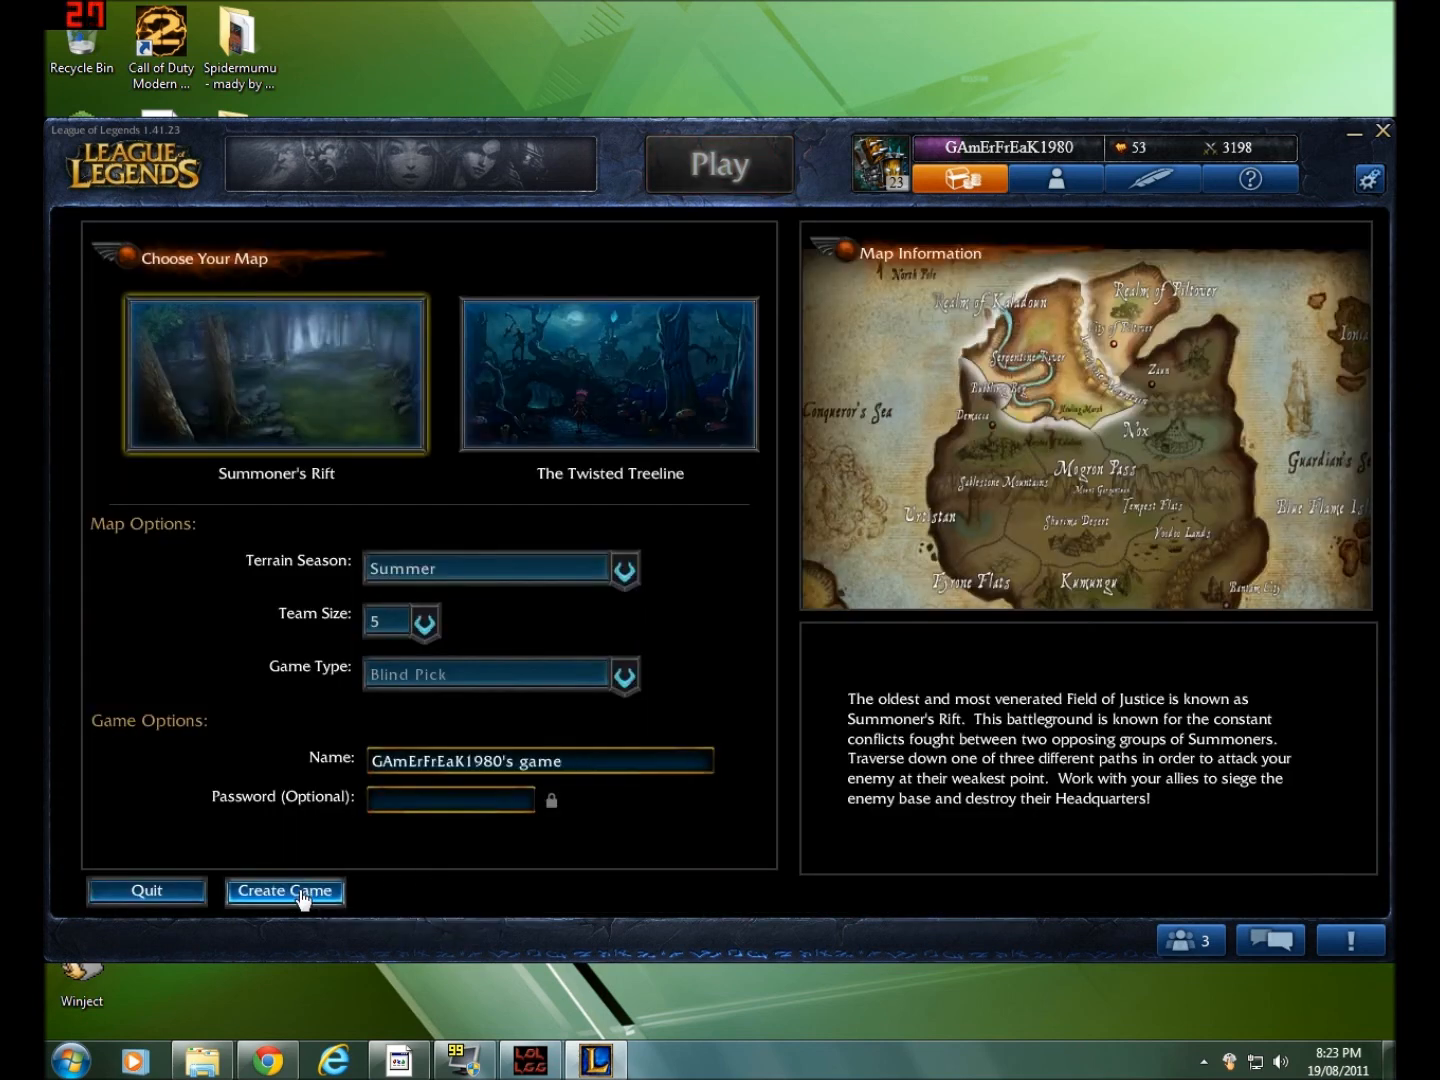
{"action": "left_click", "coordinate": [284, 890]}
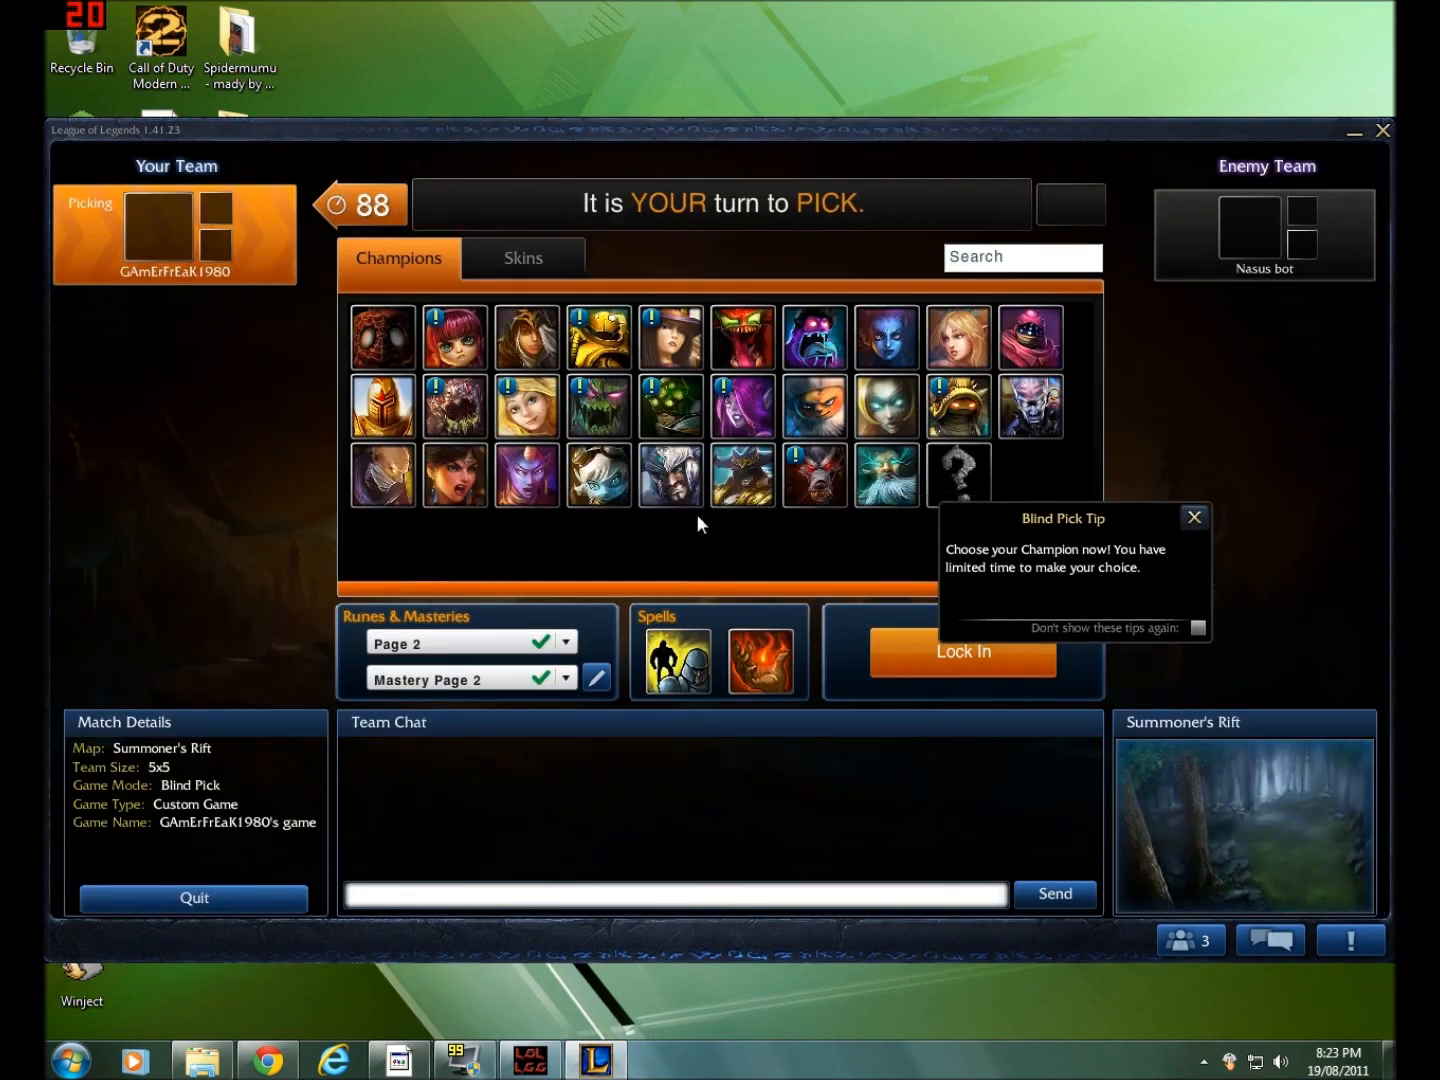
{"action": "left_click", "coordinate": [381, 336]}
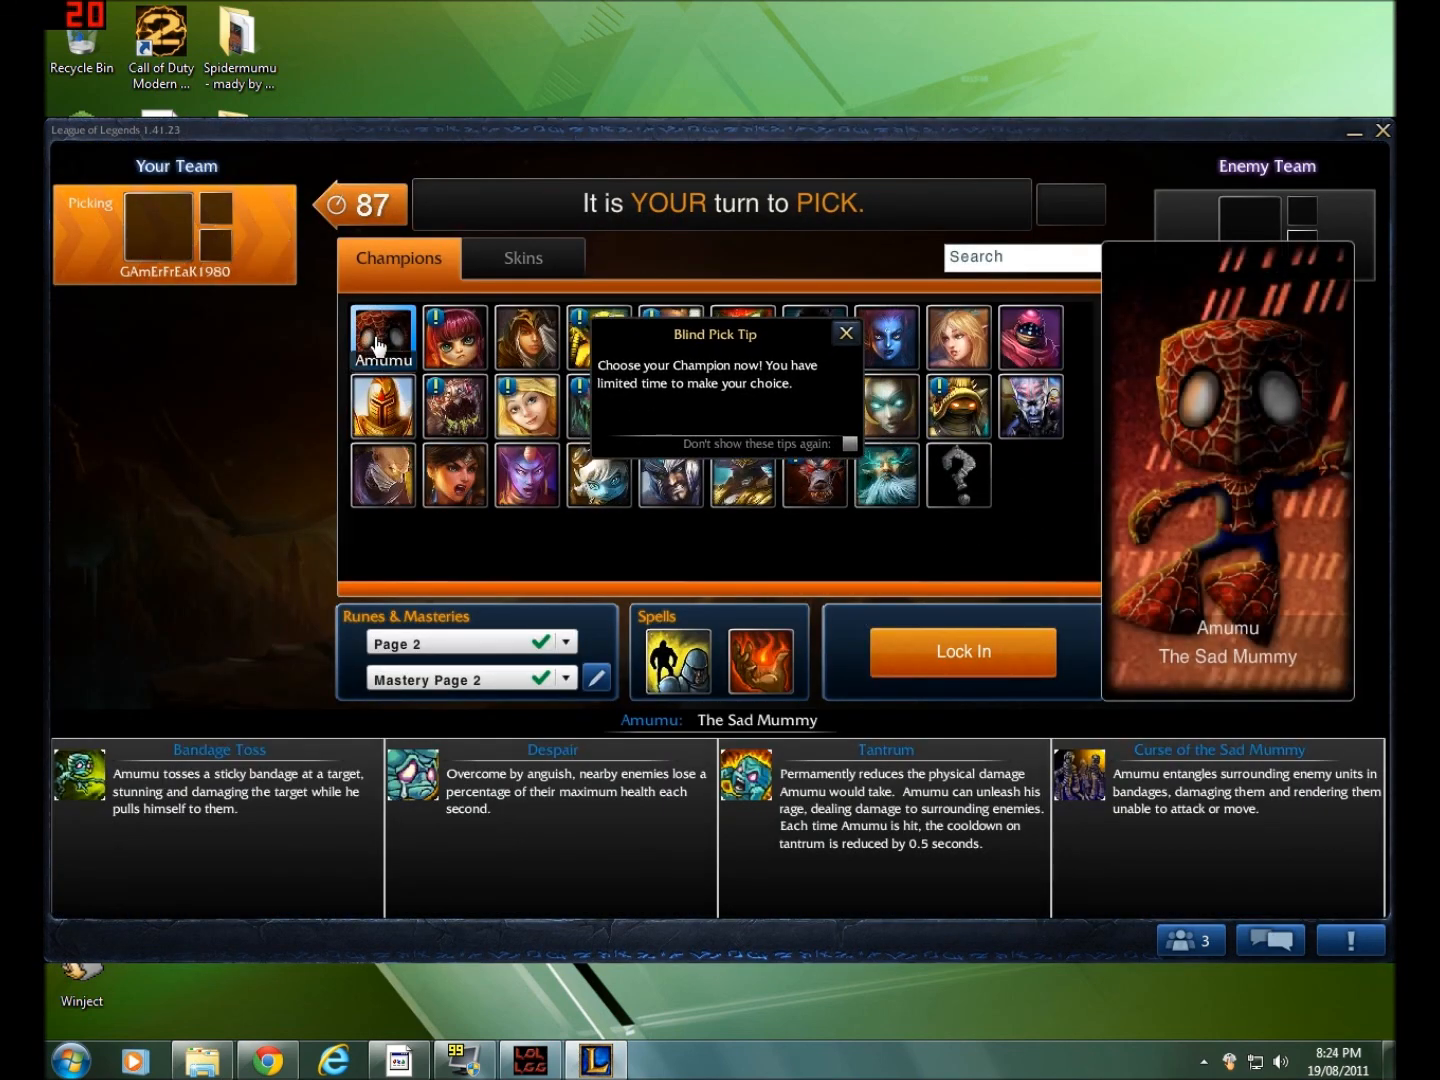
{"action": "double_click", "coordinate": [383, 337]}
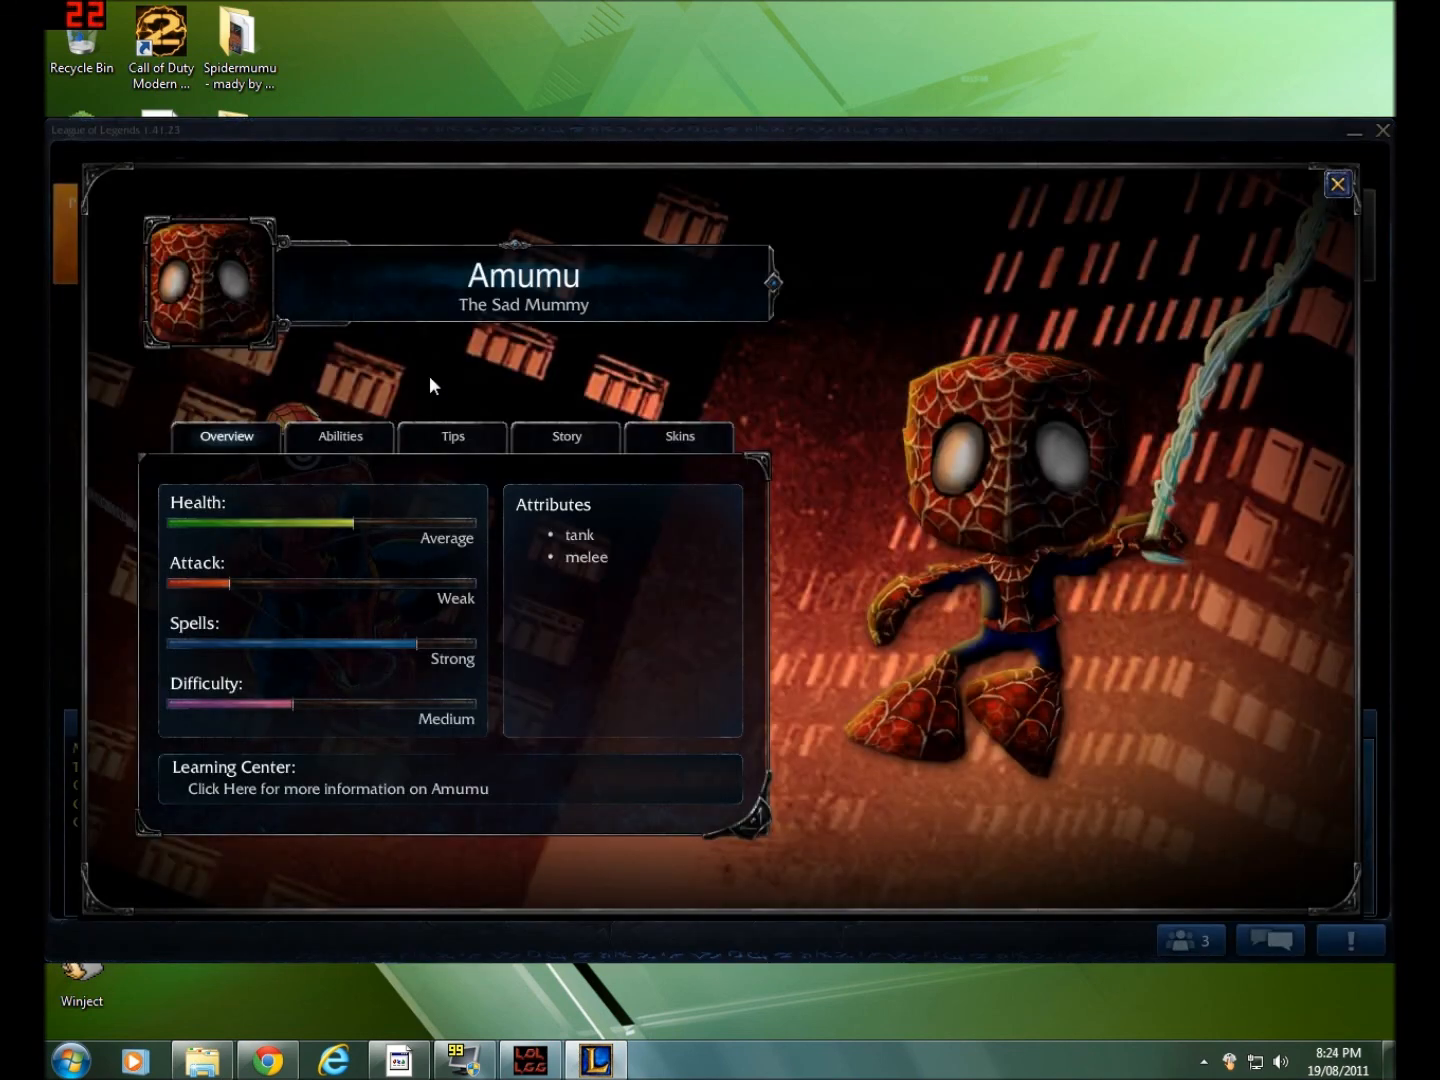